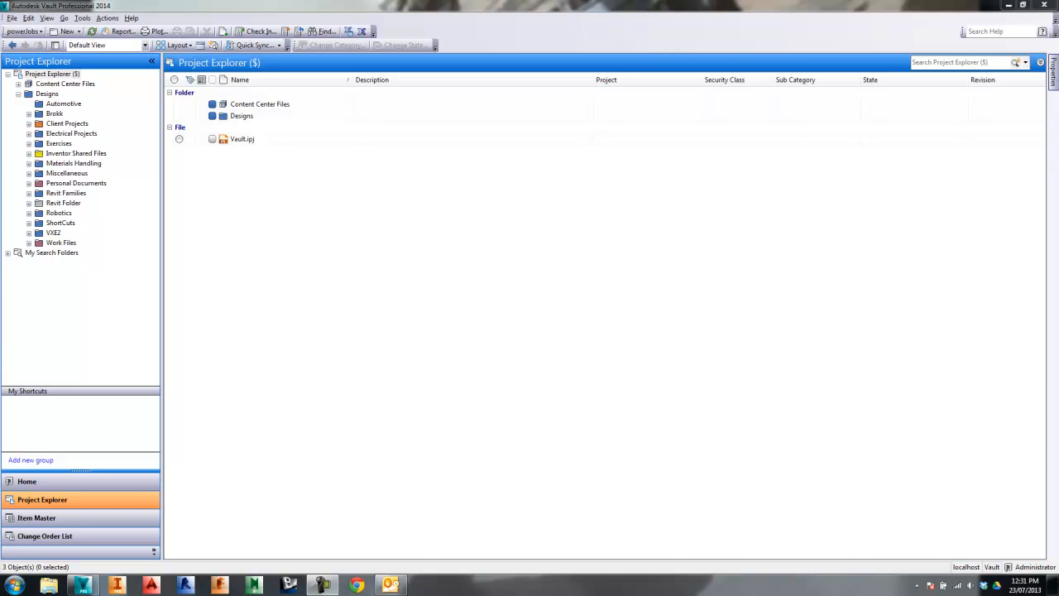
pyautogui.moveTo(313, 153)
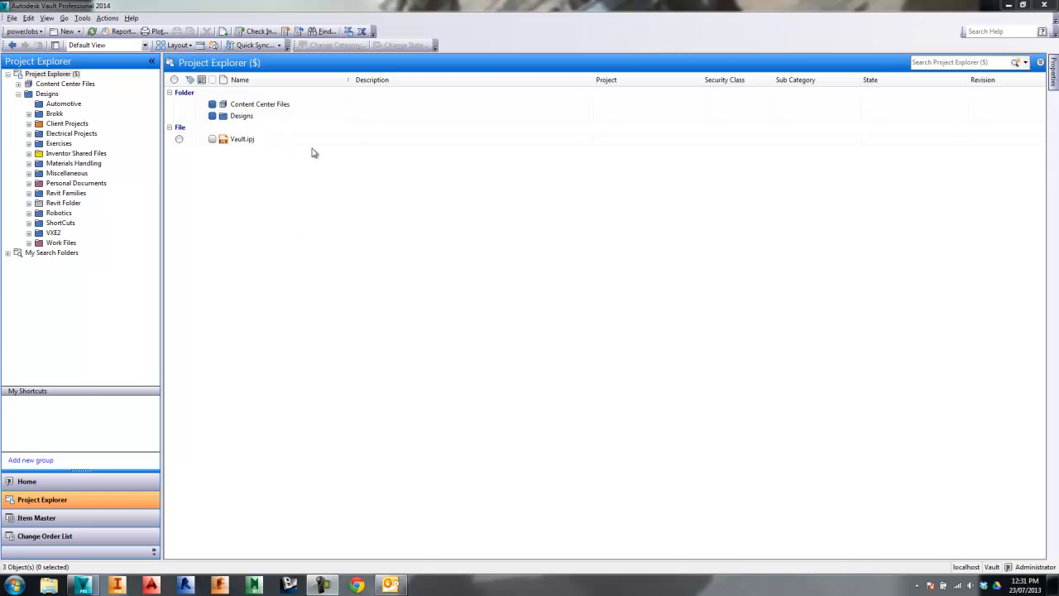
pyautogui.moveTo(375, 199)
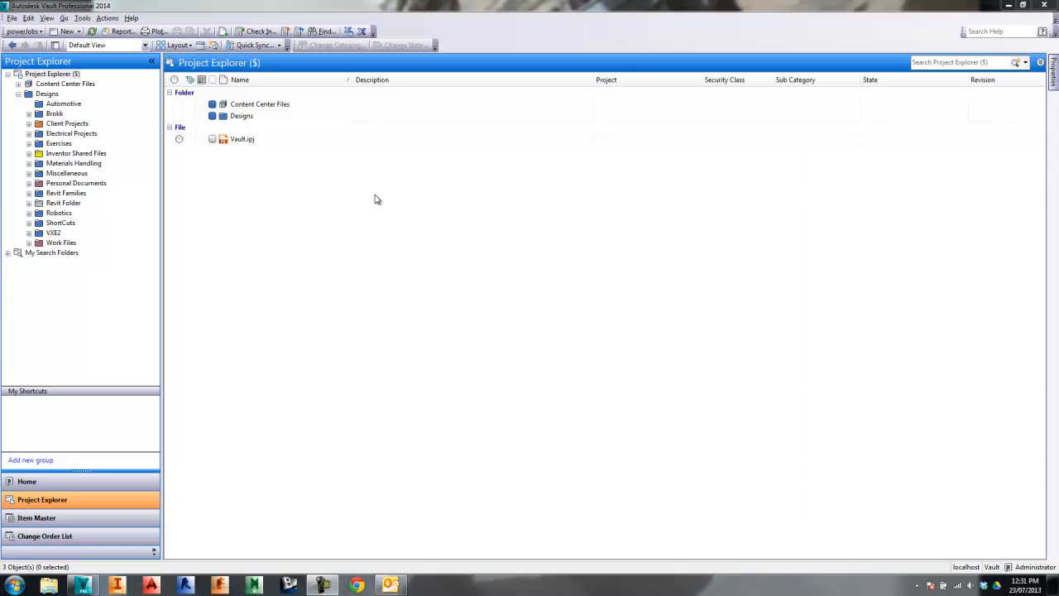
pyautogui.moveTo(629, 162)
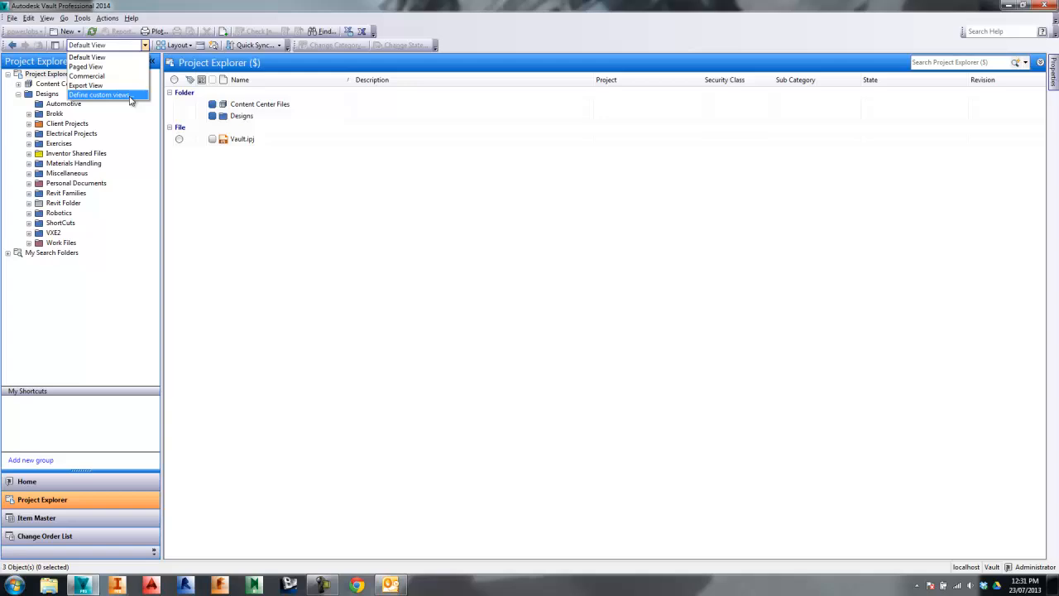
pyautogui.moveTo(86, 85)
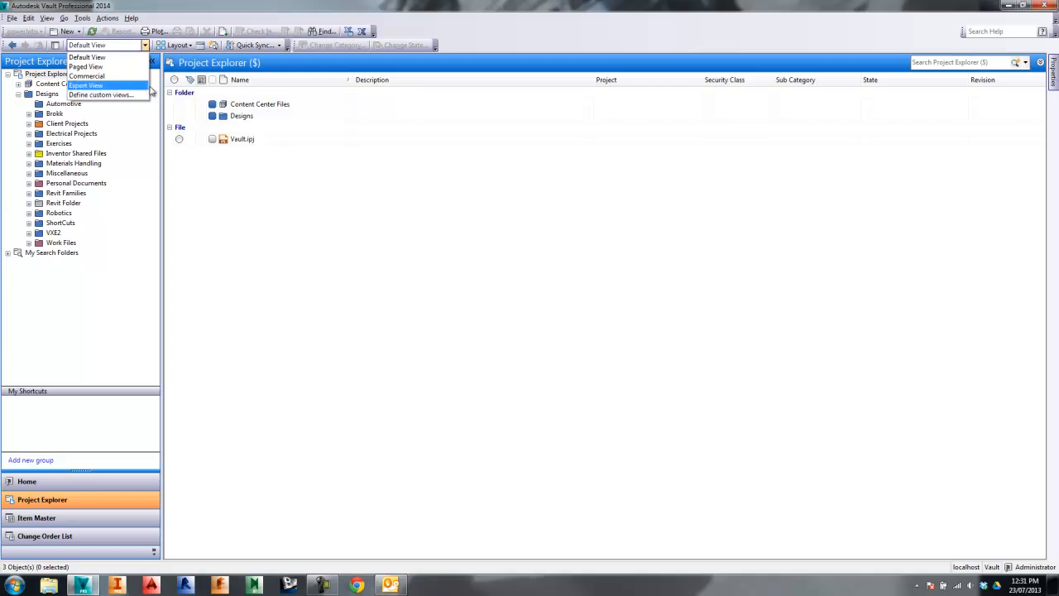
pyautogui.moveTo(87, 75)
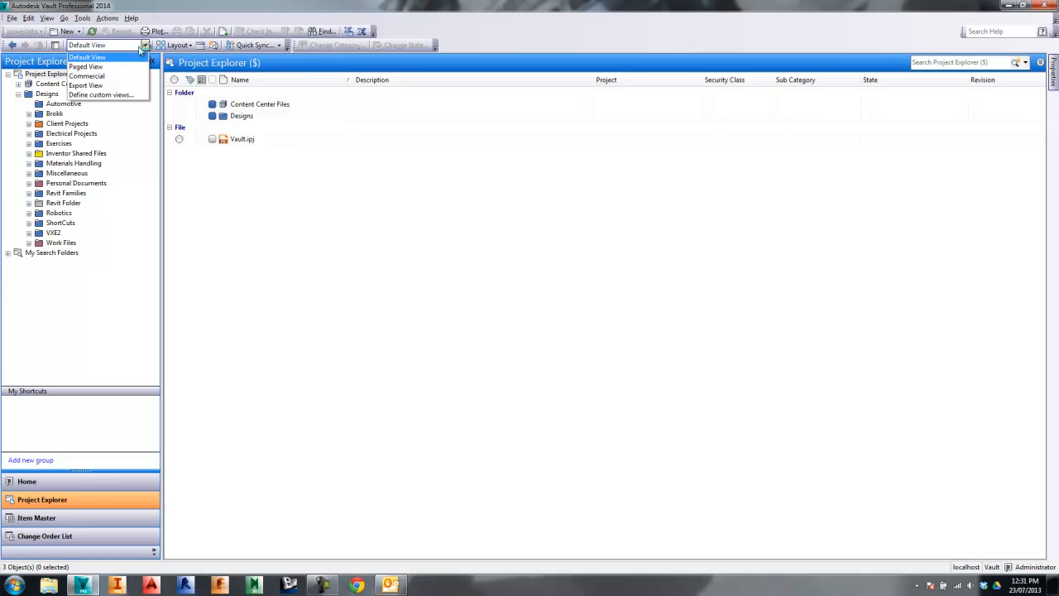
pyautogui.moveTo(86, 76)
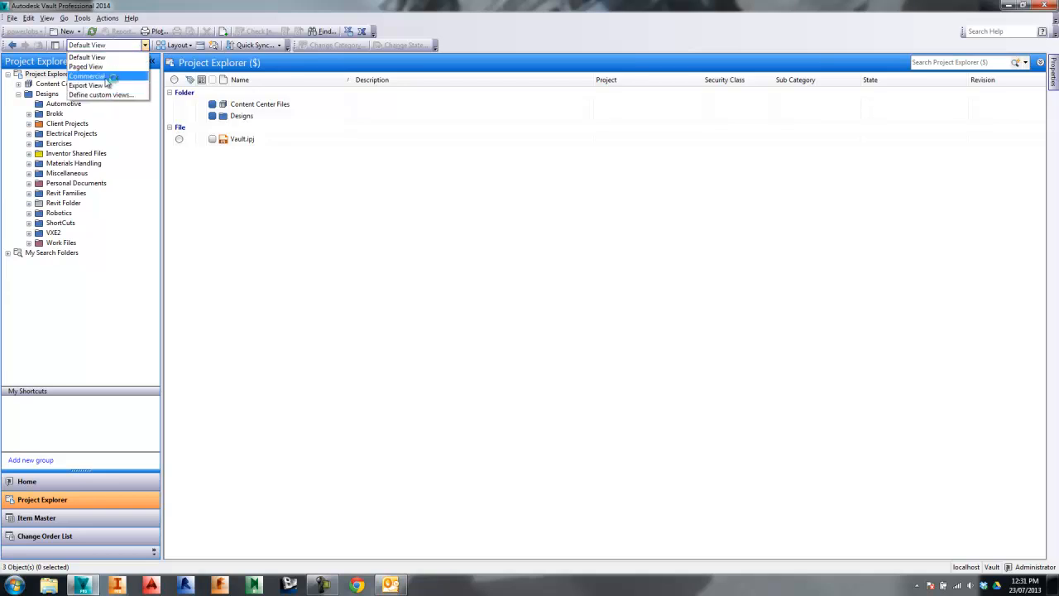
pyautogui.moveTo(99, 94)
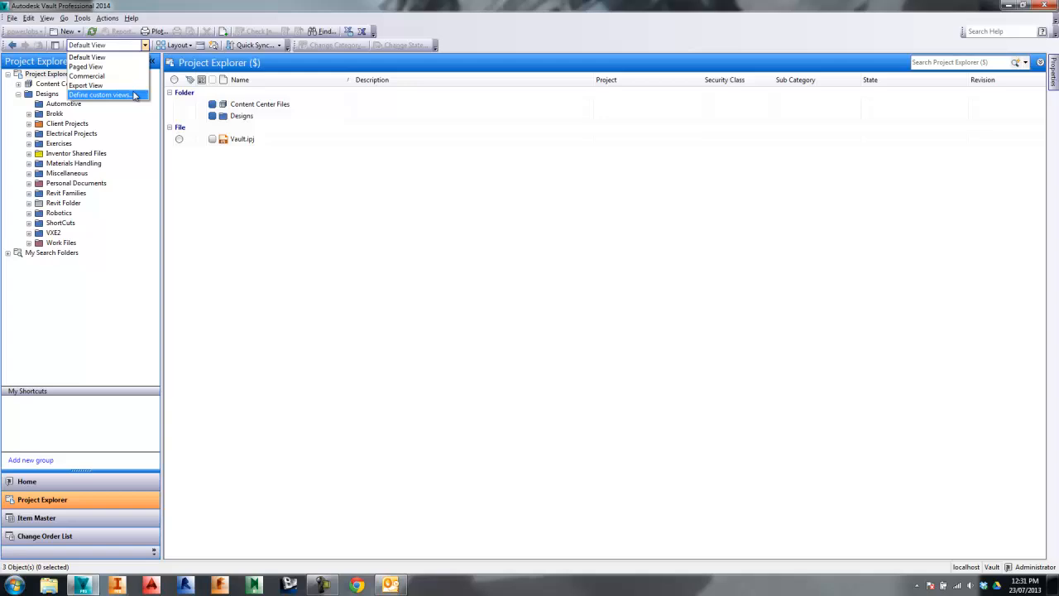
pyautogui.moveTo(87, 58)
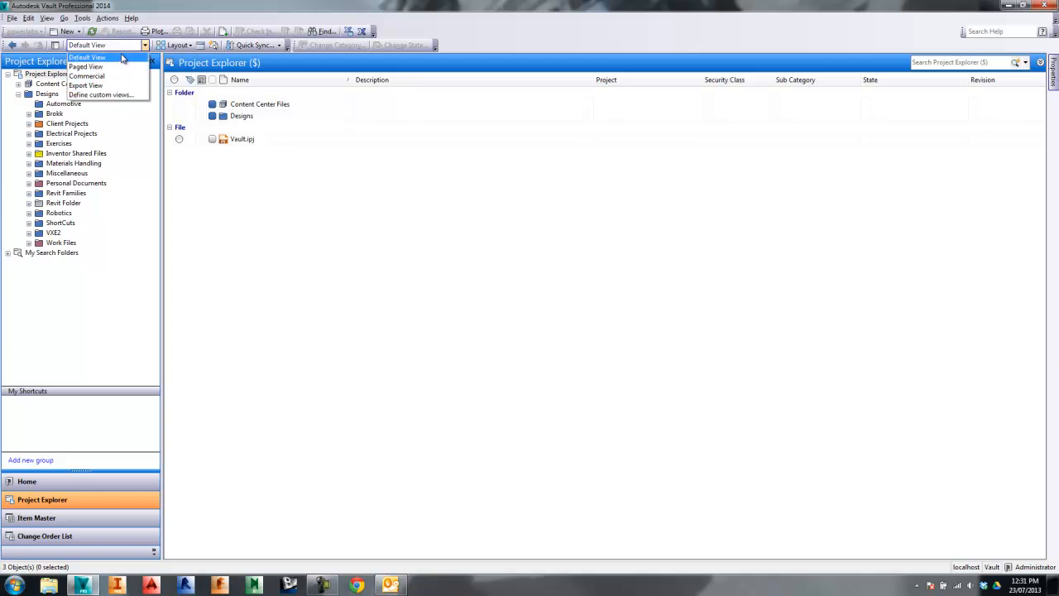
pyautogui.moveTo(86, 86)
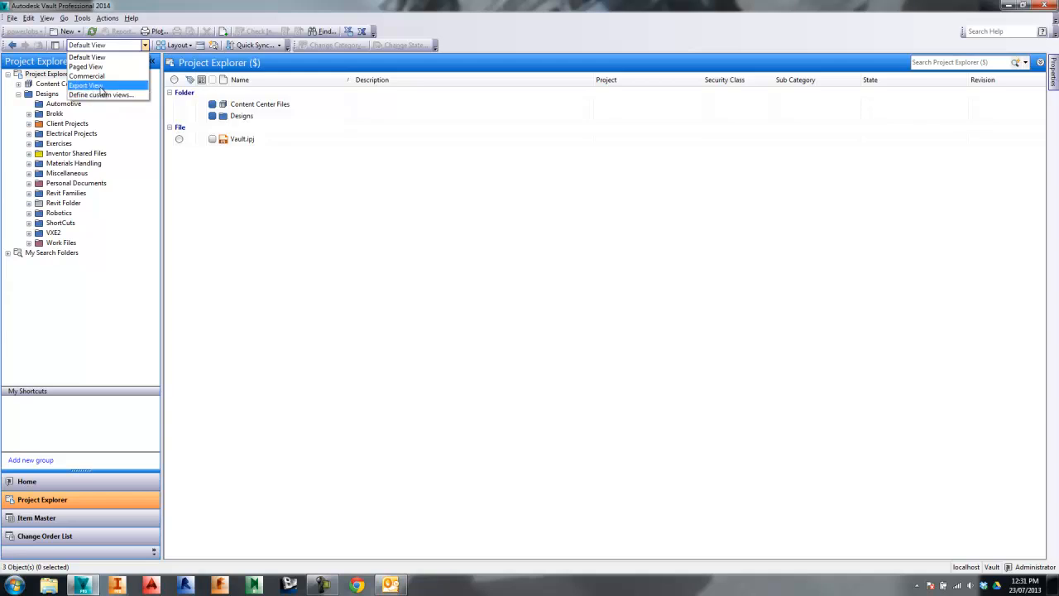
pyautogui.moveTo(85, 66)
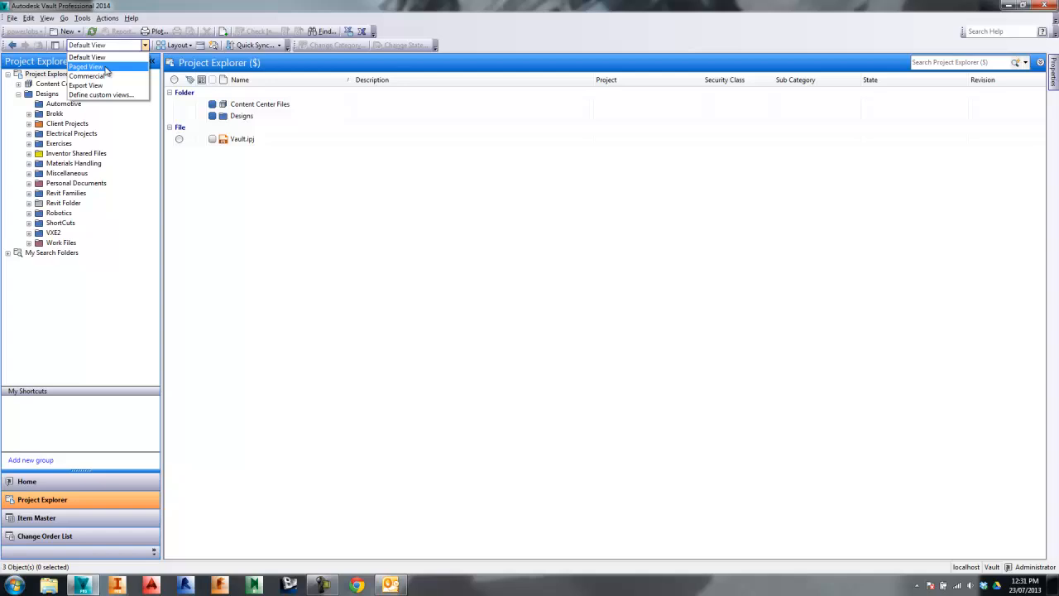
pyautogui.moveTo(100, 95)
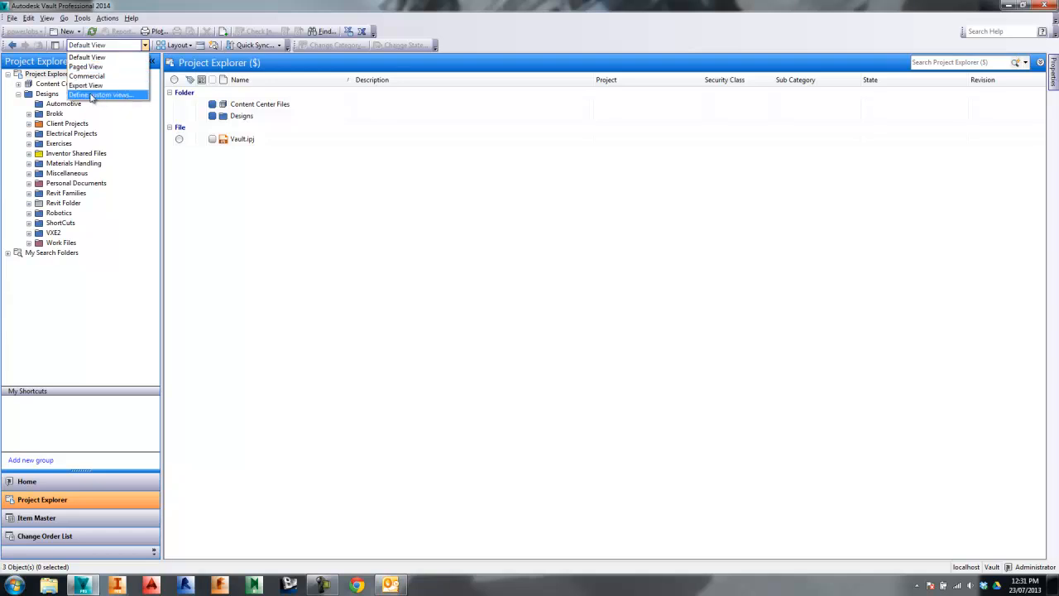
# - Reset the Default View to system defaults via Manage Custom Views, keeping Name, State and Revision
pyautogui.click(101, 94)
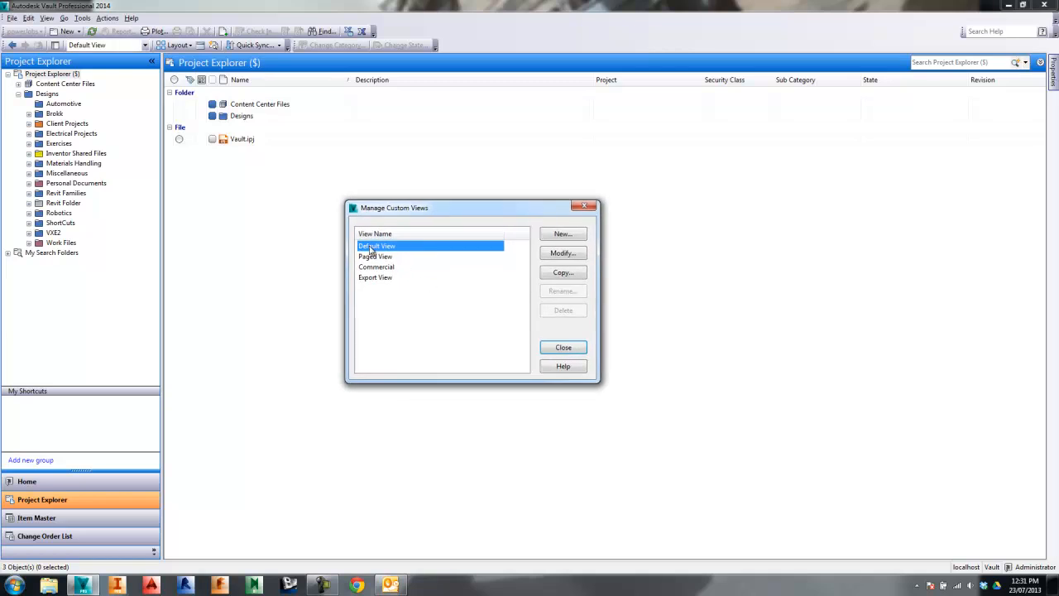
pyautogui.moveTo(579, 309)
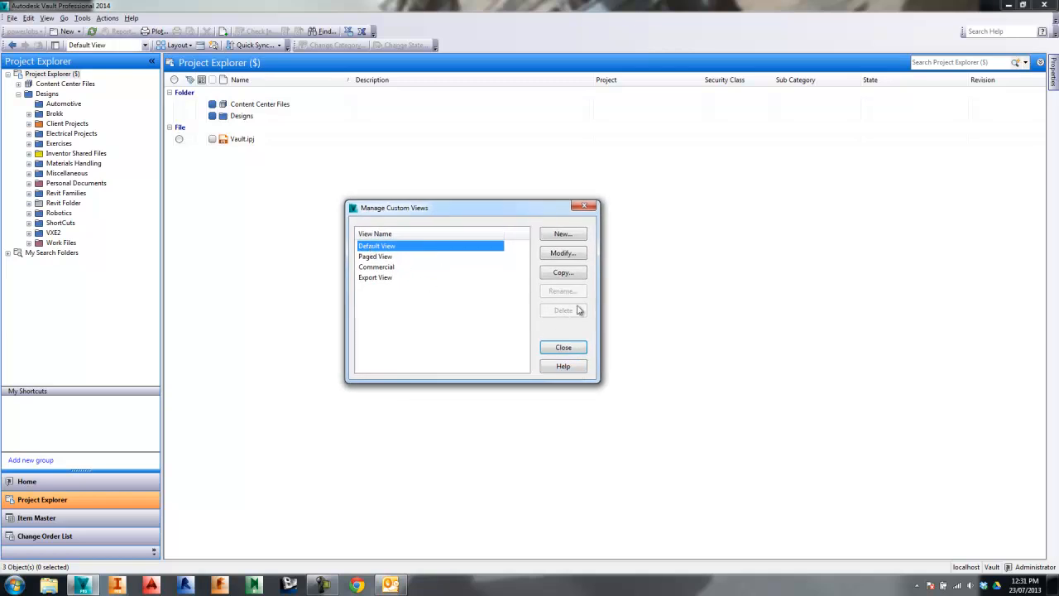
pyautogui.click(563, 253)
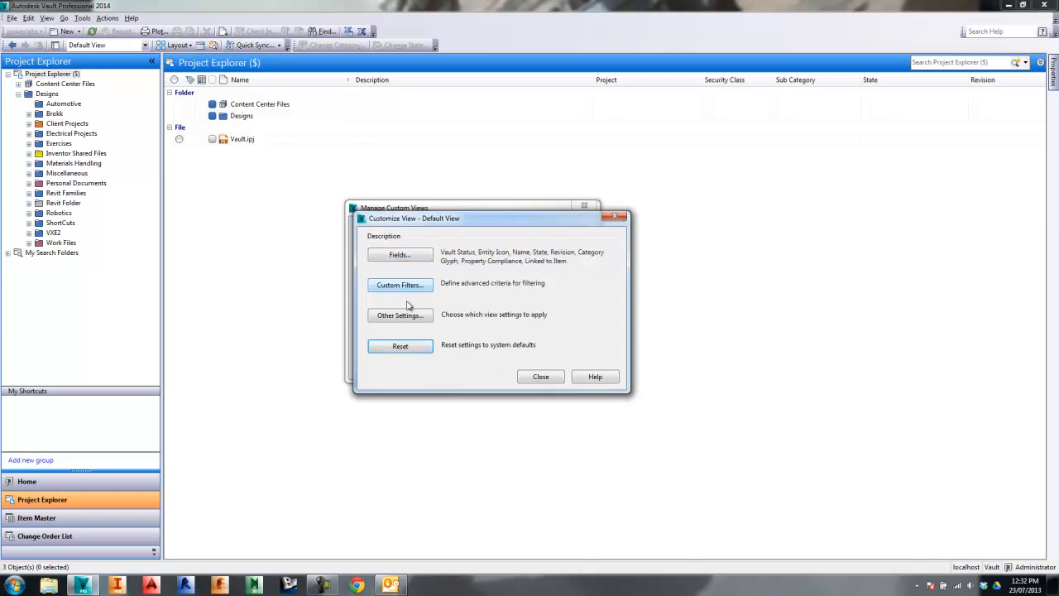
pyautogui.click(540, 377)
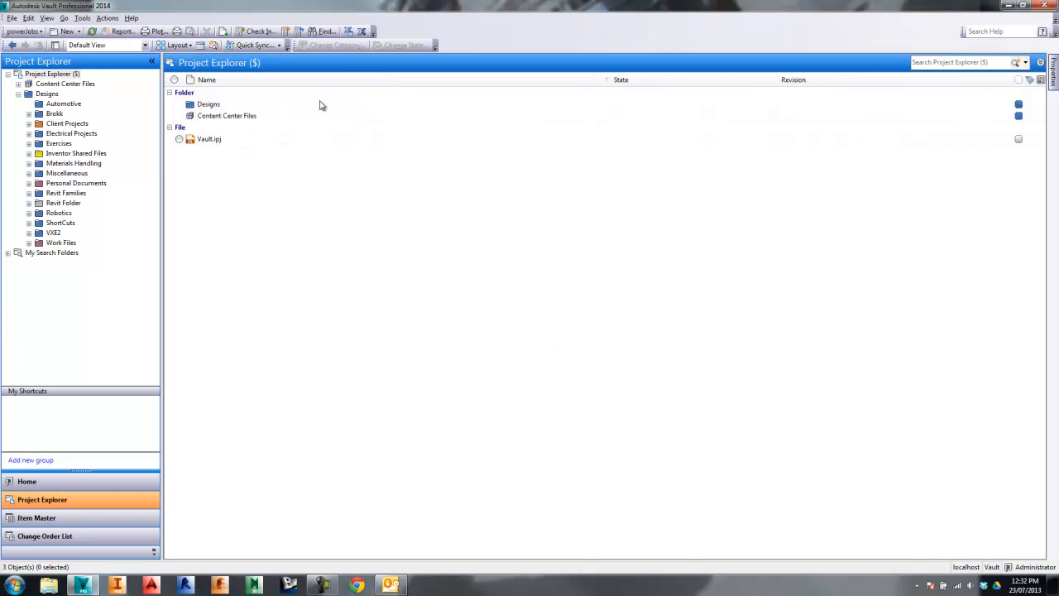
pyautogui.moveTo(285, 169)
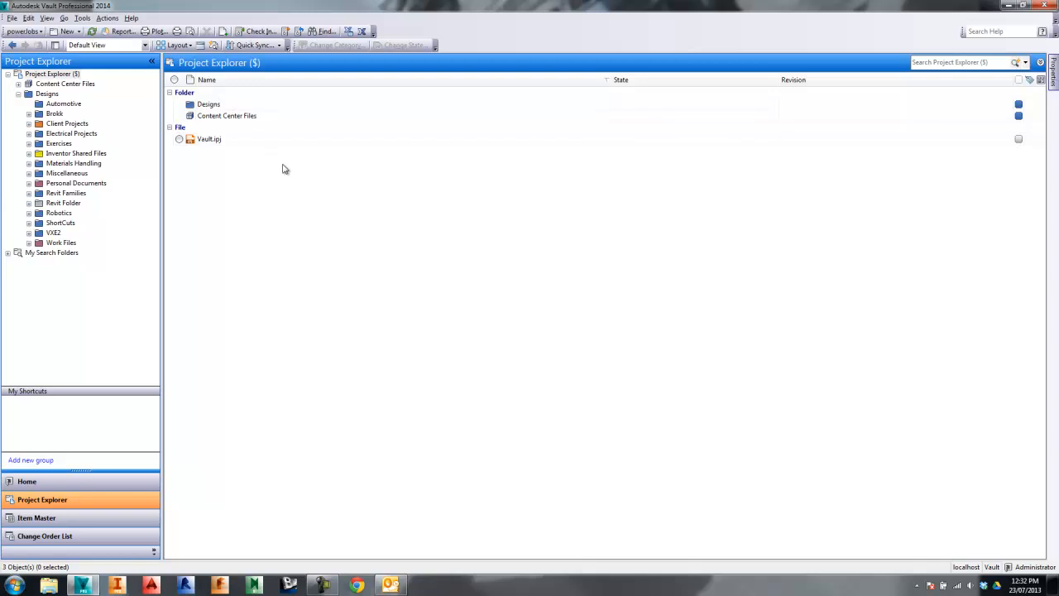
pyautogui.moveTo(649, 150)
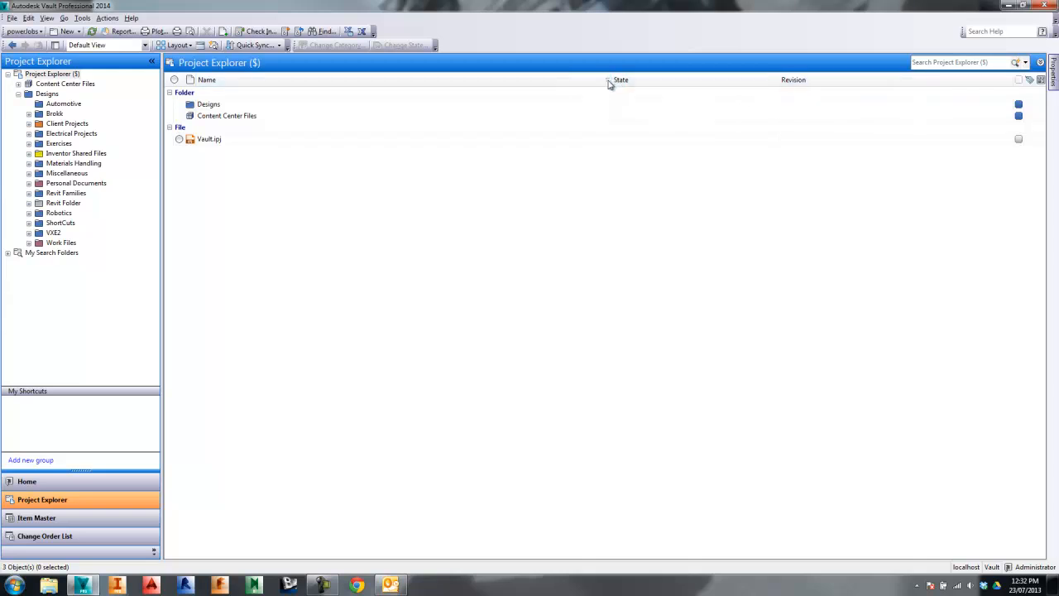
pyautogui.moveTo(893, 121)
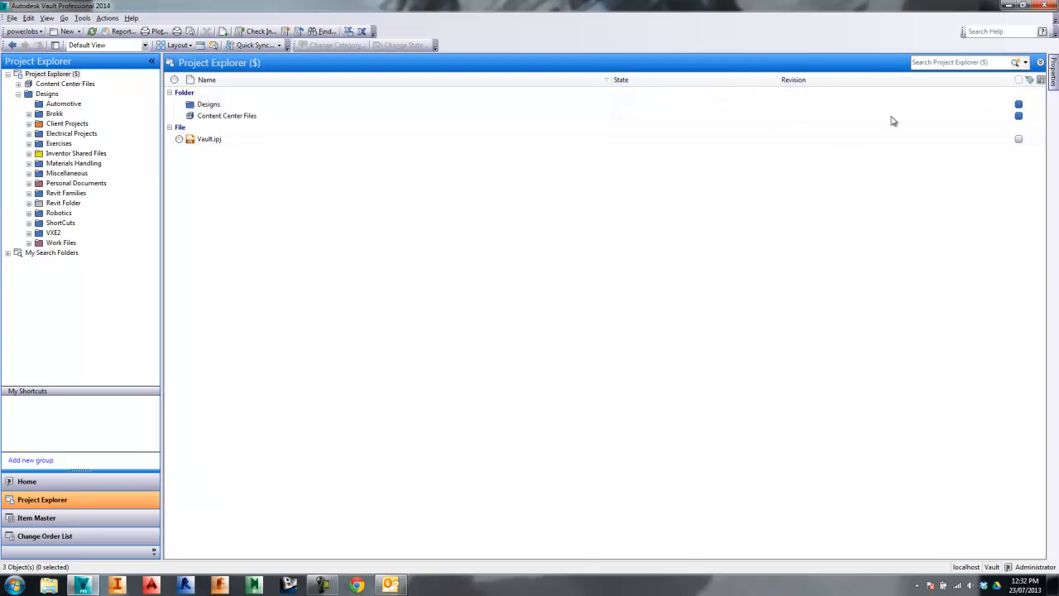
pyautogui.moveTo(1015, 92)
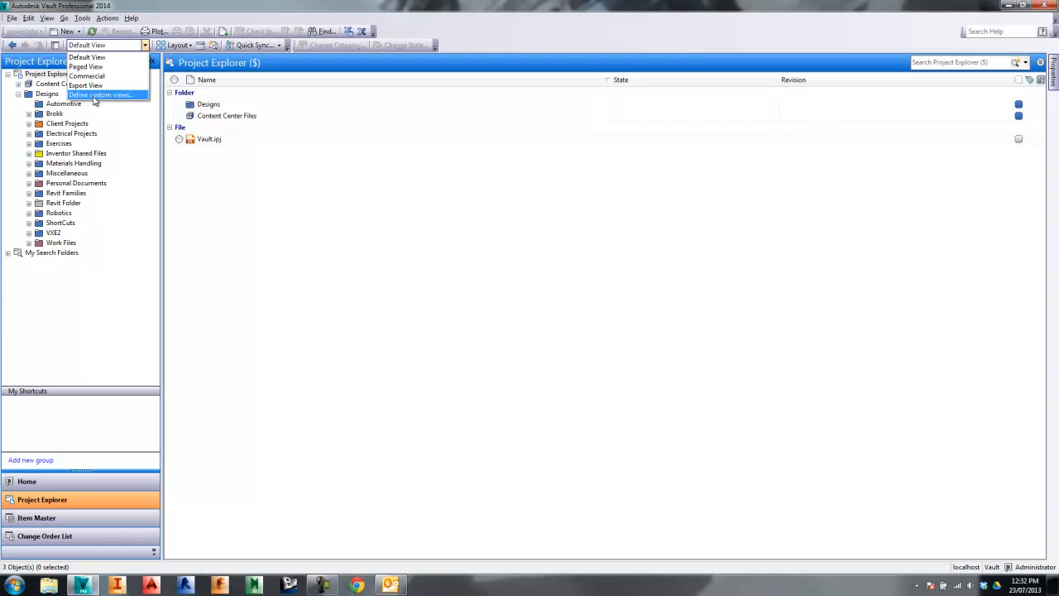
# - Bring up the Customize Fields list for the Default View from Manage Custom Views
pyautogui.click(101, 94)
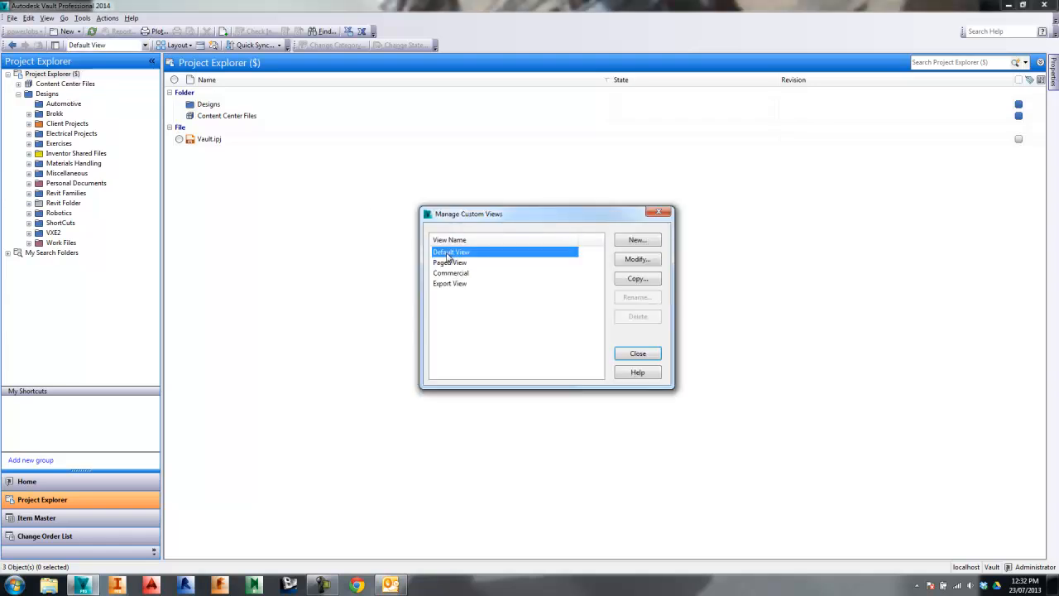
pyautogui.click(637, 259)
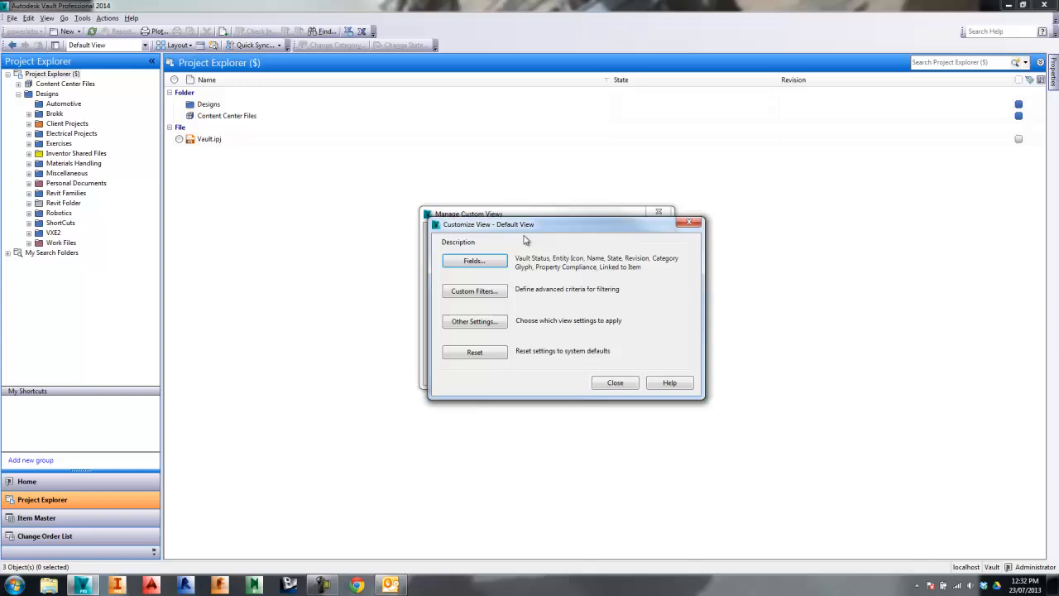
pyautogui.click(474, 261)
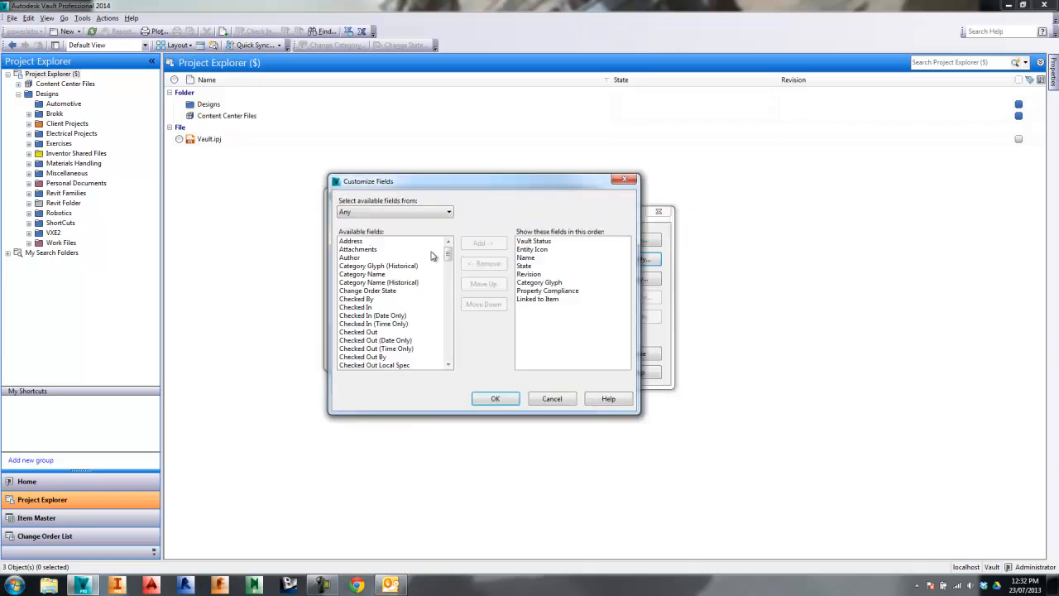
# - Move Category Glyph and Property Compliance above Name with Move Up, apply and close the manager
pyautogui.scroll(-3)
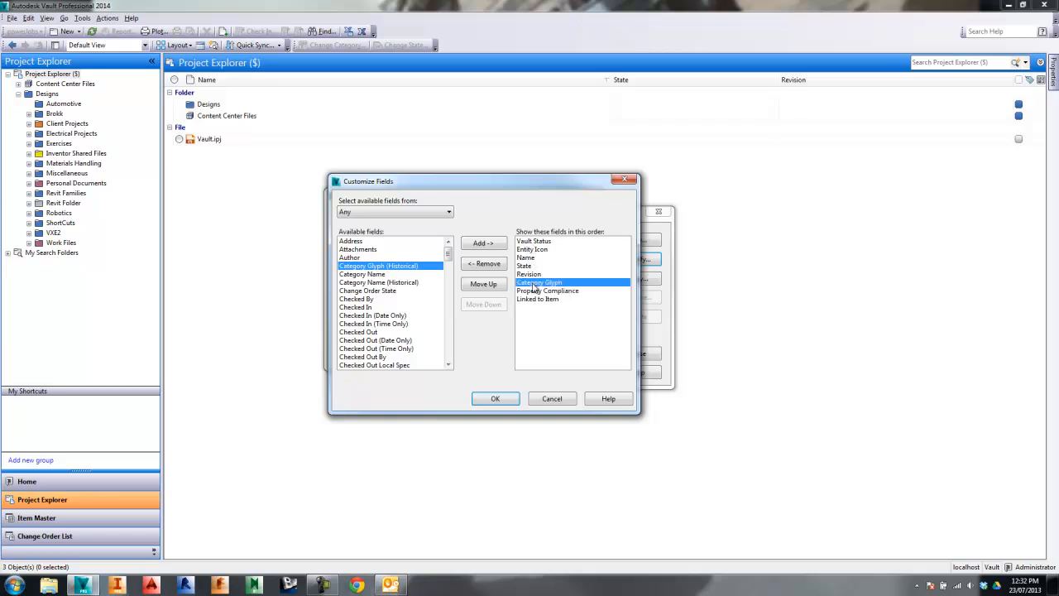
pyautogui.click(484, 284)
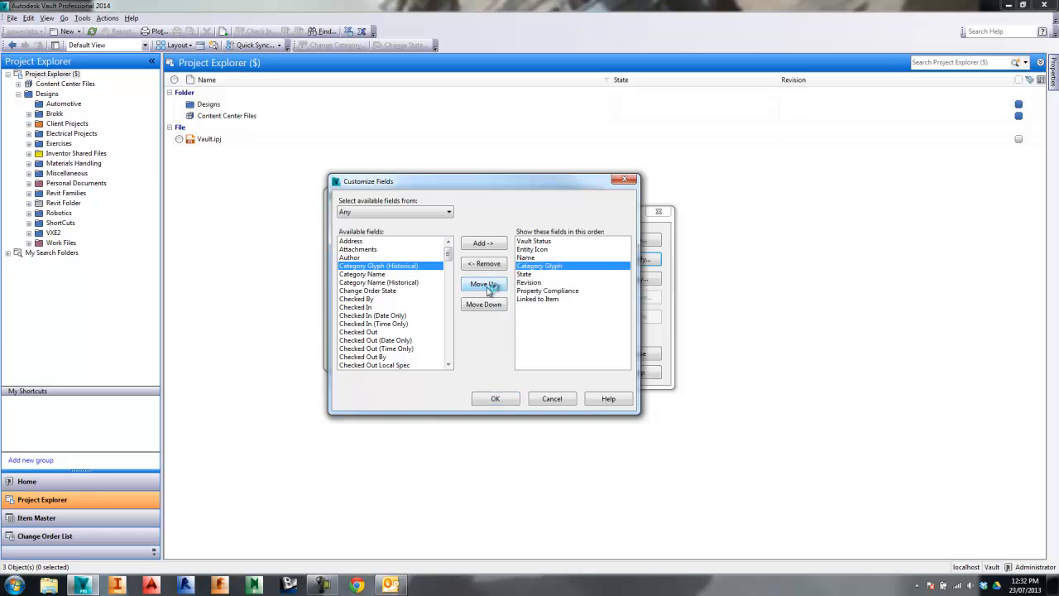
pyautogui.click(483, 284)
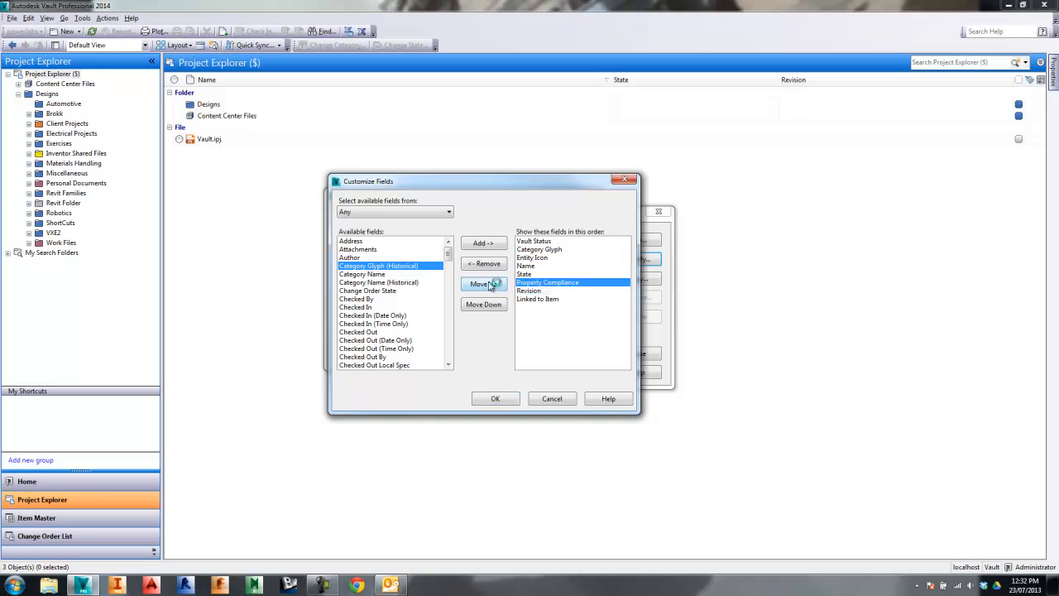
pyautogui.click(483, 283)
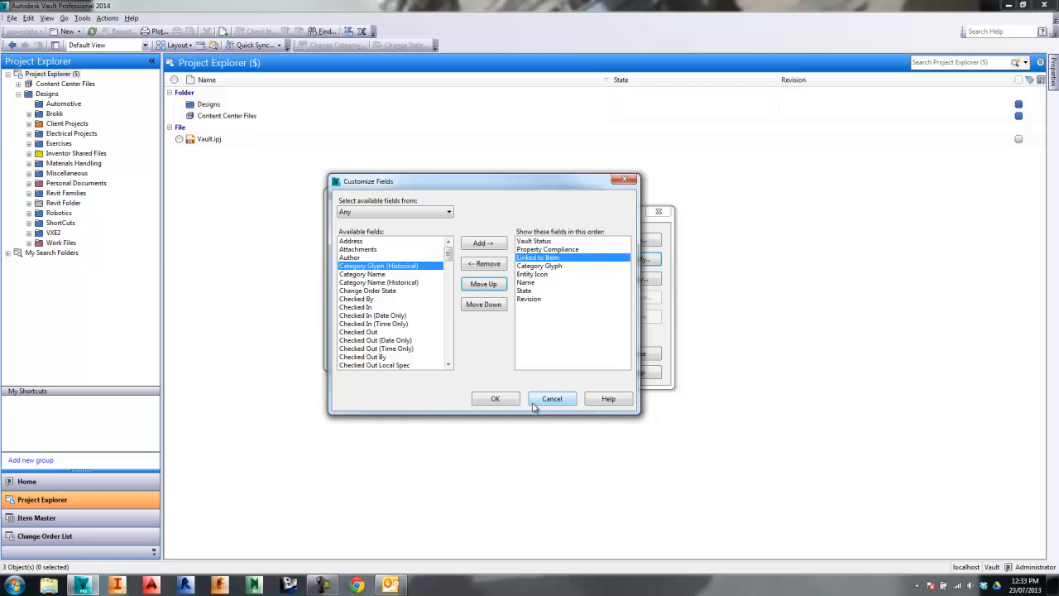
pyautogui.click(552, 398)
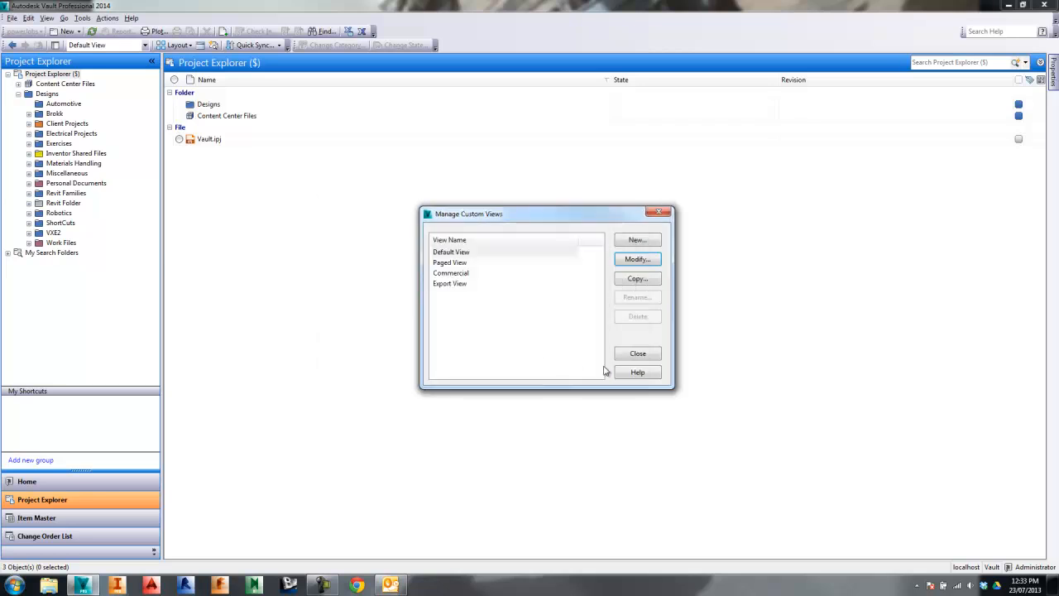
pyautogui.click(637, 353)
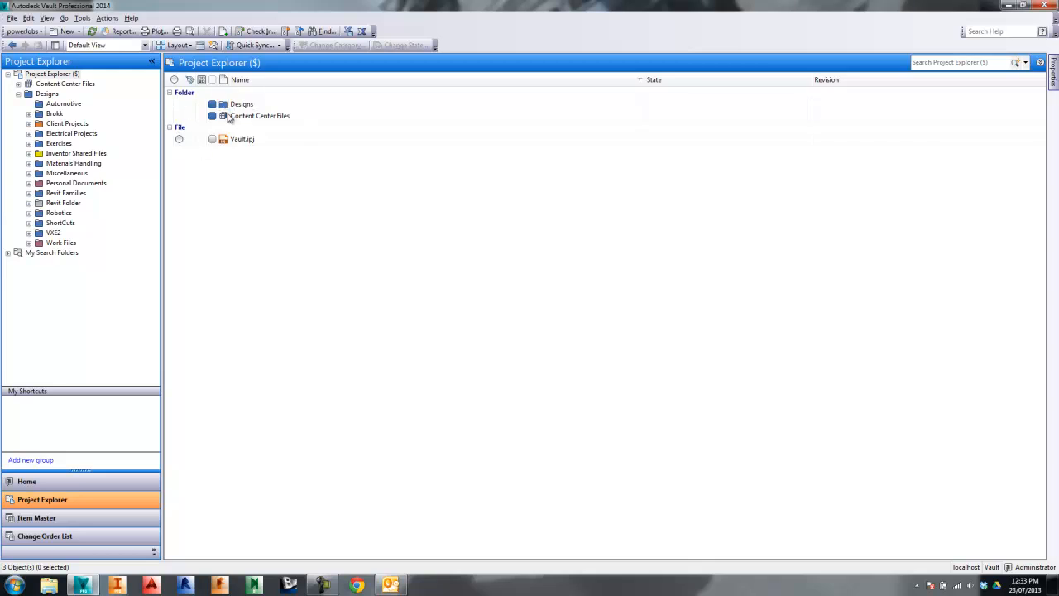
pyautogui.moveTo(382, 132)
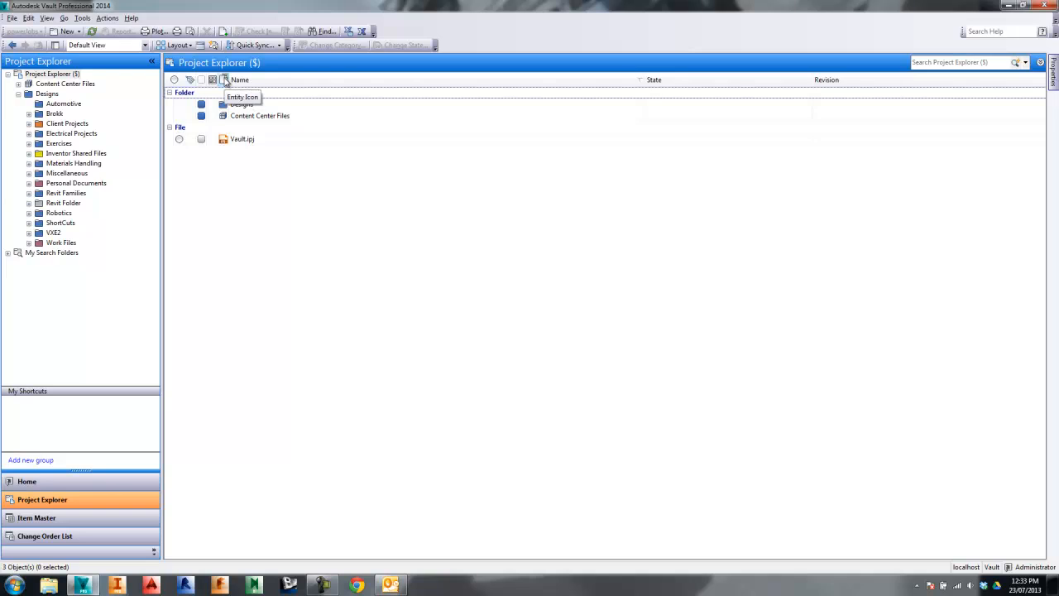
pyautogui.click(226, 79)
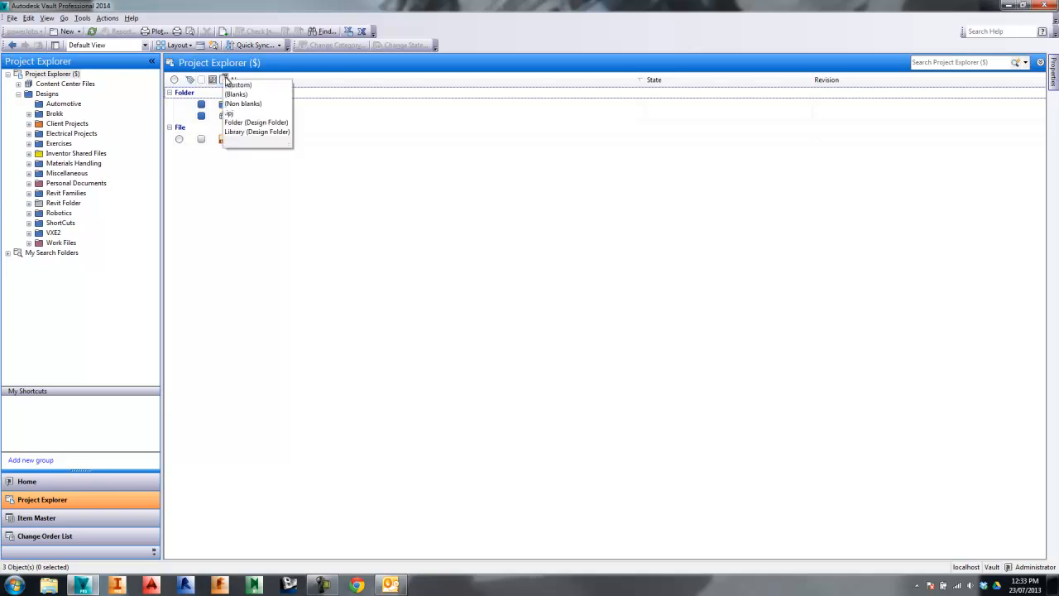
pyautogui.moveTo(255, 132)
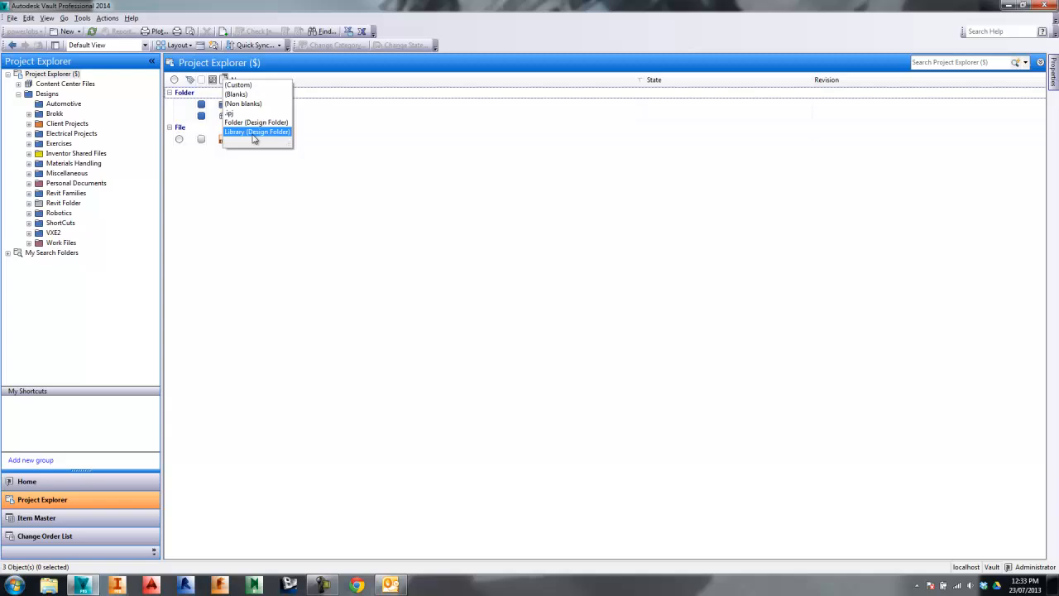
pyautogui.moveTo(236, 94)
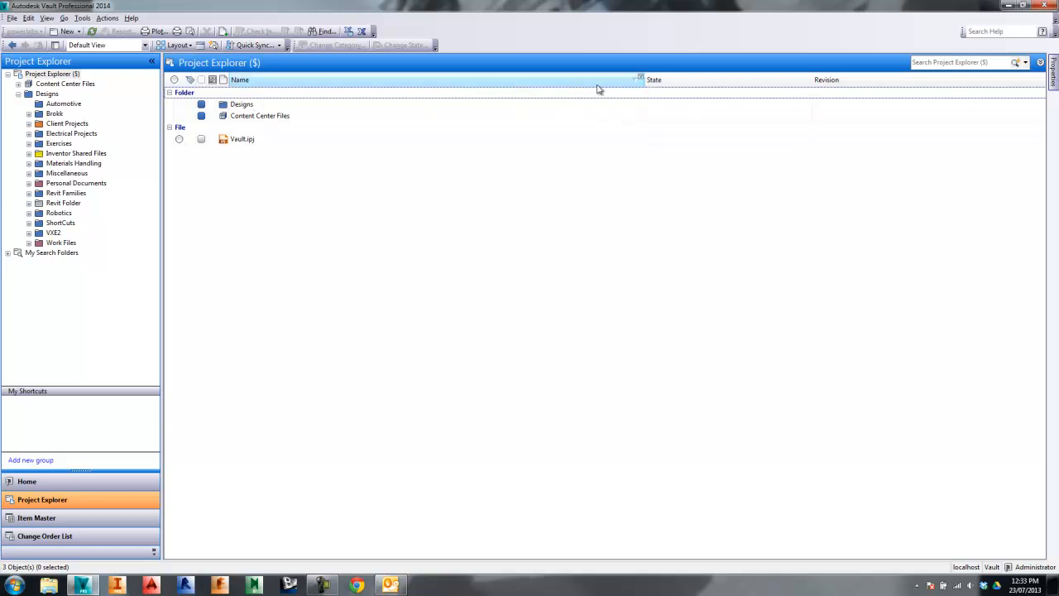
pyautogui.moveTo(225, 80)
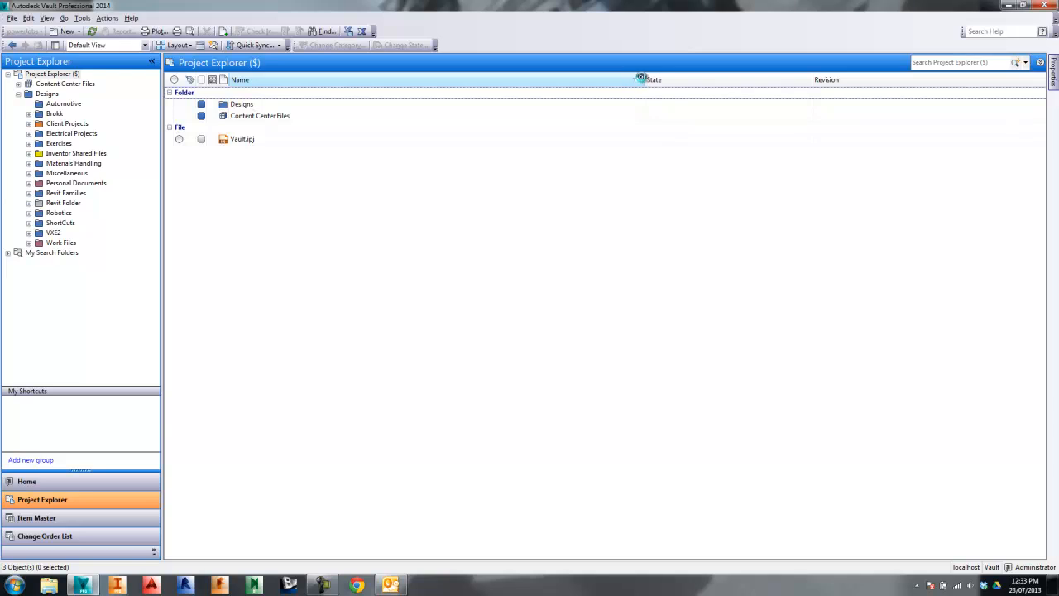
pyautogui.click(642, 79)
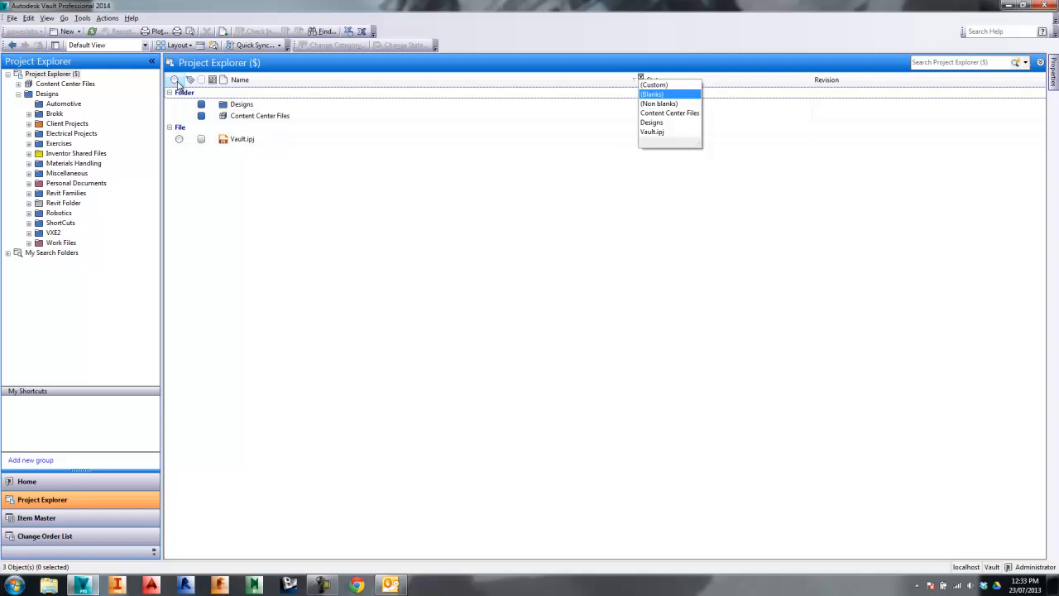
pyautogui.moveTo(675, 167)
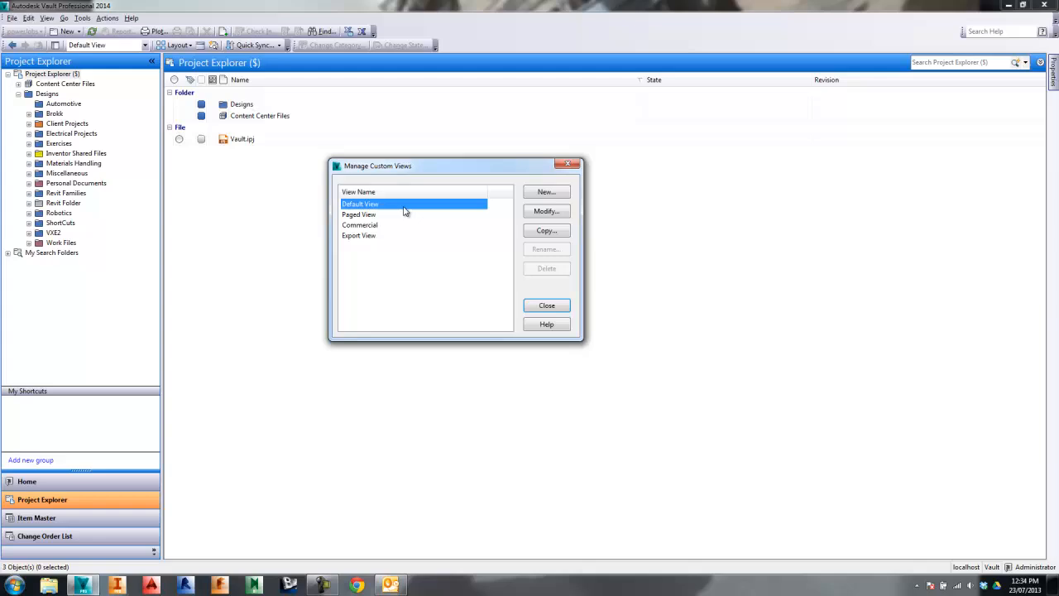
# - Start adding available fields to the Default View's displayed columns in Customize Fields
pyautogui.click(546, 211)
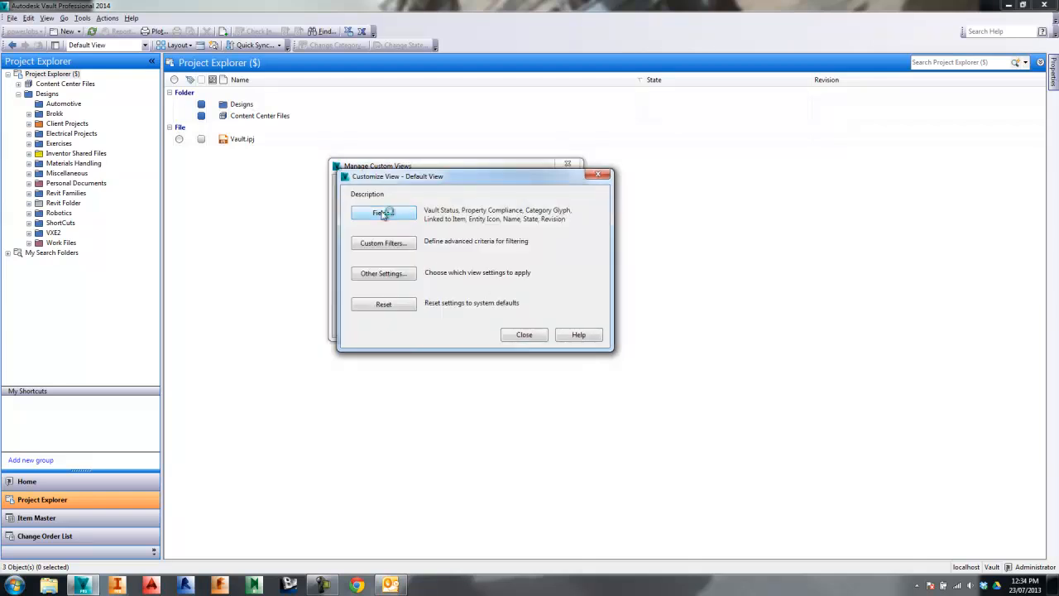
pyautogui.click(383, 212)
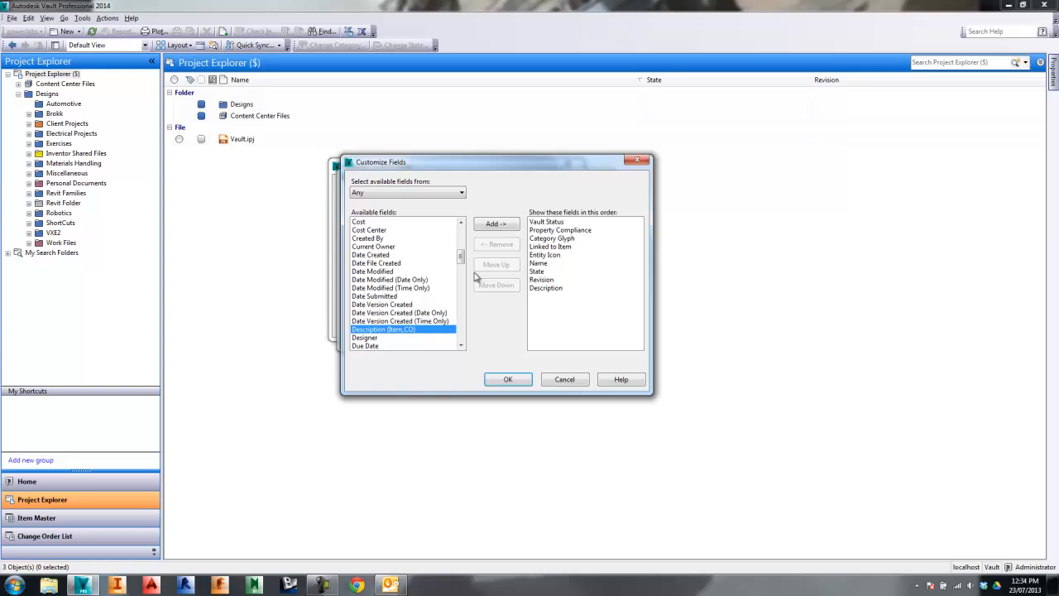
pyautogui.click(461, 281)
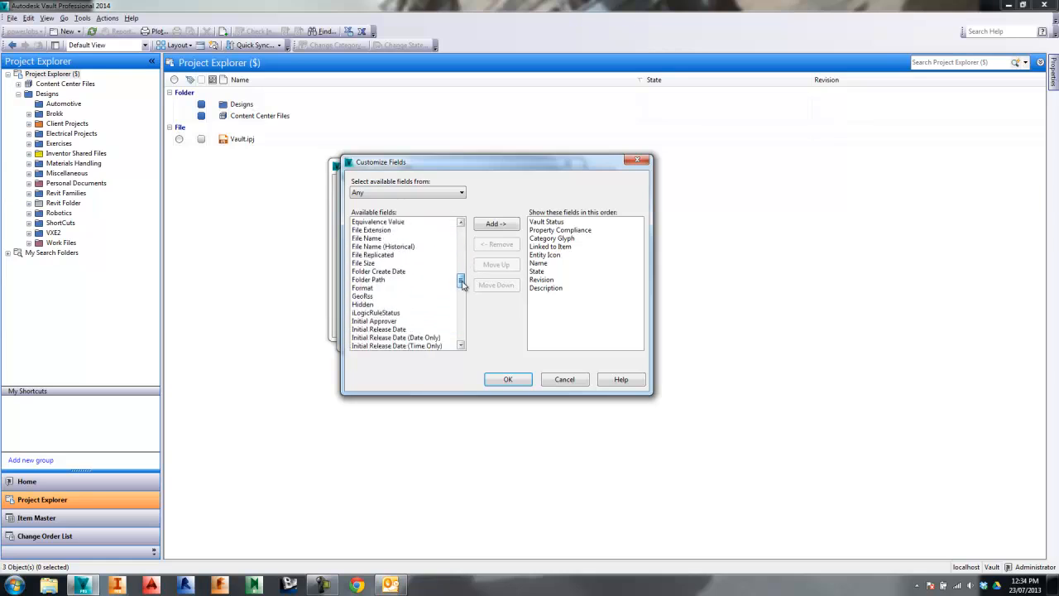
pyautogui.click(366, 239)
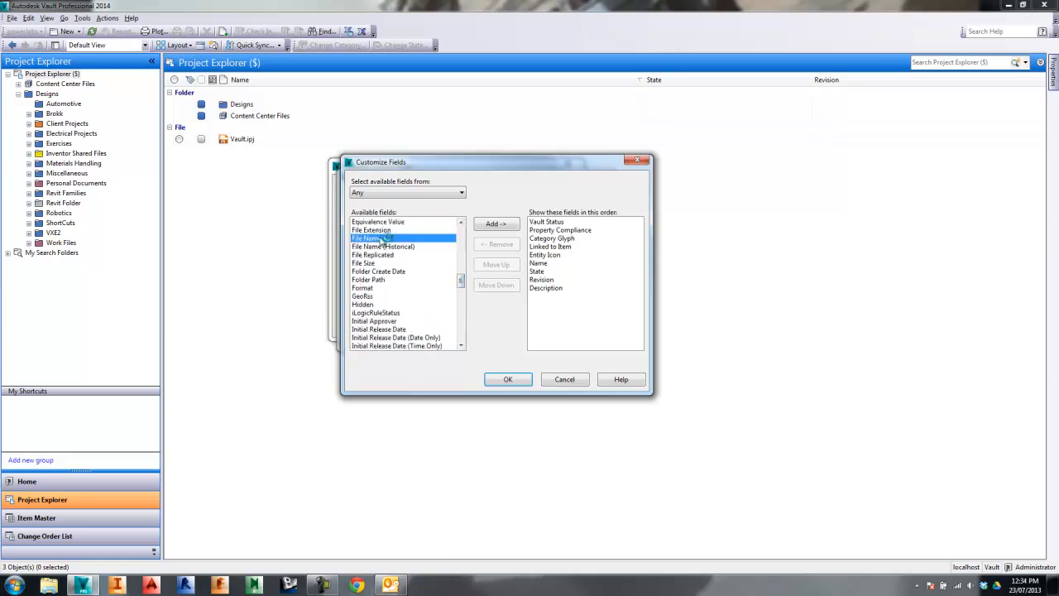
# - Add Description, Project, Security Class and Sub Category to the Default View and apply
pyautogui.scroll(-3)
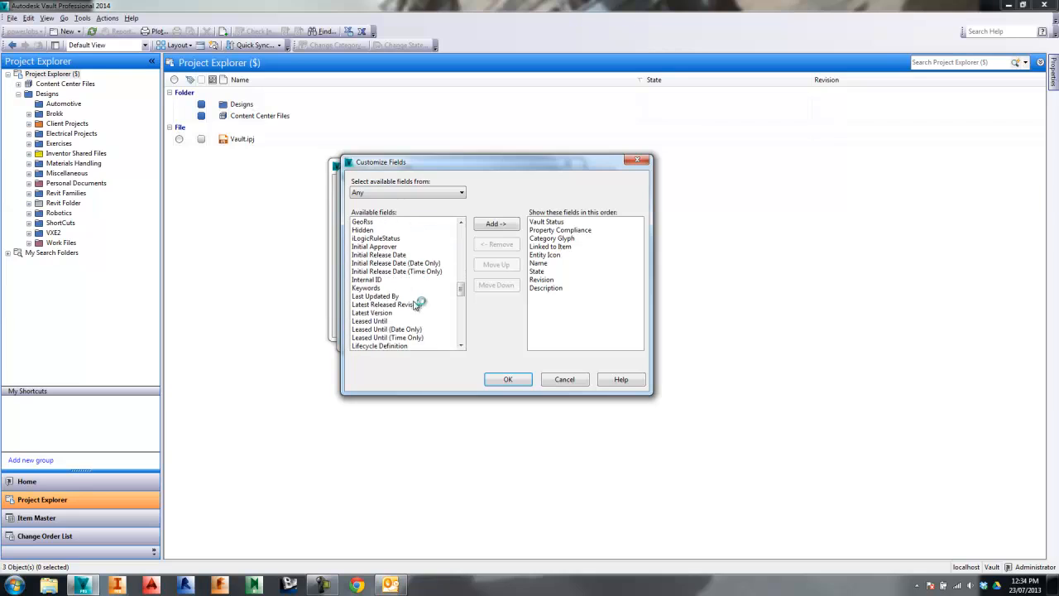
pyautogui.scroll(-3)
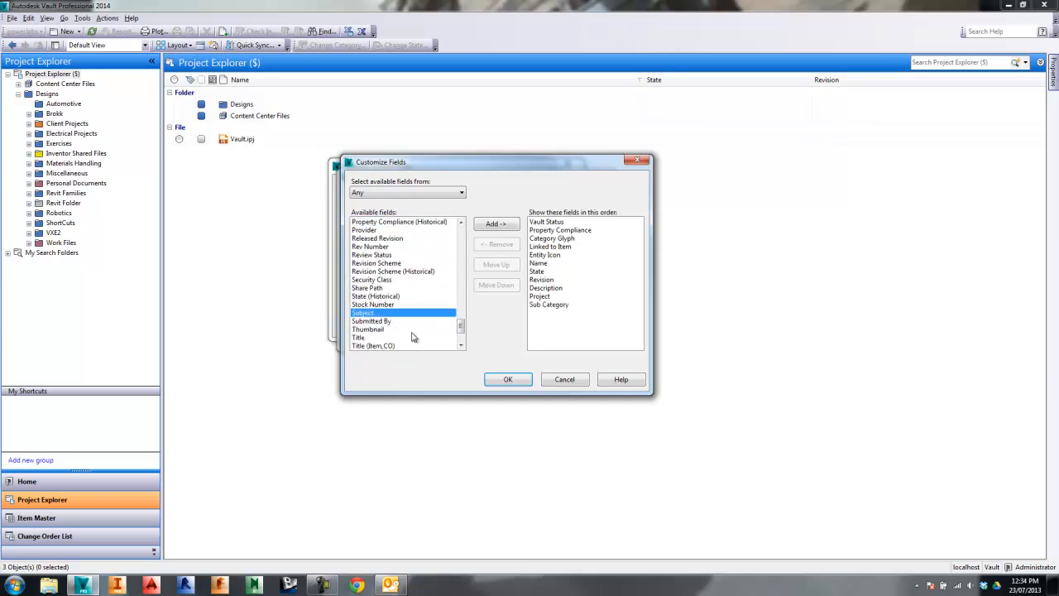
pyautogui.scroll(-3)
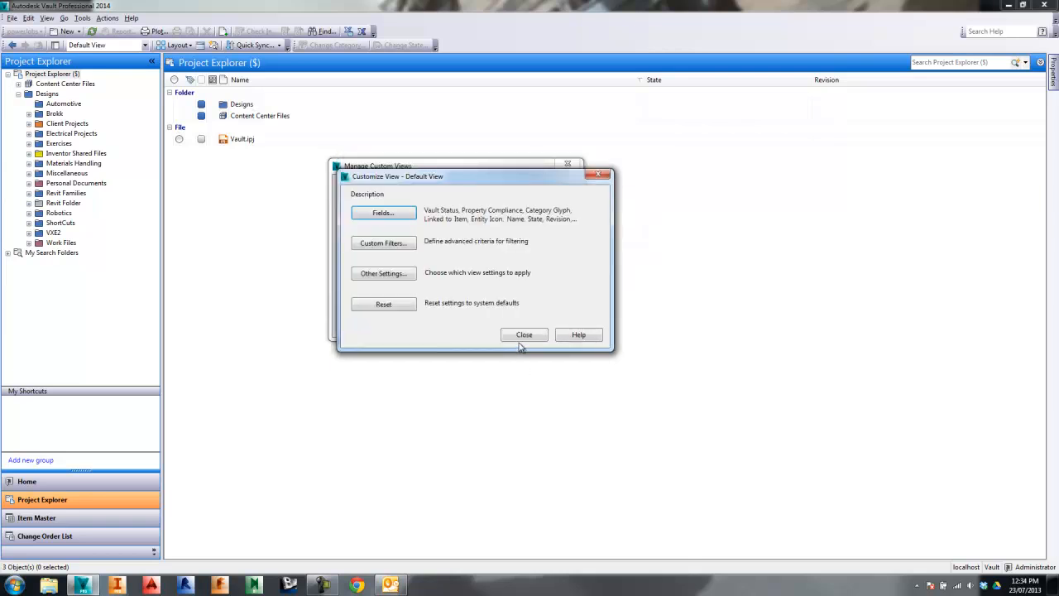
pyautogui.click(524, 334)
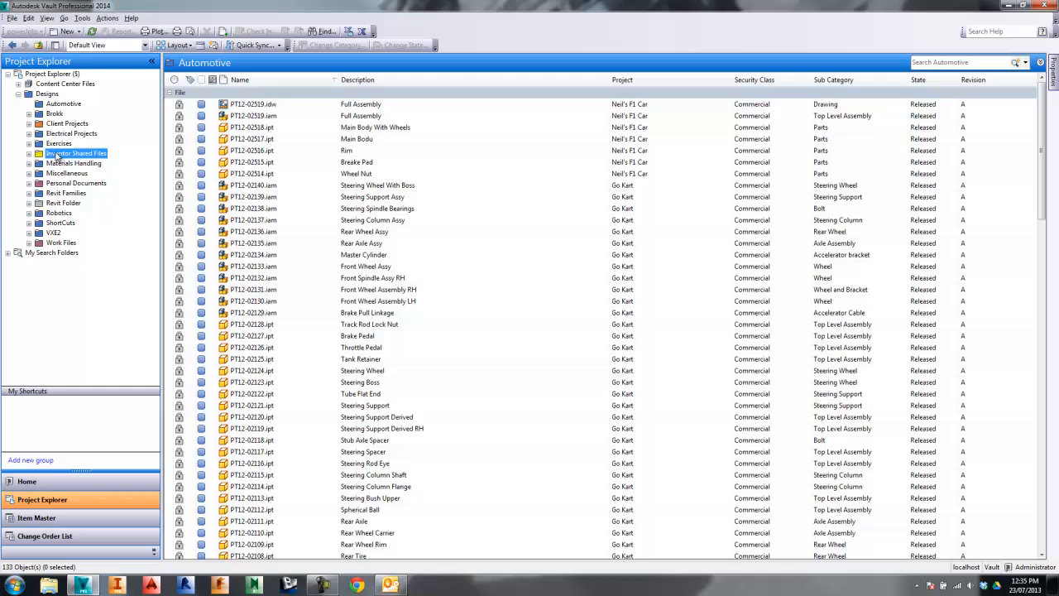
# - Browse Inventor Shared Files, then return to the Automotive folder's file list
pyautogui.click(76, 154)
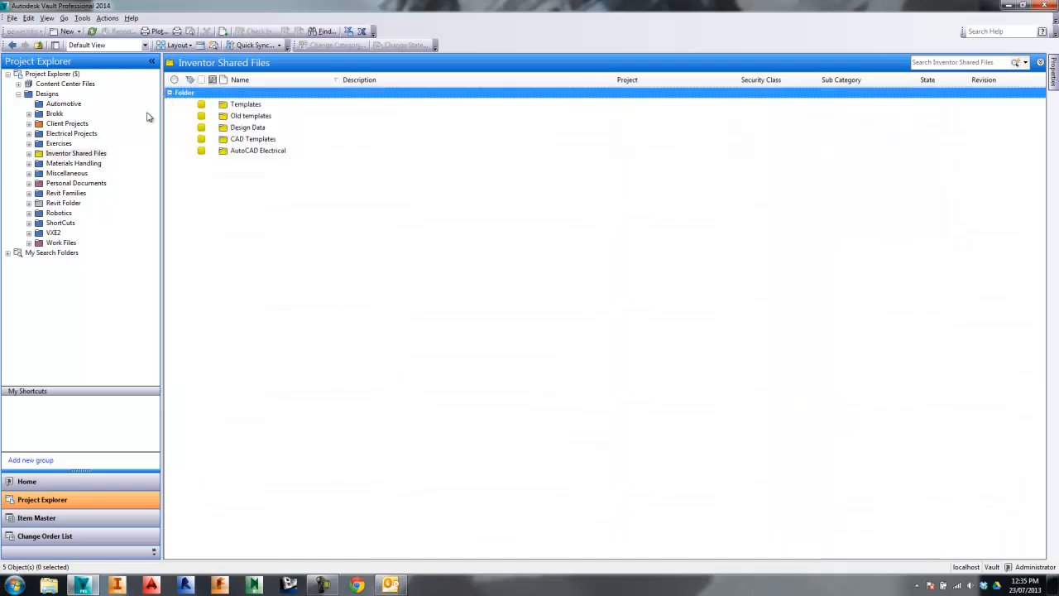
pyautogui.click(63, 103)
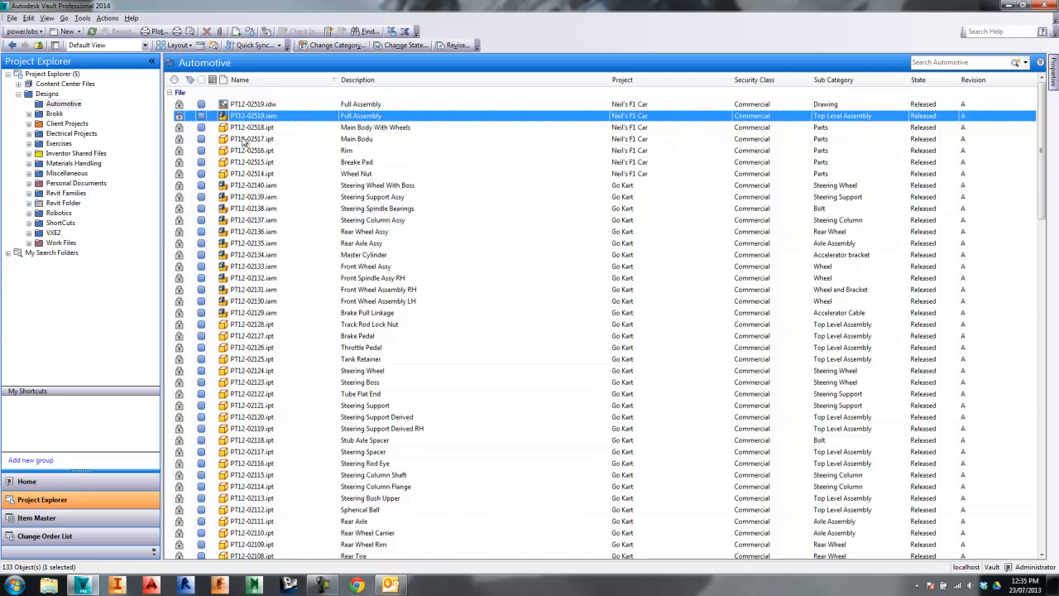
pyautogui.moveTo(515, 180)
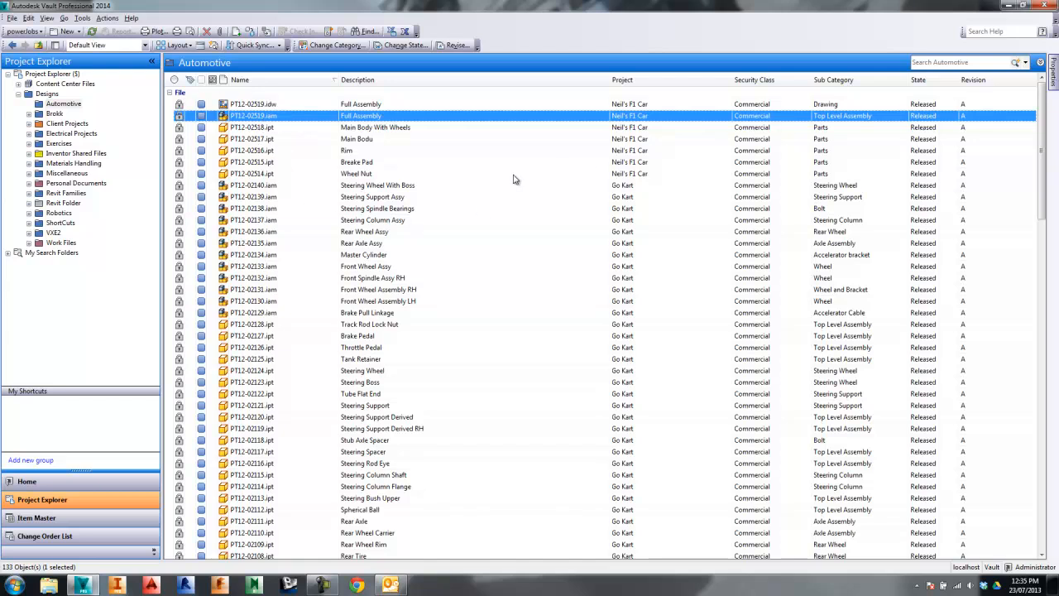
pyautogui.moveTo(240, 217)
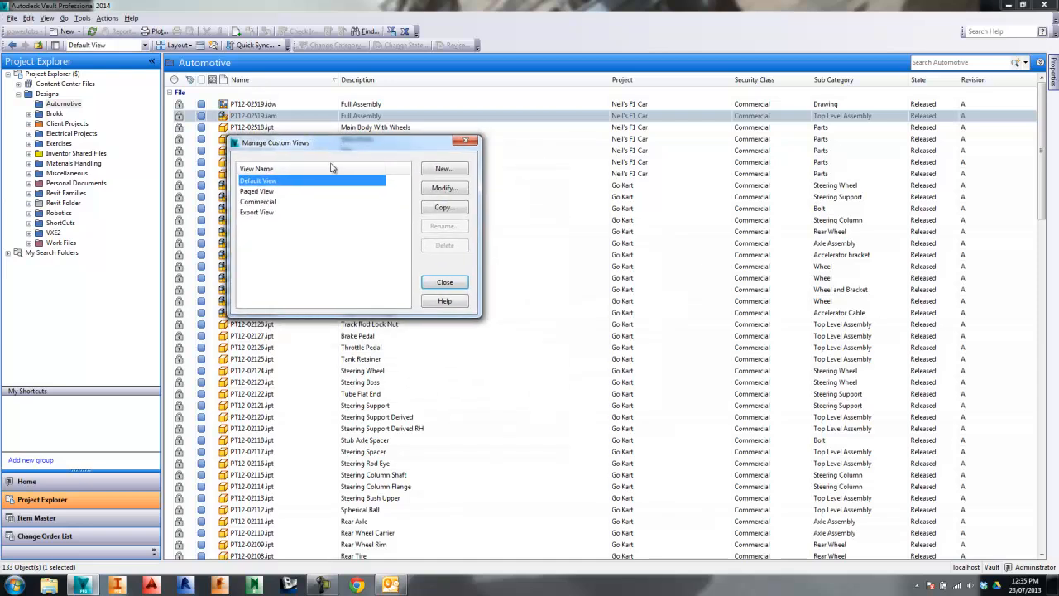
pyautogui.moveTo(416, 186)
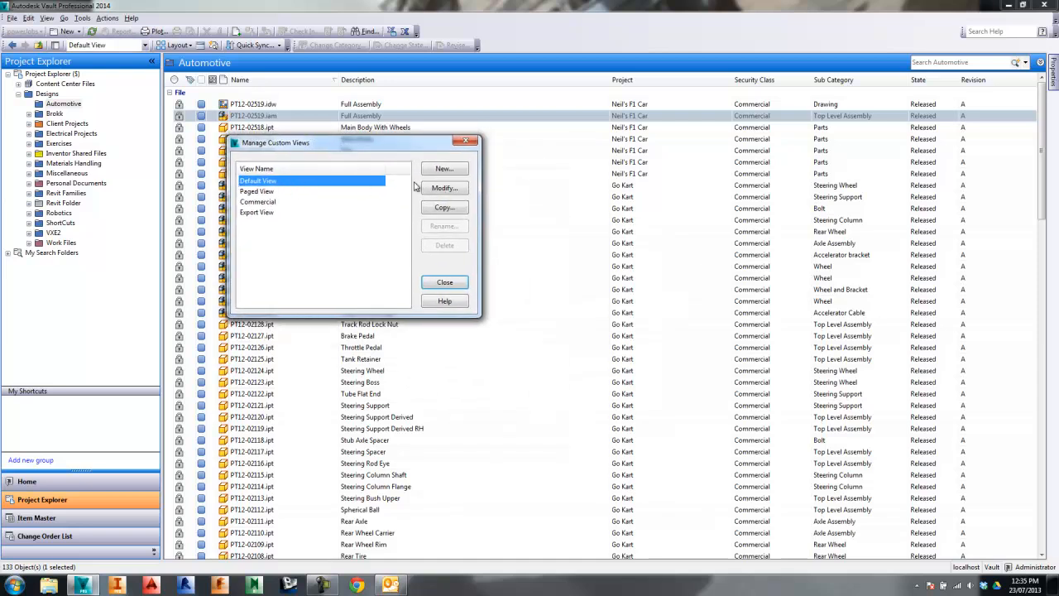
# - Create a new custom view named James' View
pyautogui.click(443, 168)
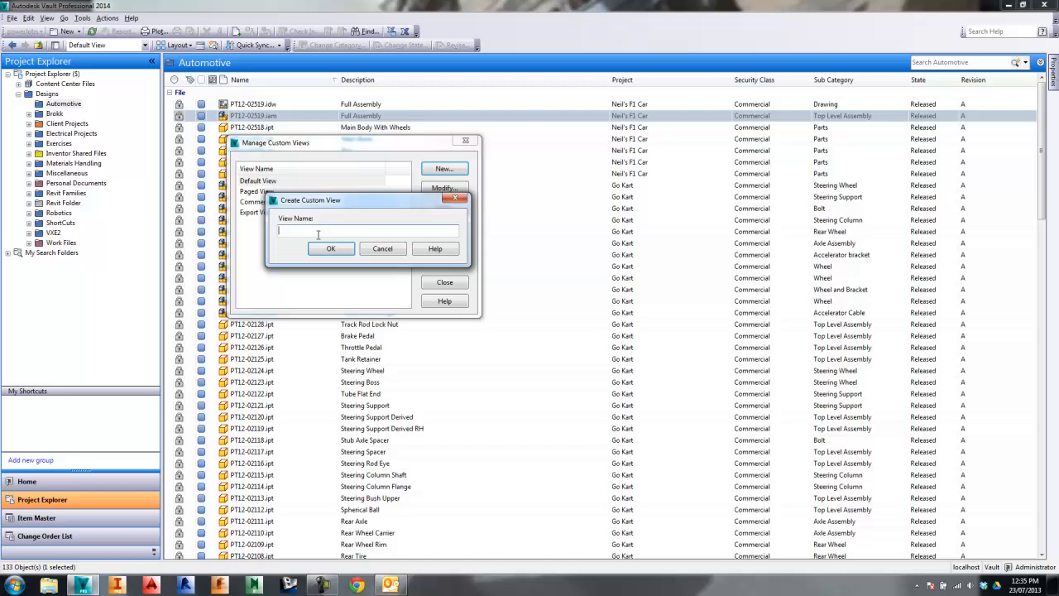
pyautogui.write('Jami')
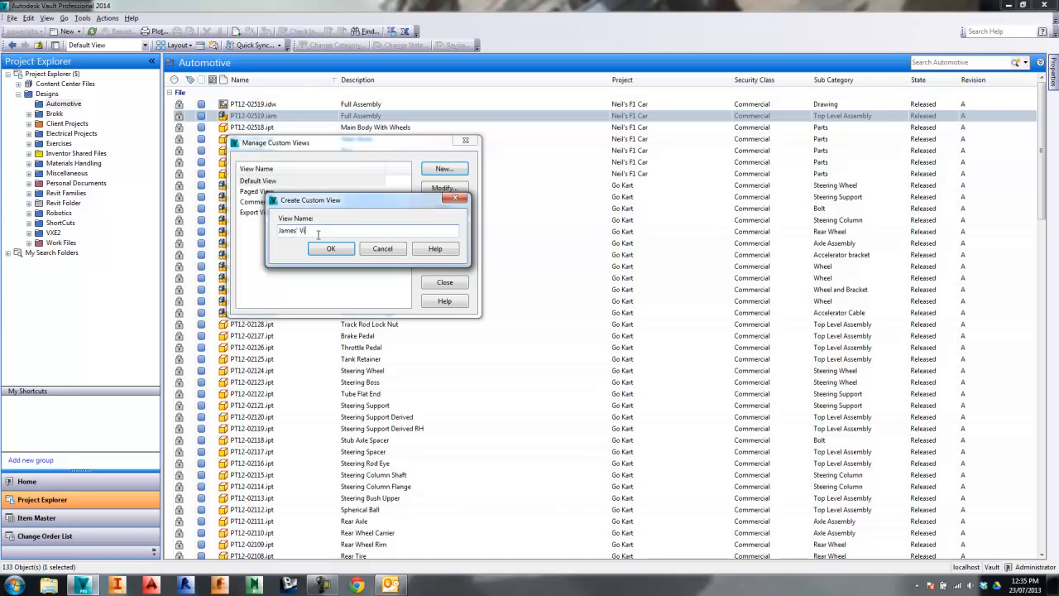
pyautogui.click(330, 248)
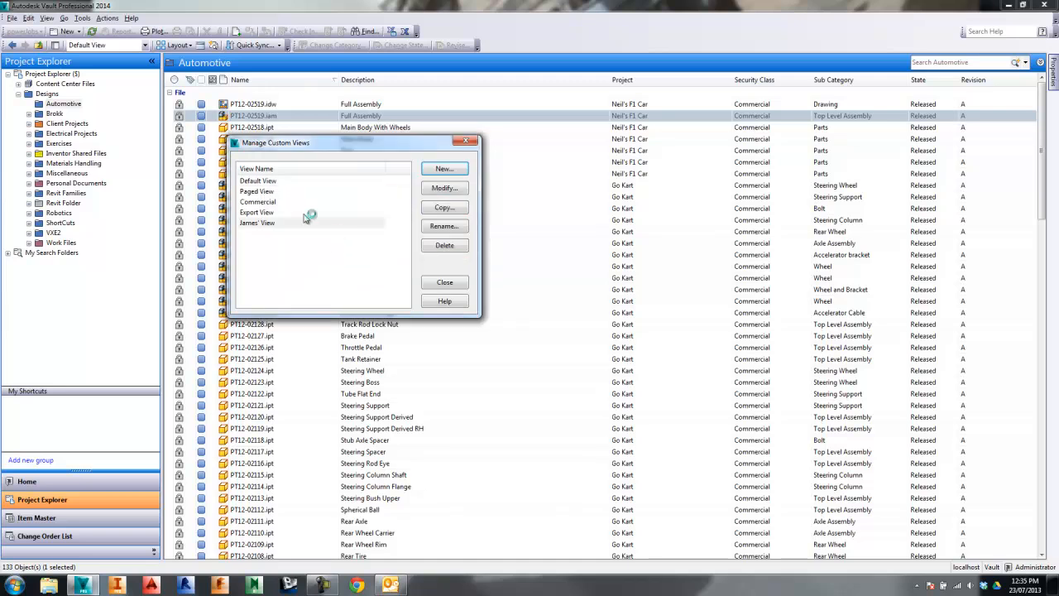
# - Trim its fields, add Address and Category Name, then make Default View active again
pyautogui.click(445, 188)
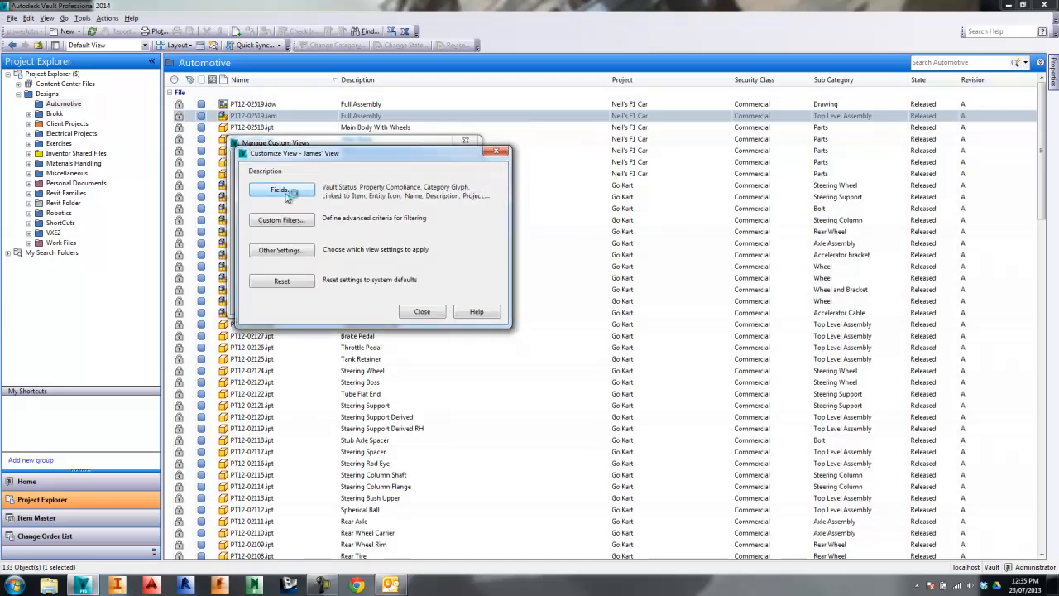
pyautogui.click(282, 189)
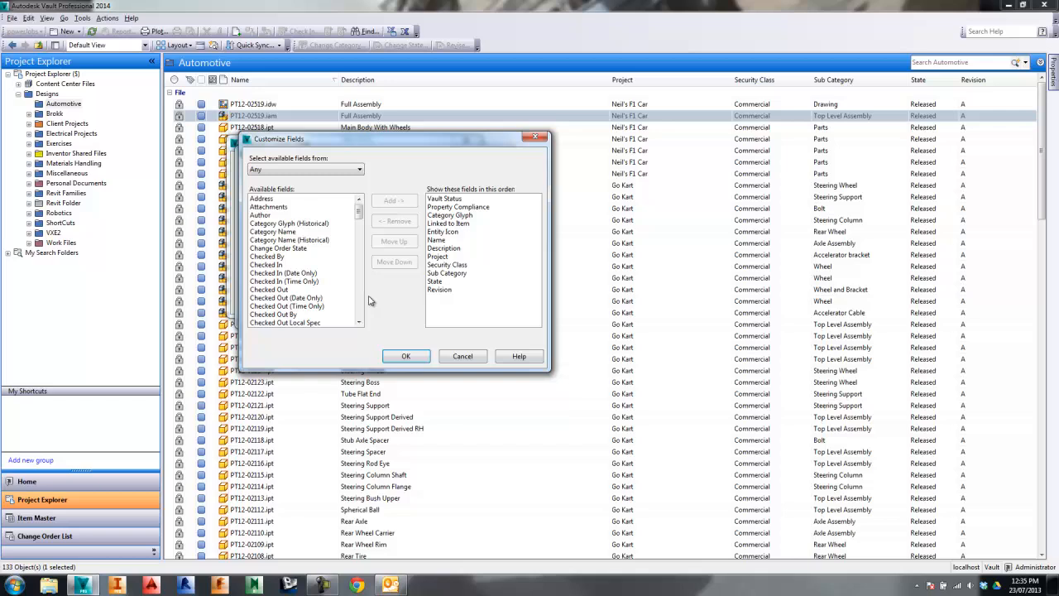
pyautogui.click(447, 265)
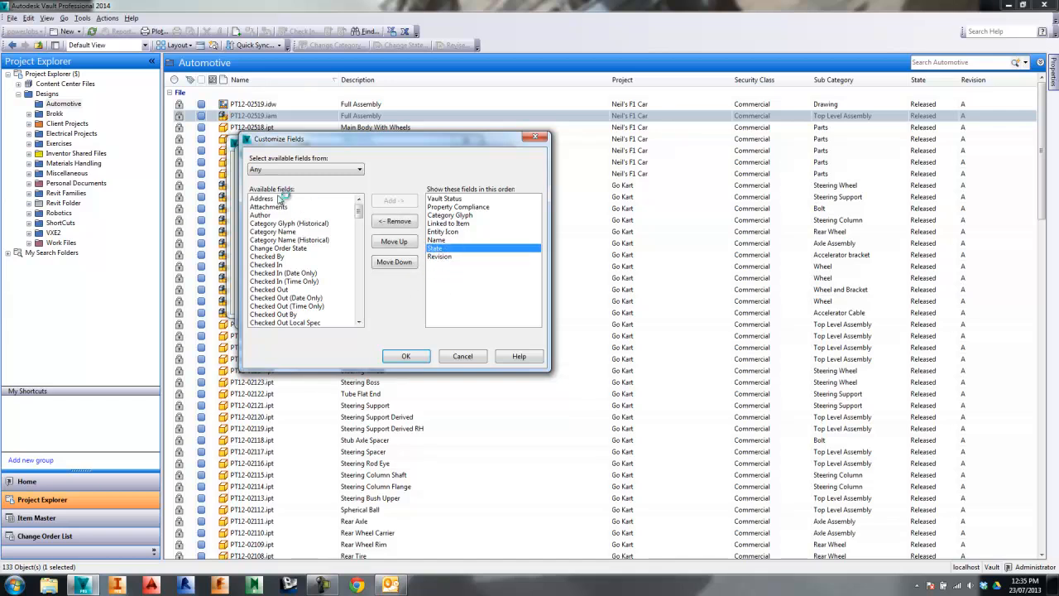
pyautogui.click(265, 199)
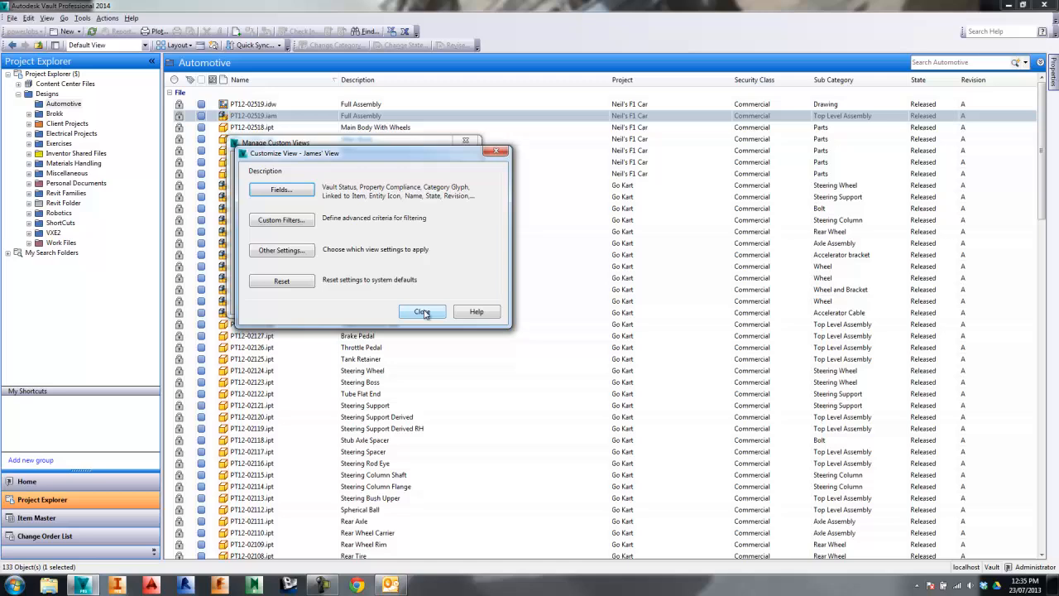
pyautogui.click(422, 312)
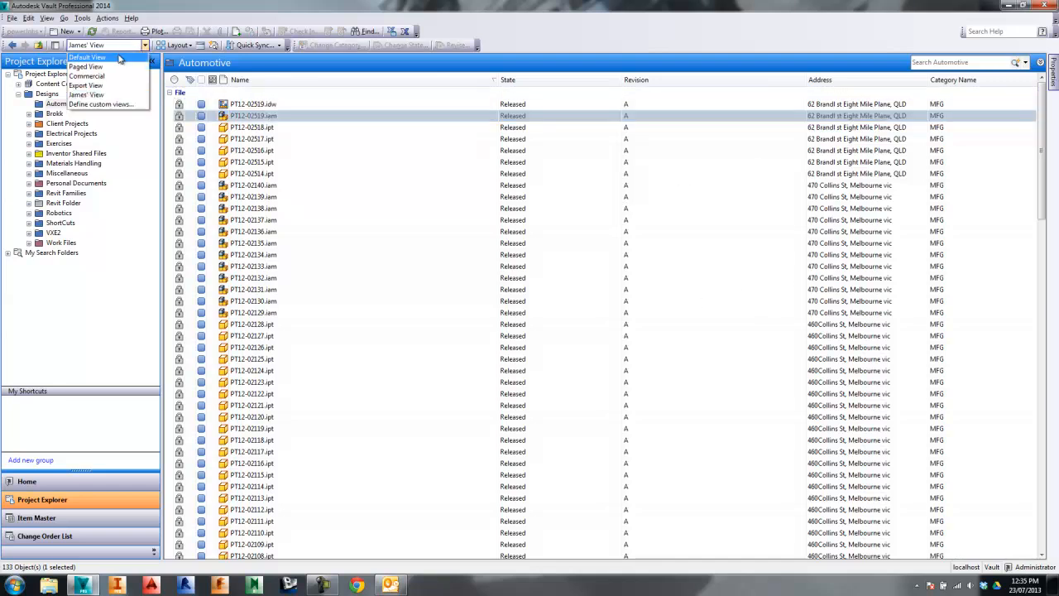
pyautogui.click(87, 57)
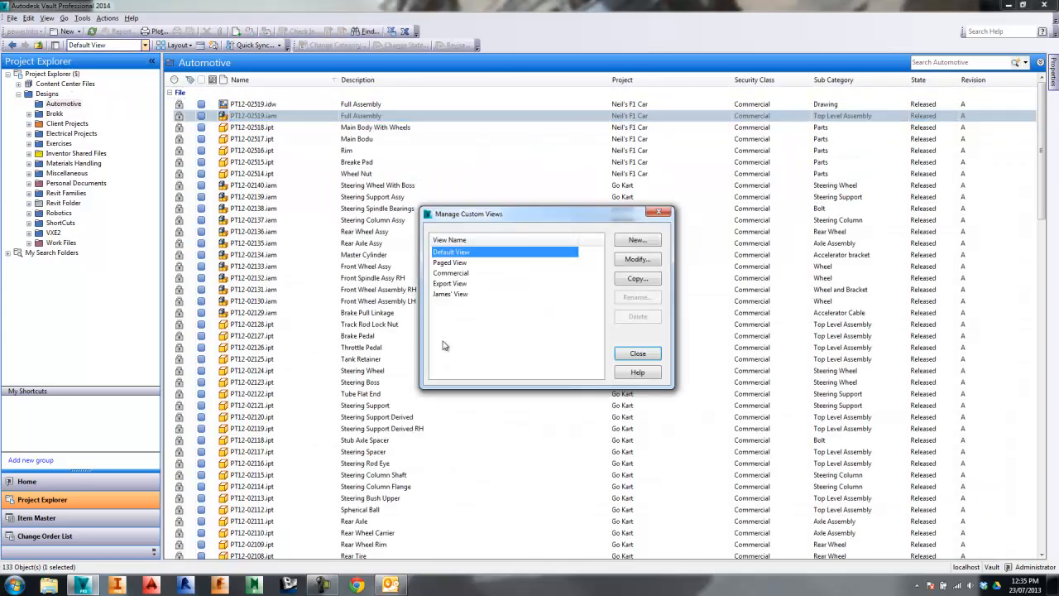
# - Filter the Default View with Custom Filters: Category Name contains MFG
pyautogui.click(637, 259)
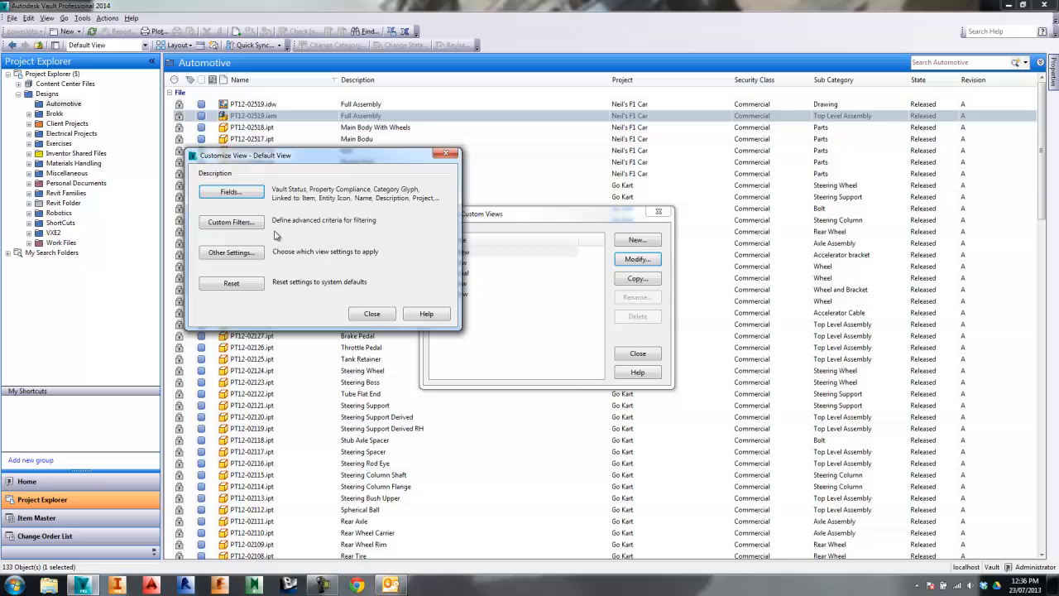
pyautogui.click(231, 222)
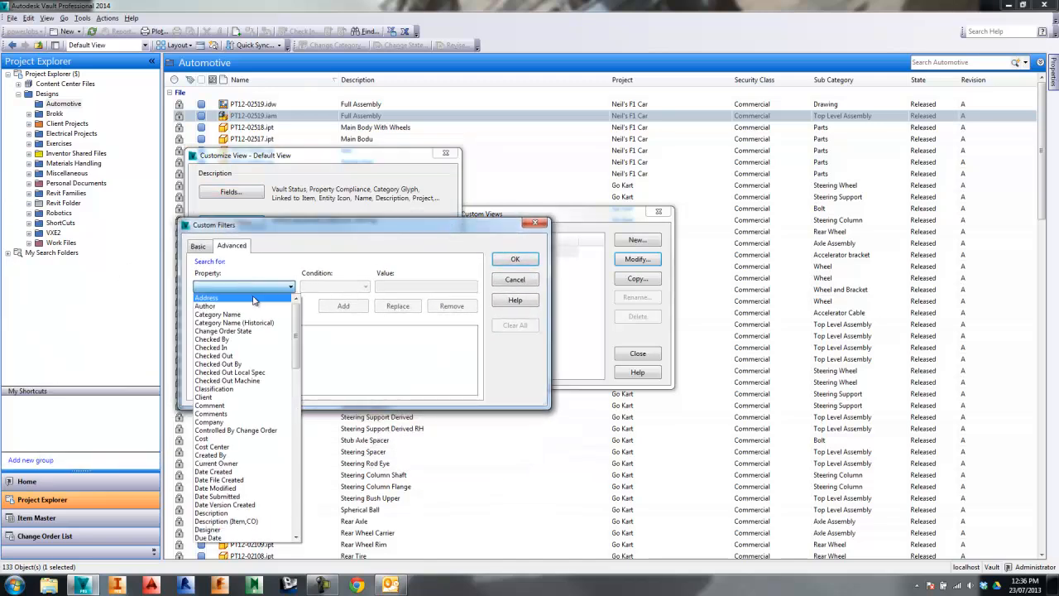
pyautogui.click(218, 315)
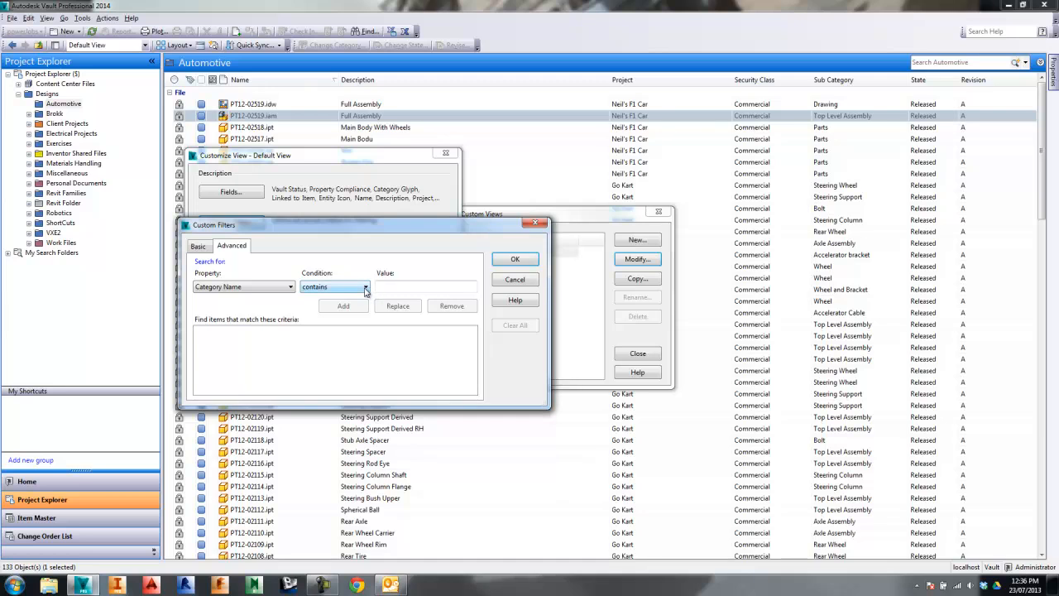
pyautogui.write('MG')
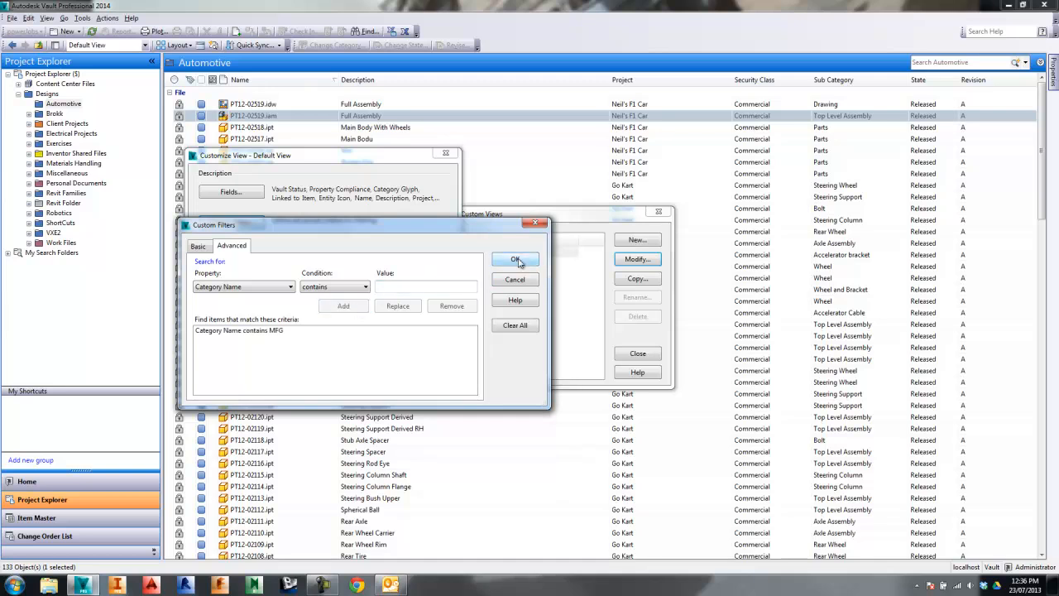
pyautogui.click(515, 259)
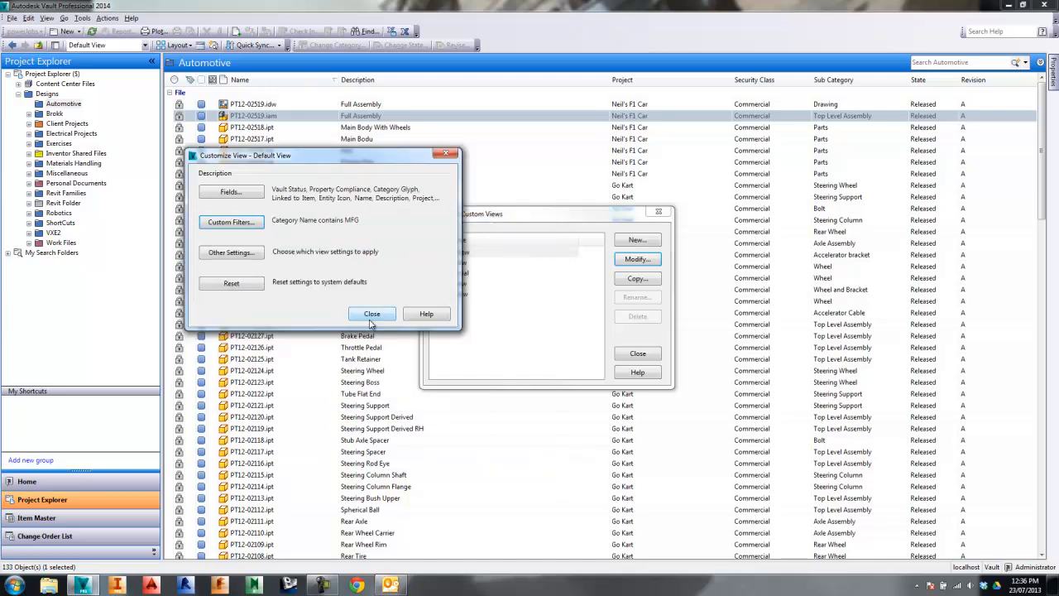
pyautogui.click(371, 313)
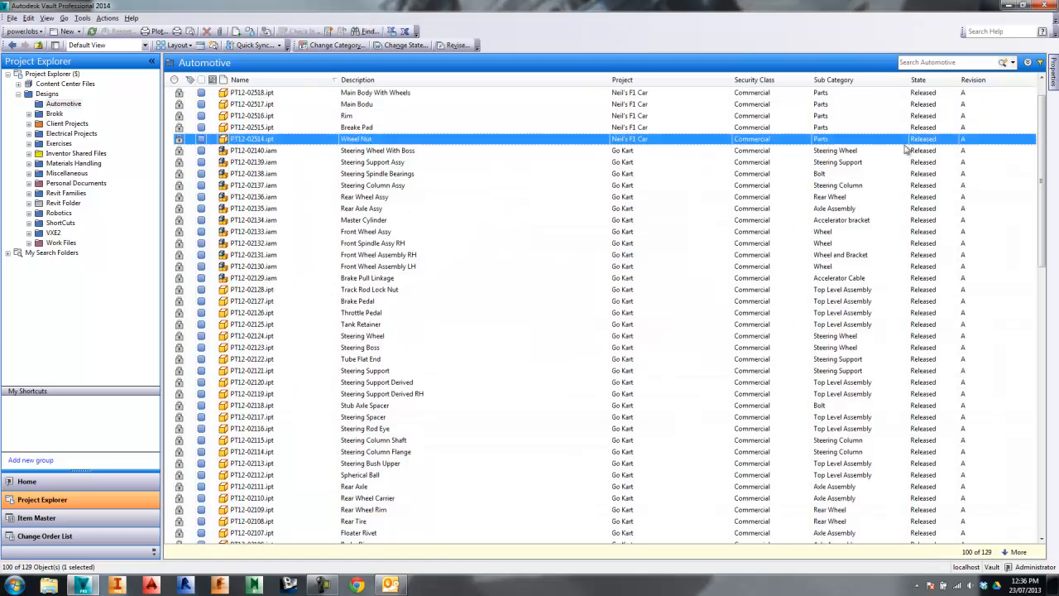
# - Browse the filtered lists in Brokk, Client Projects and Work Files, selecting Skyline Sun 12
pyautogui.scroll(-3)
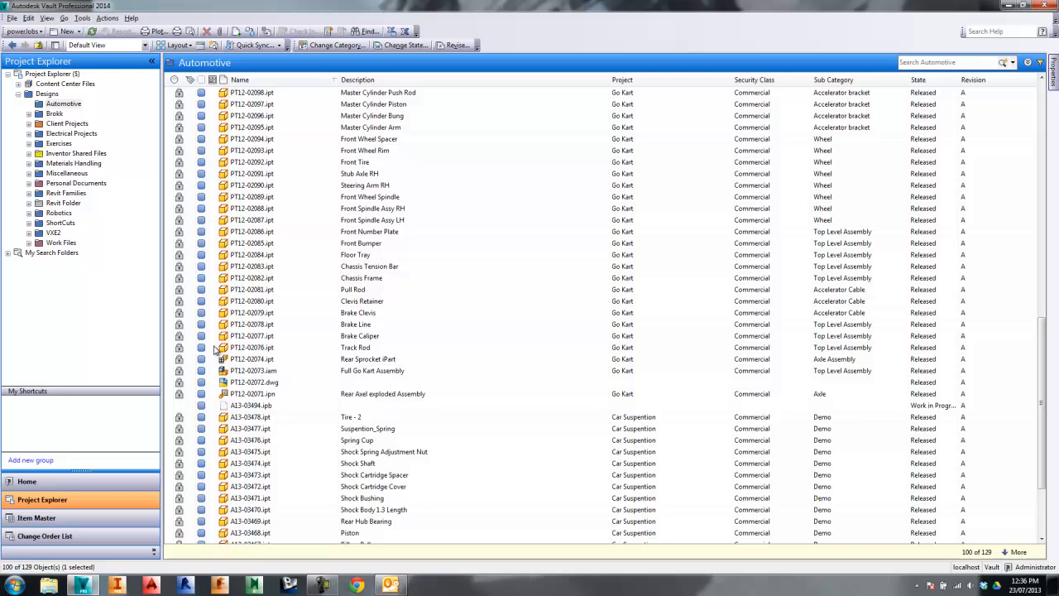
pyautogui.click(54, 114)
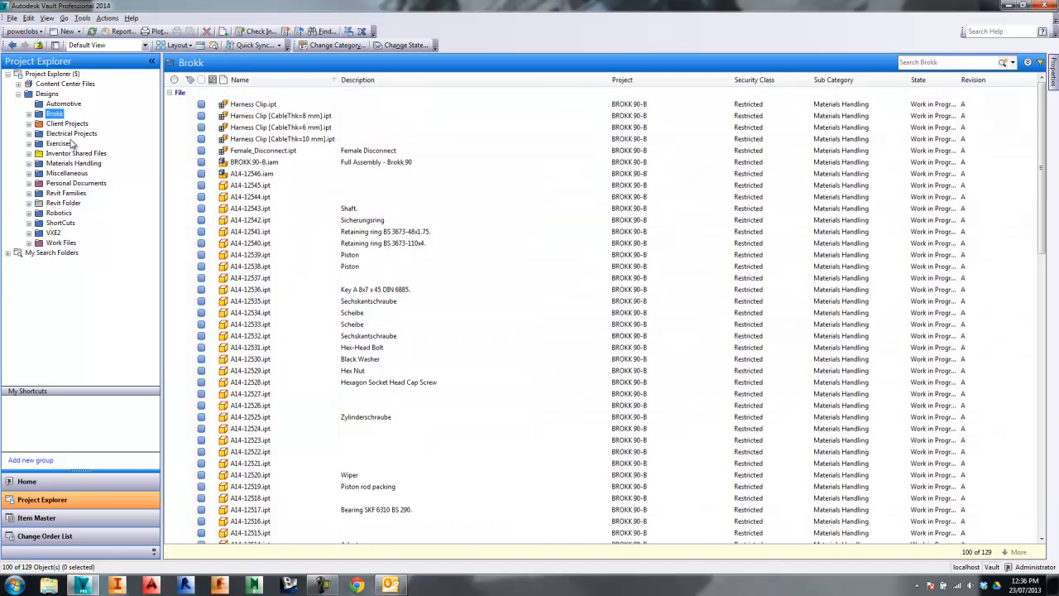
pyautogui.click(67, 123)
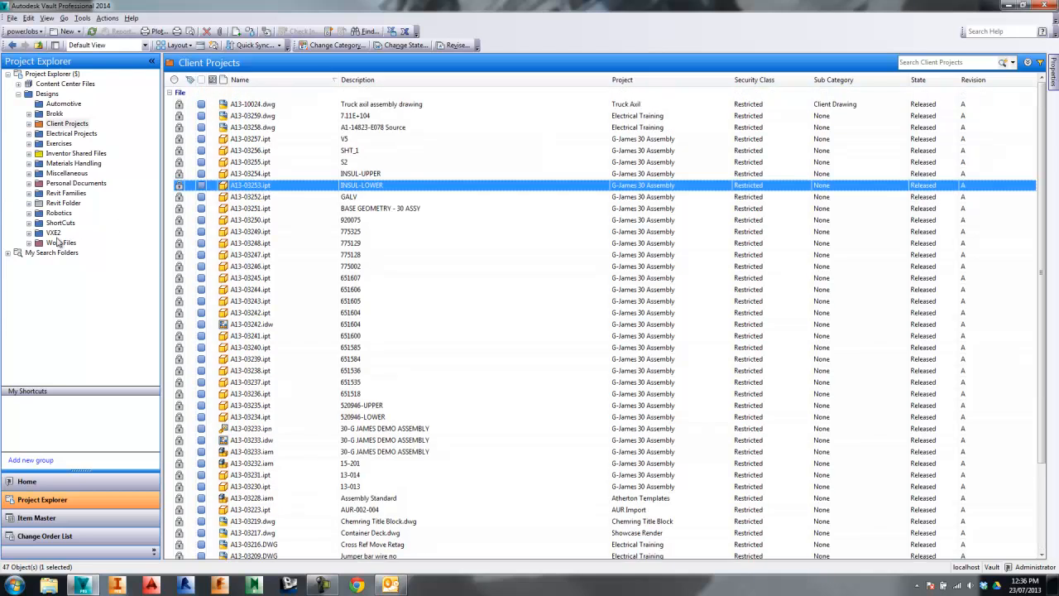
pyautogui.click(61, 242)
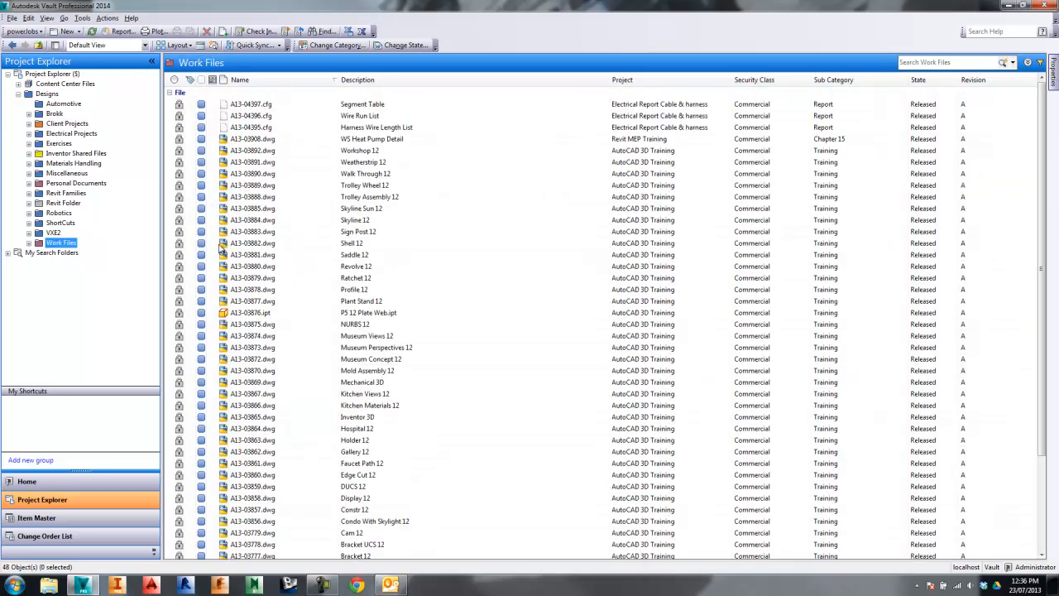
pyautogui.click(253, 208)
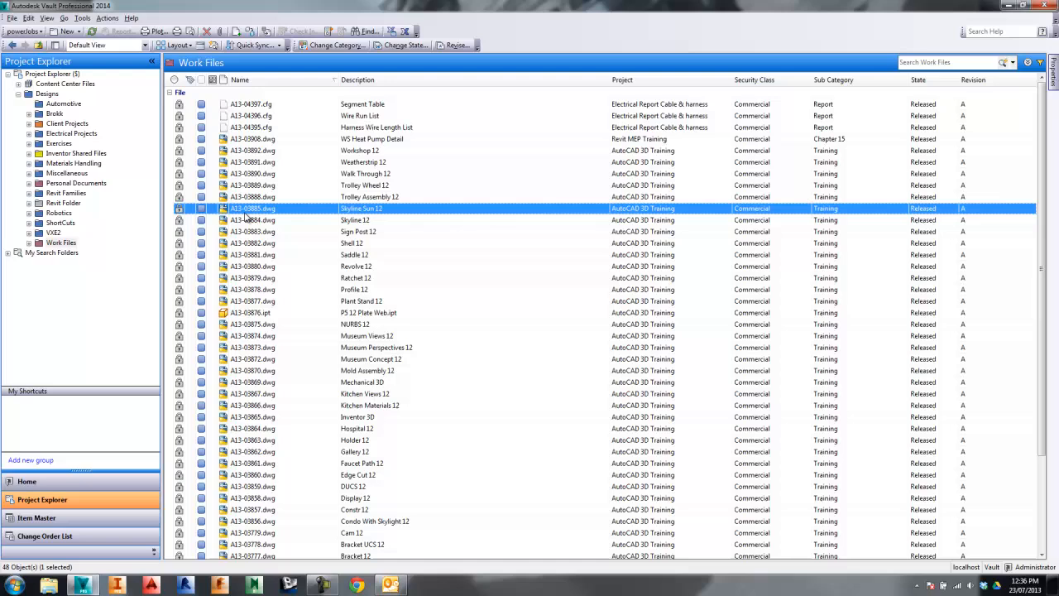
pyautogui.scroll(-3)
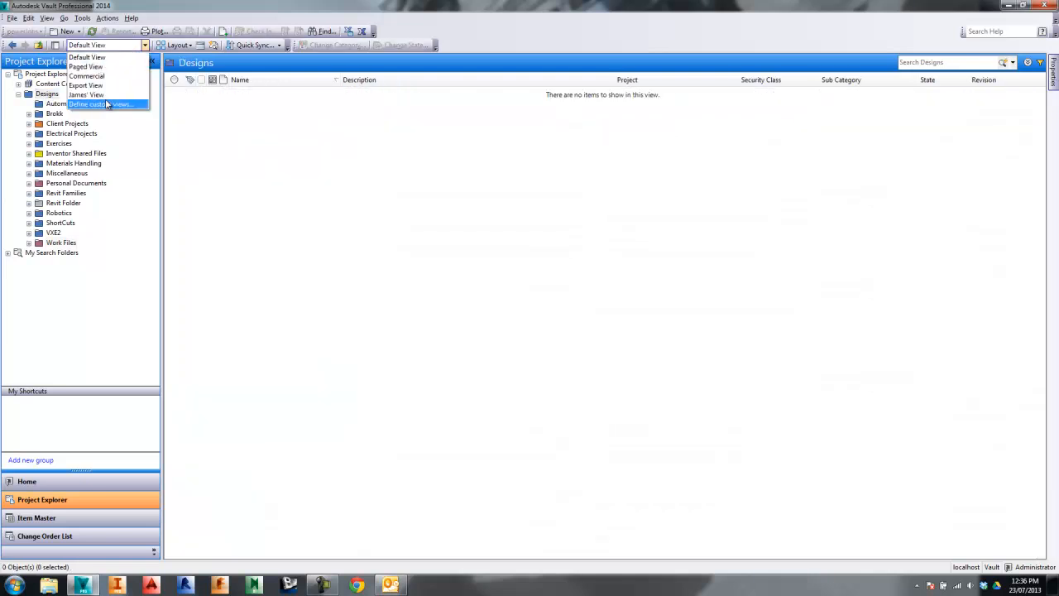
# - Clear the MFG custom filter from the Default View so all 133 Automotive files list again
pyautogui.click(98, 103)
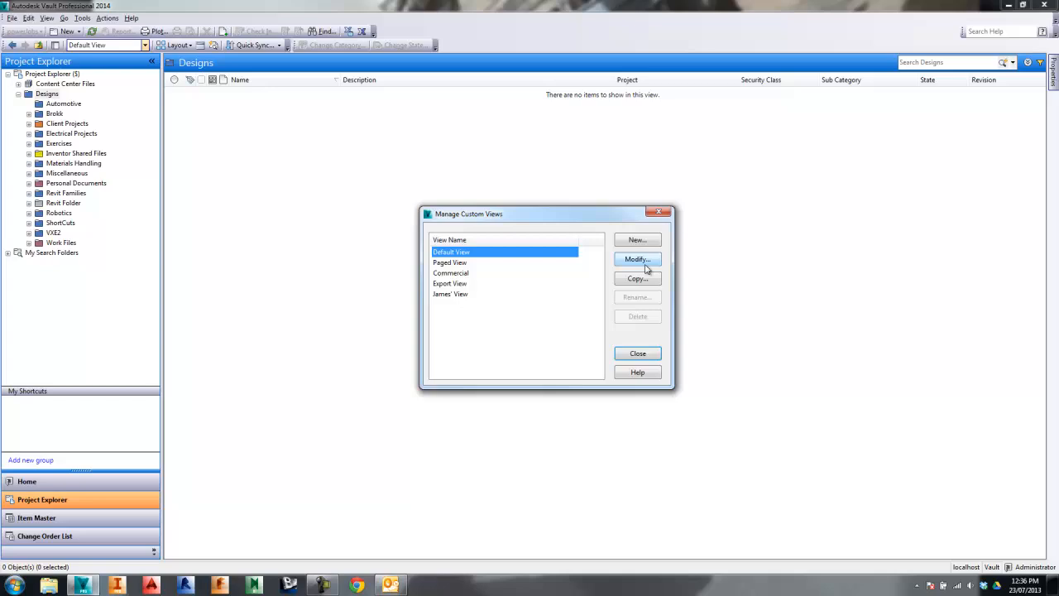
pyautogui.click(637, 259)
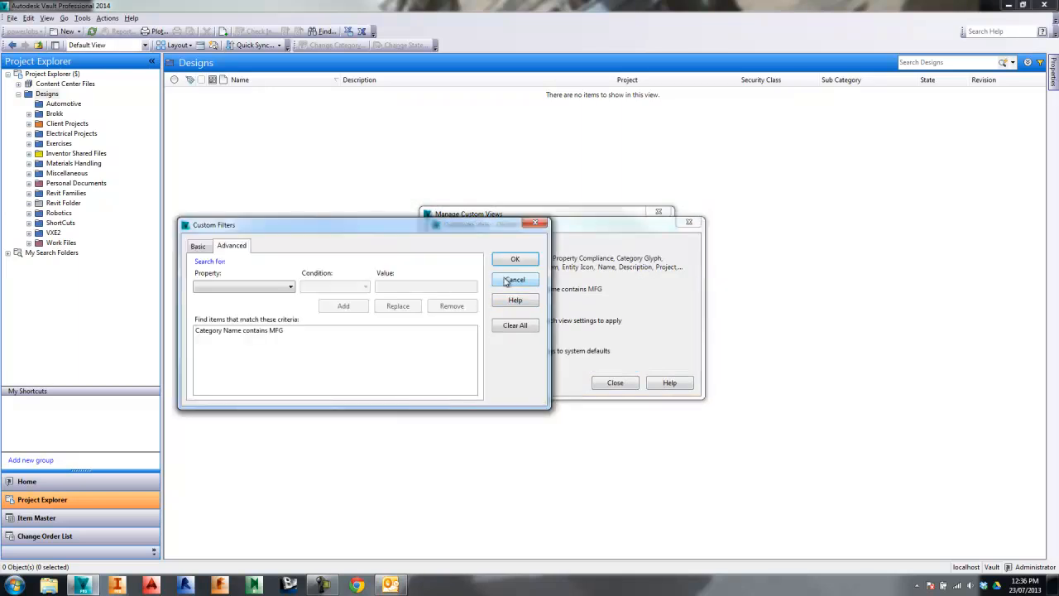
pyautogui.click(515, 325)
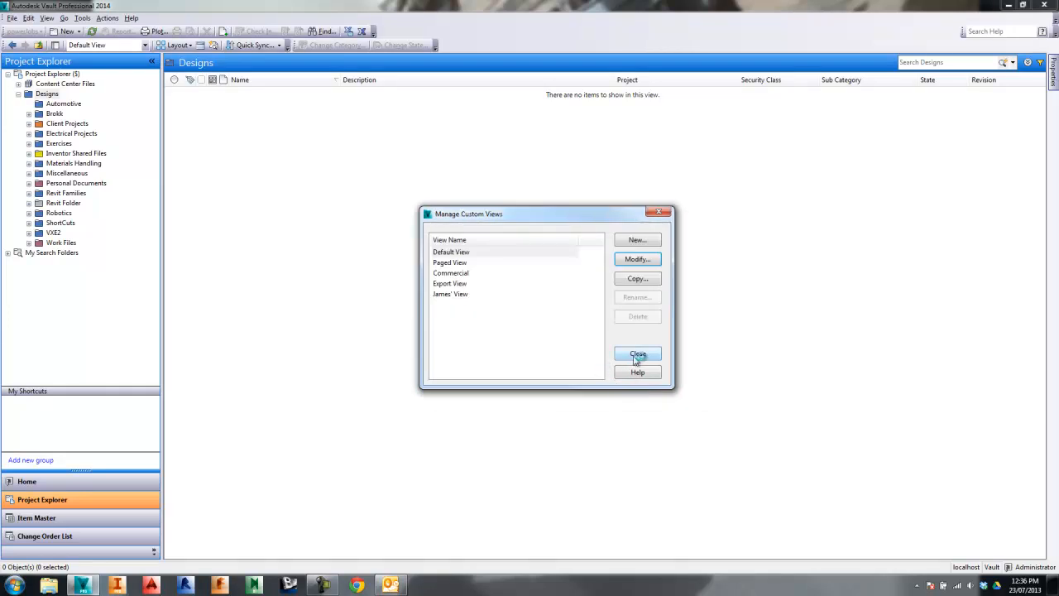
pyautogui.click(638, 354)
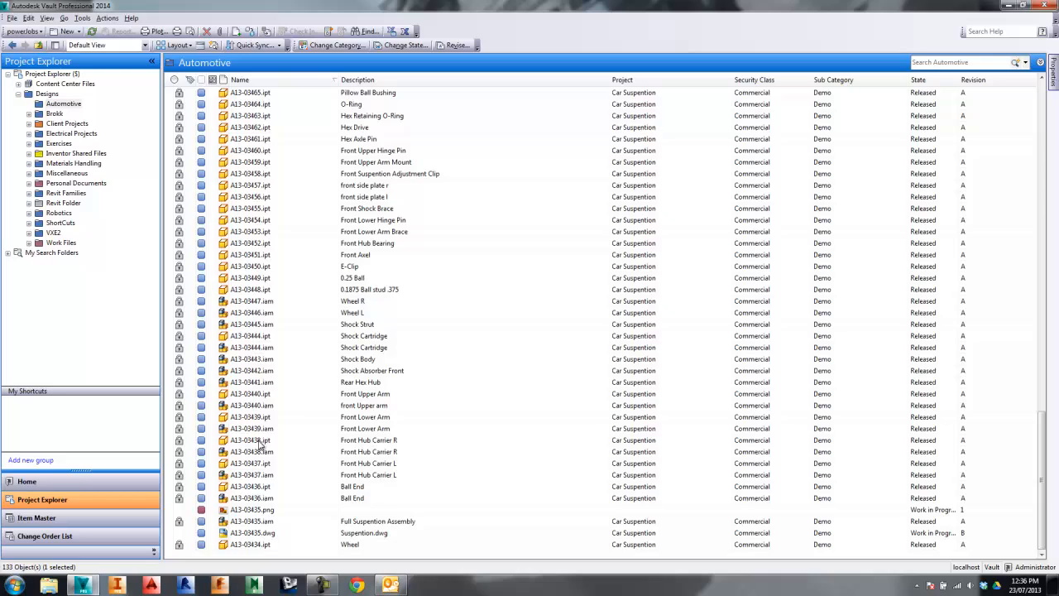
pyautogui.click(252, 509)
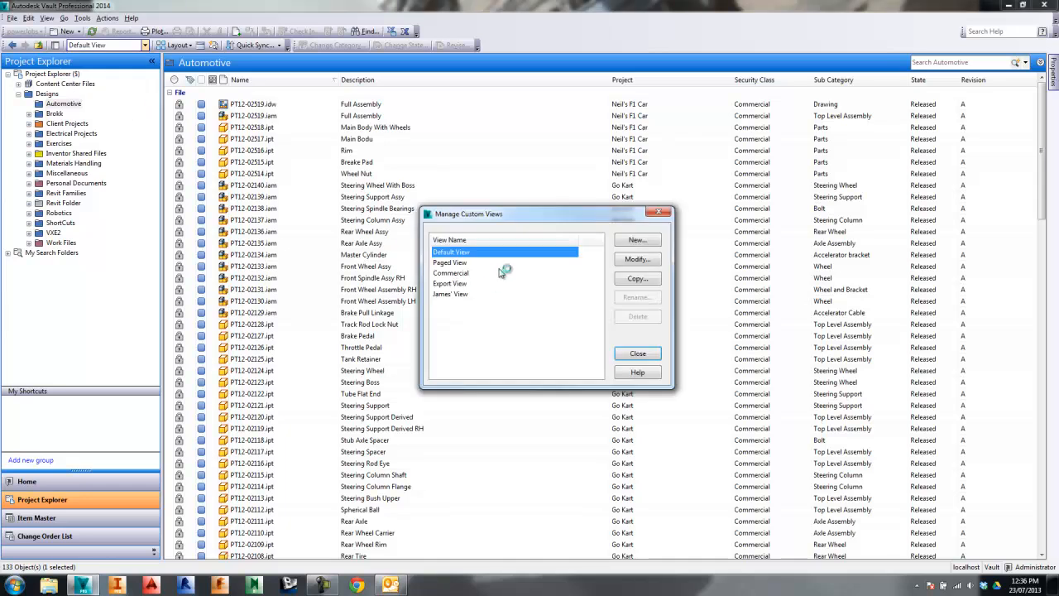
# - Turn off Show grid lines in the Default View's Other Settings
pyautogui.click(638, 259)
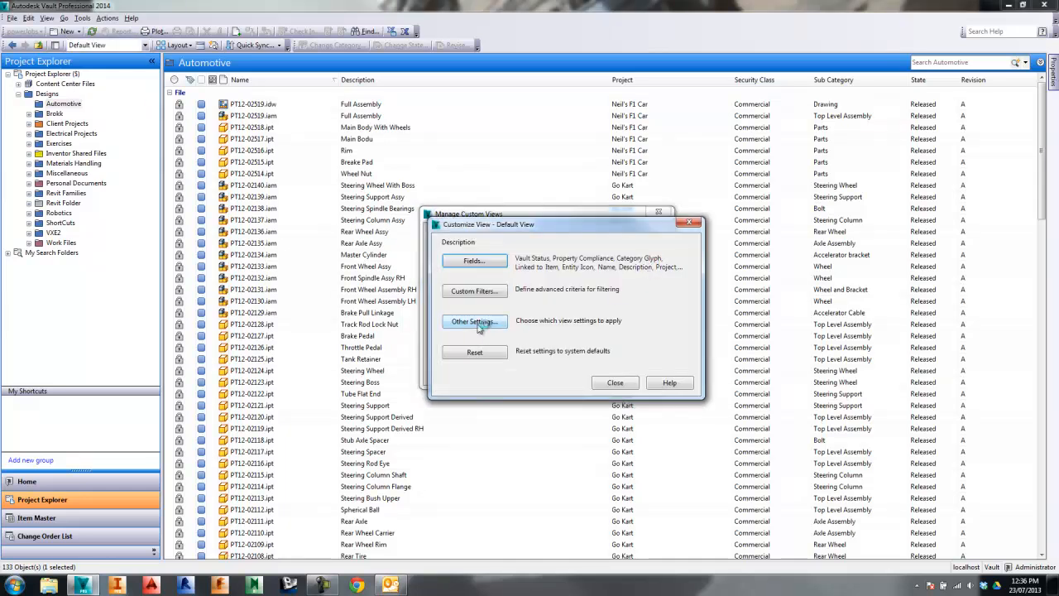
pyautogui.click(474, 321)
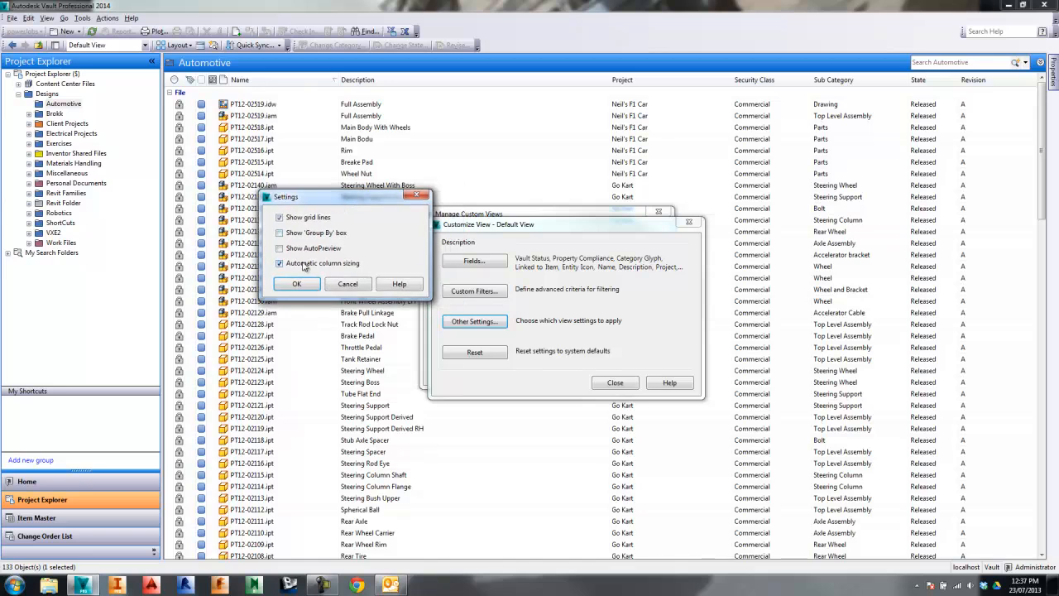
pyautogui.click(280, 263)
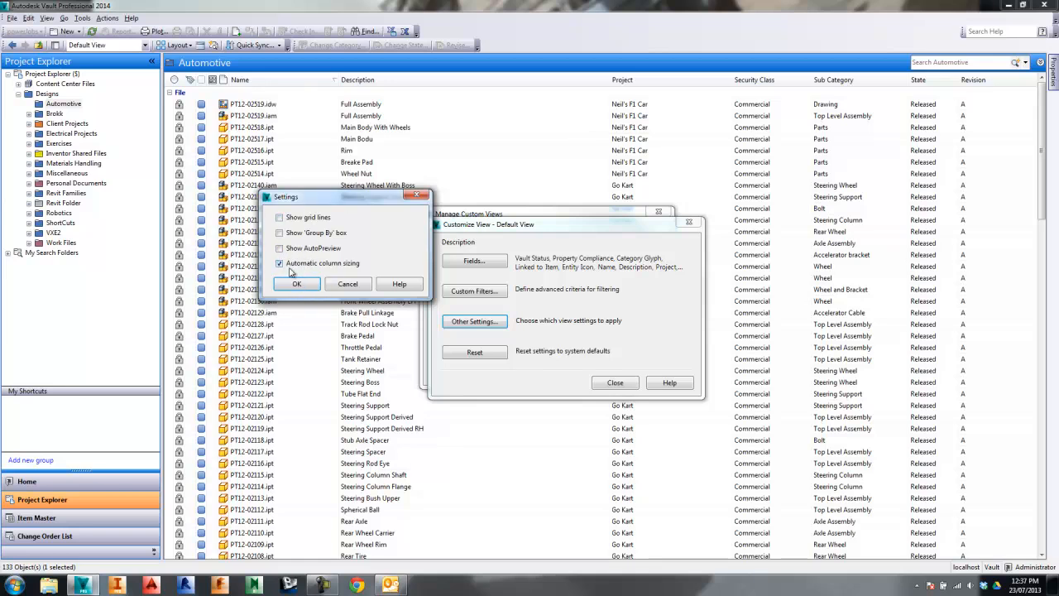
pyautogui.click(279, 263)
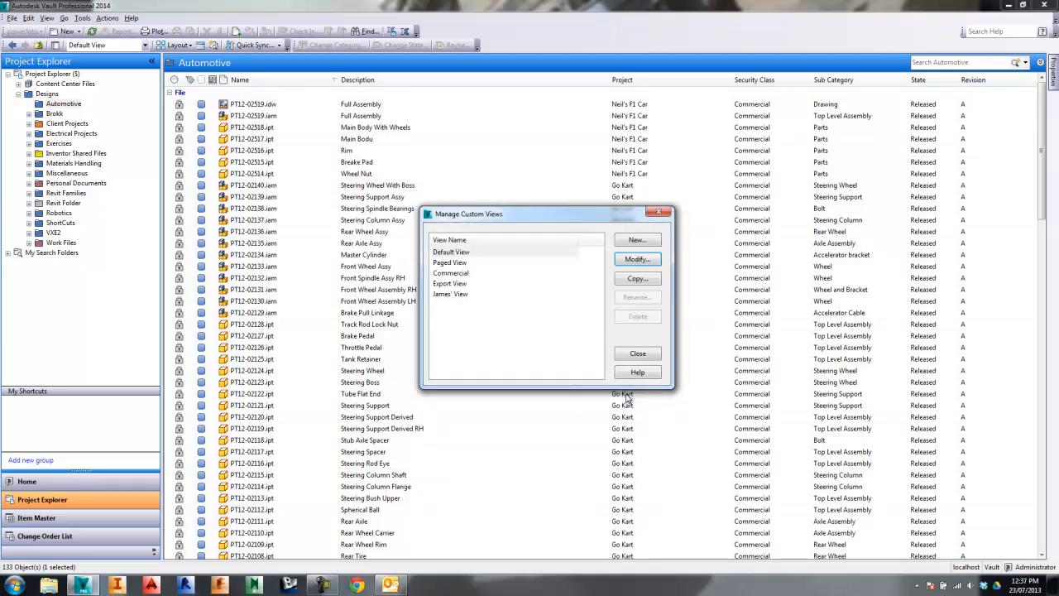
# - Re-enable Show grid lines and turn on Show 'Group By' box for the Default View
pyautogui.click(637, 354)
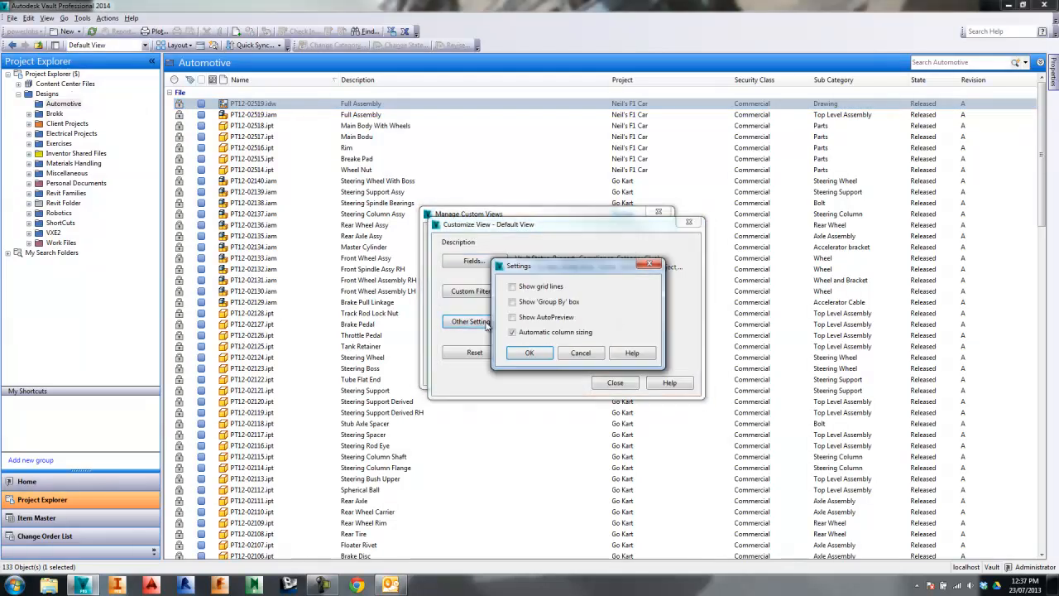
pyautogui.click(514, 301)
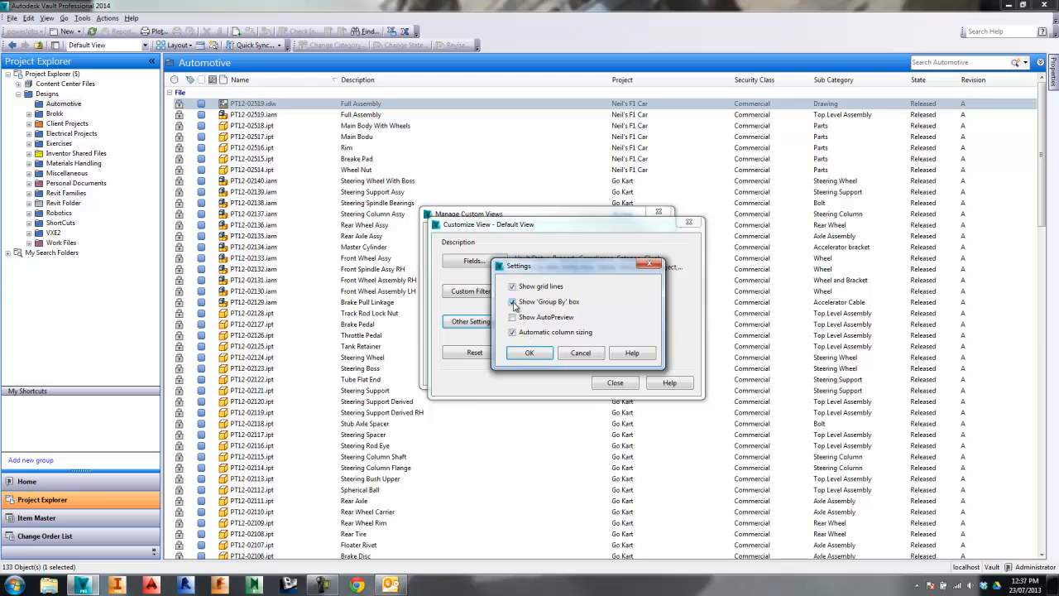
pyautogui.click(529, 353)
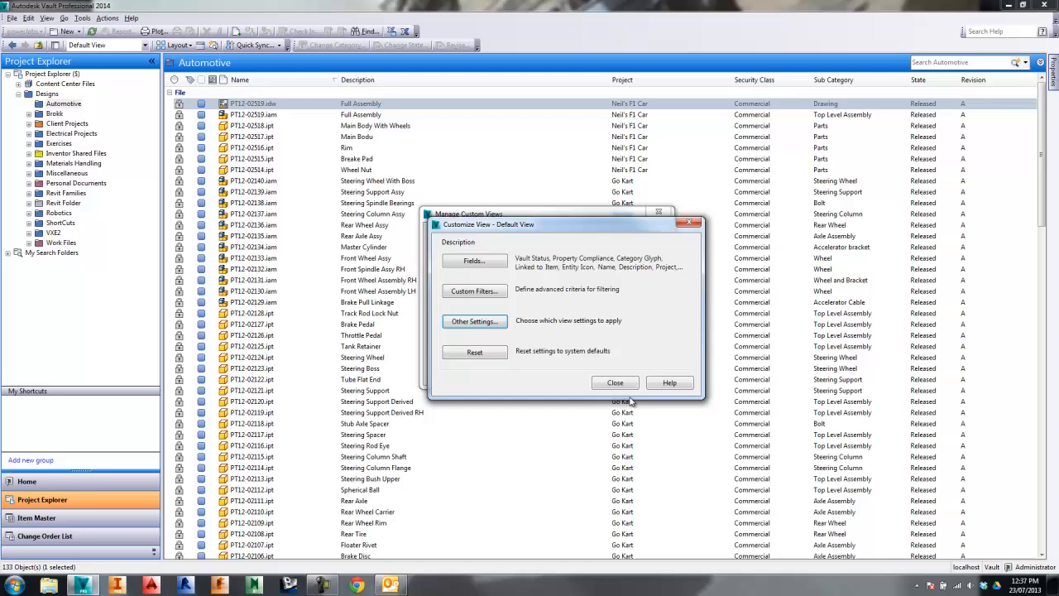
pyautogui.click(615, 383)
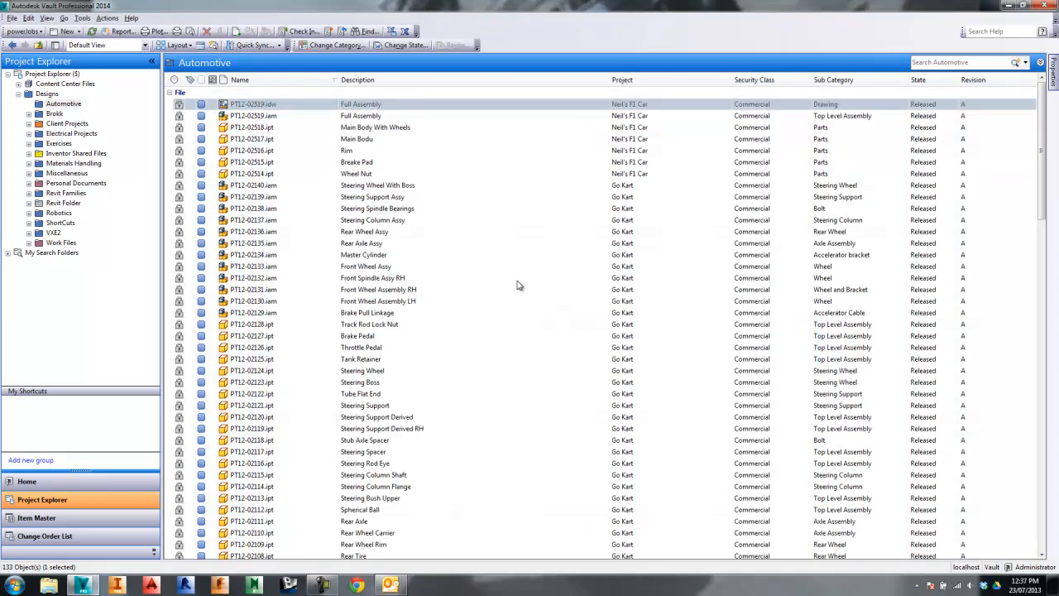
pyautogui.moveTo(200, 45)
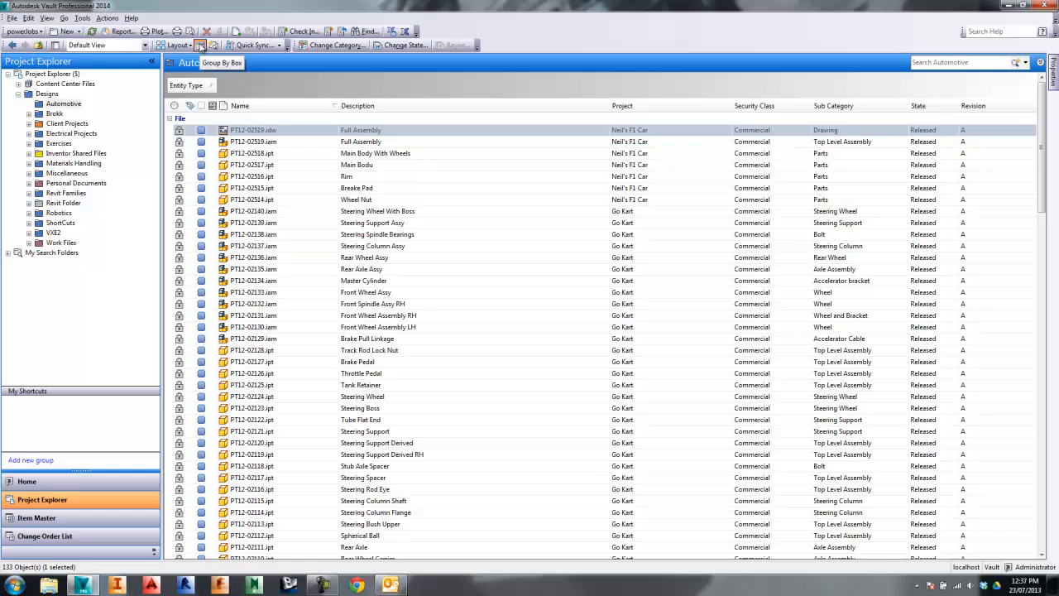
pyautogui.moveTo(749, 74)
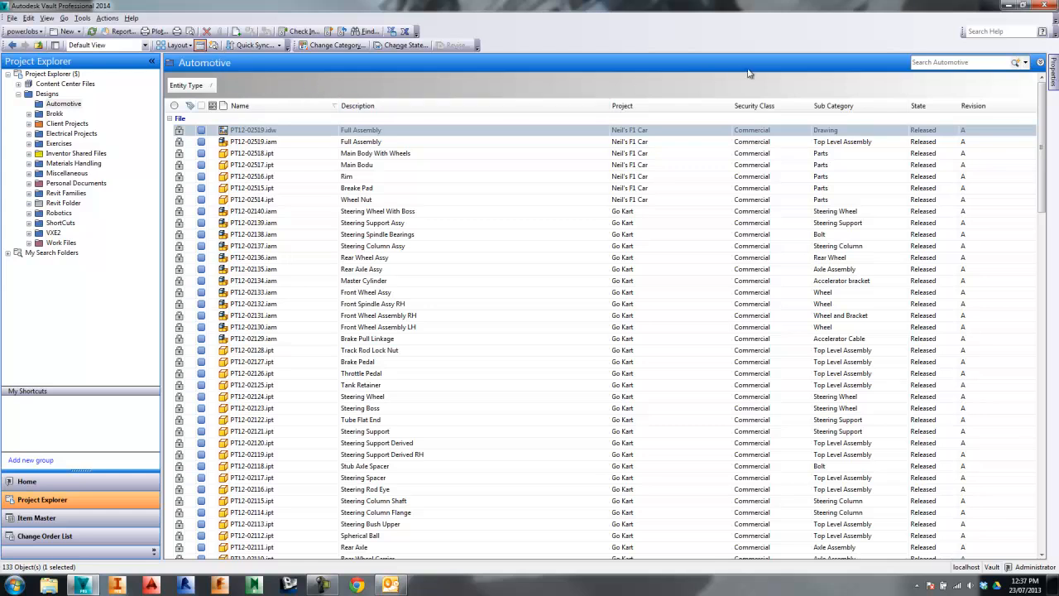
pyautogui.moveTo(253, 84)
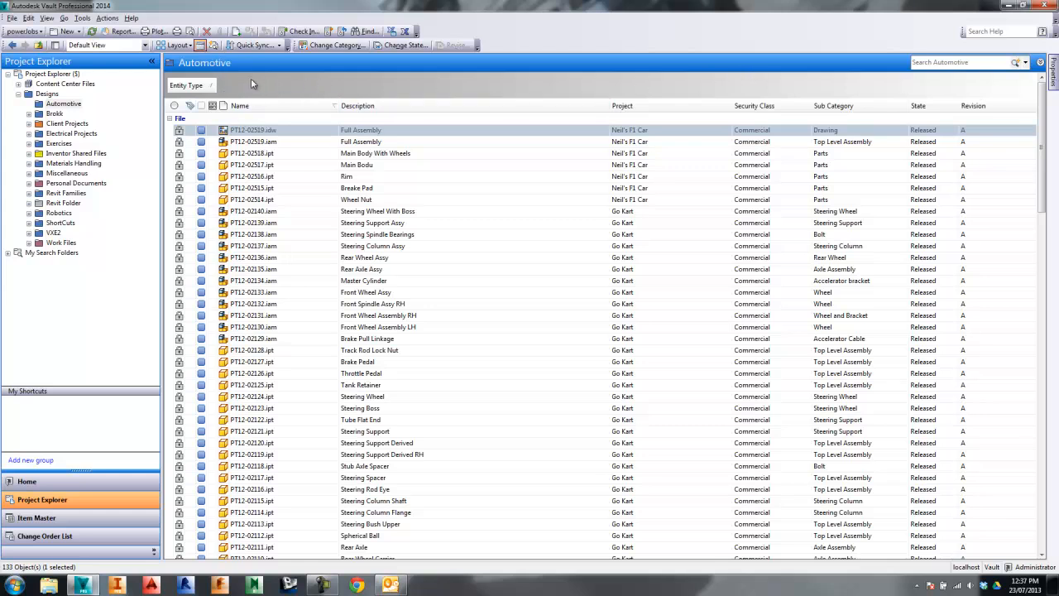
pyautogui.moveTo(264, 89)
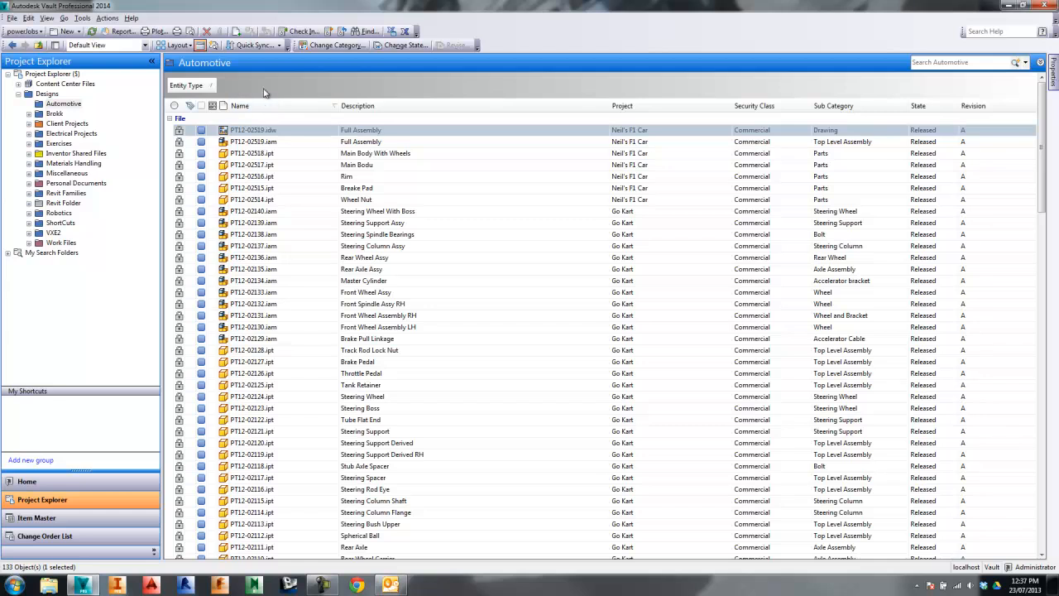
pyautogui.moveTo(255, 93)
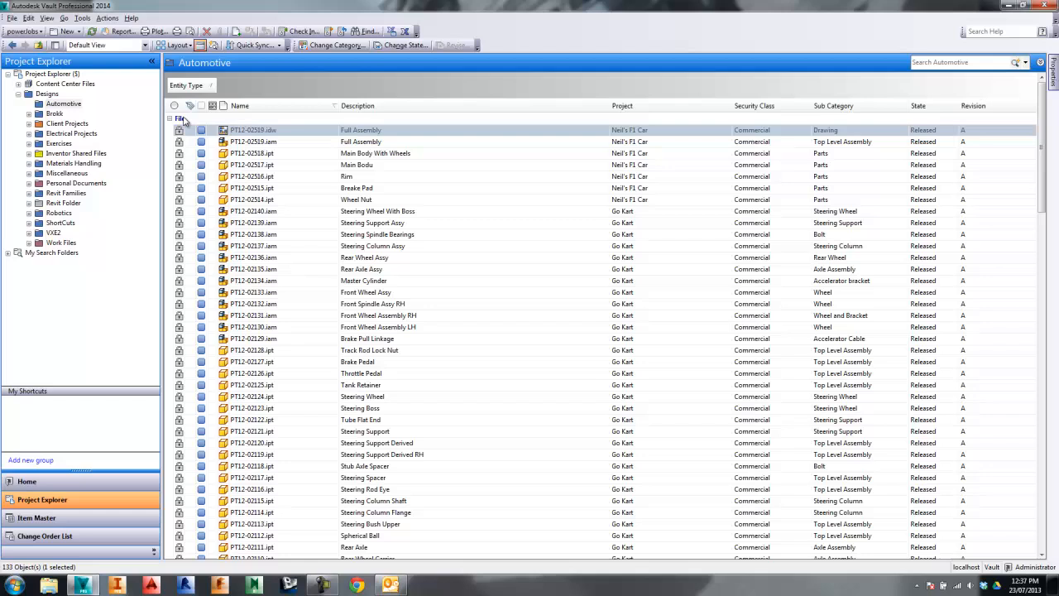
# - Browse into the Inventor Shared Files folder with files grouped by Entity Type
pyautogui.click(75, 153)
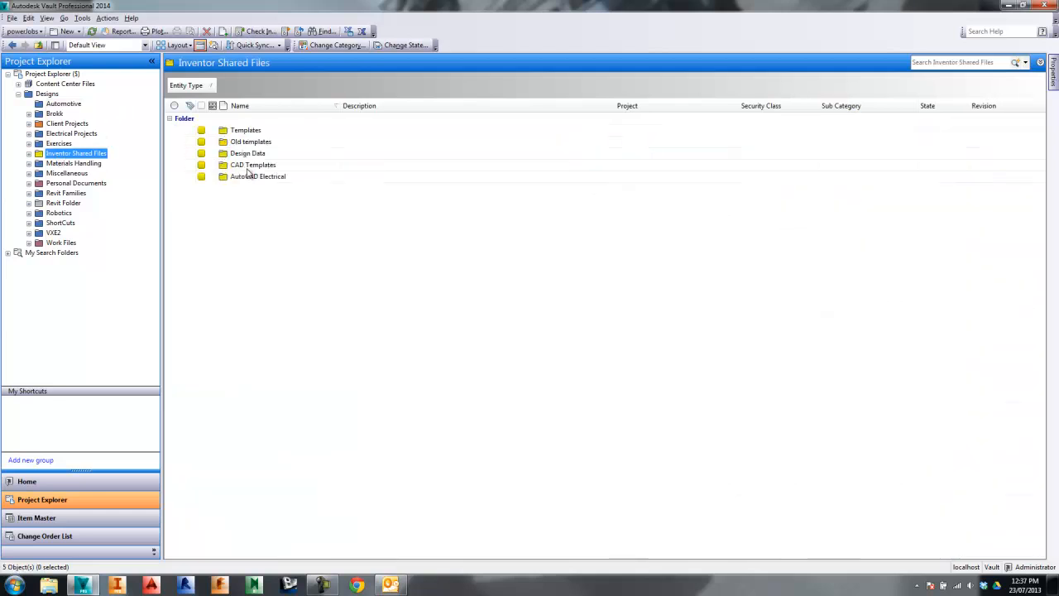
# - Browse into CAD Templates and Design Data, collapsing the Folder group and expanding File and Folder
pyautogui.doubleClick(254, 165)
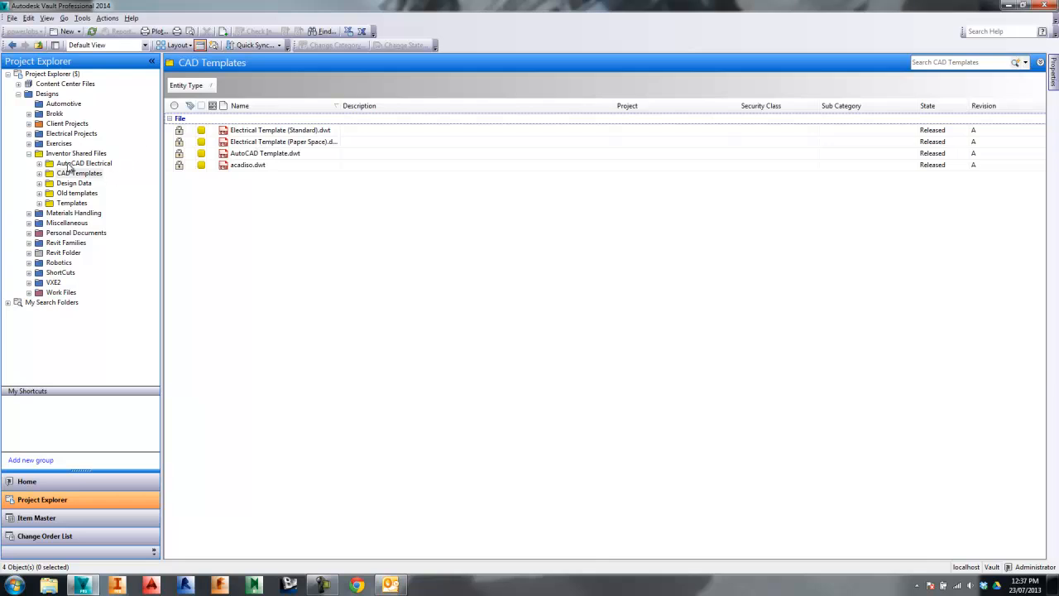
pyautogui.click(73, 182)
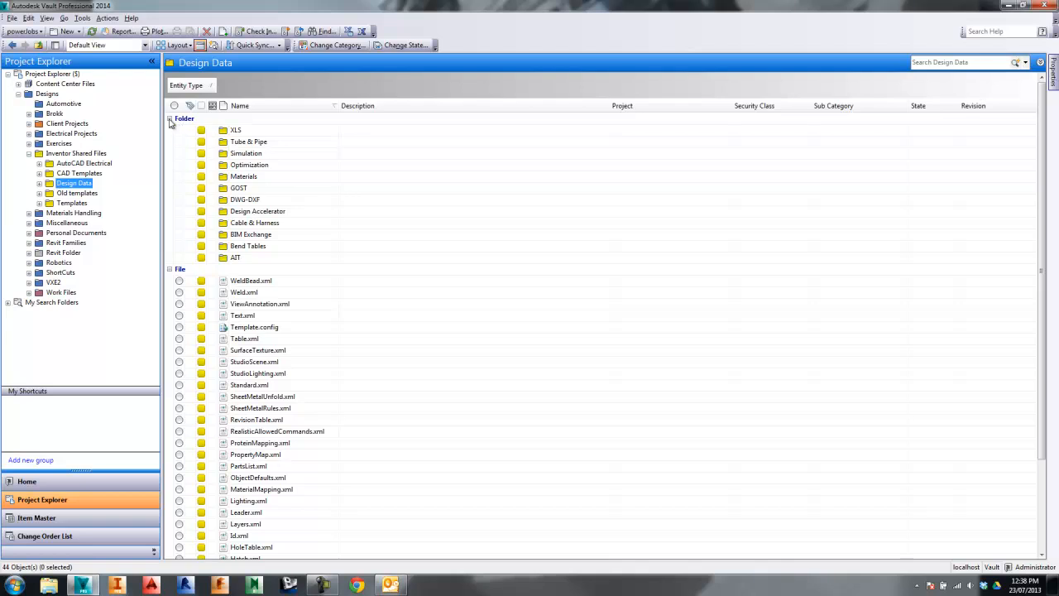
pyautogui.click(169, 118)
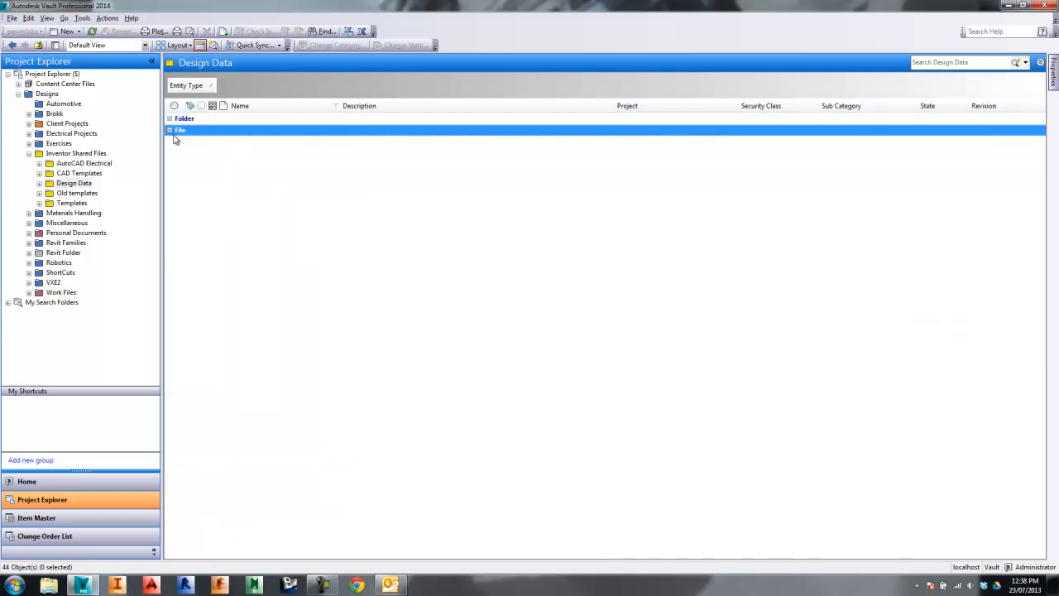
pyautogui.click(169, 130)
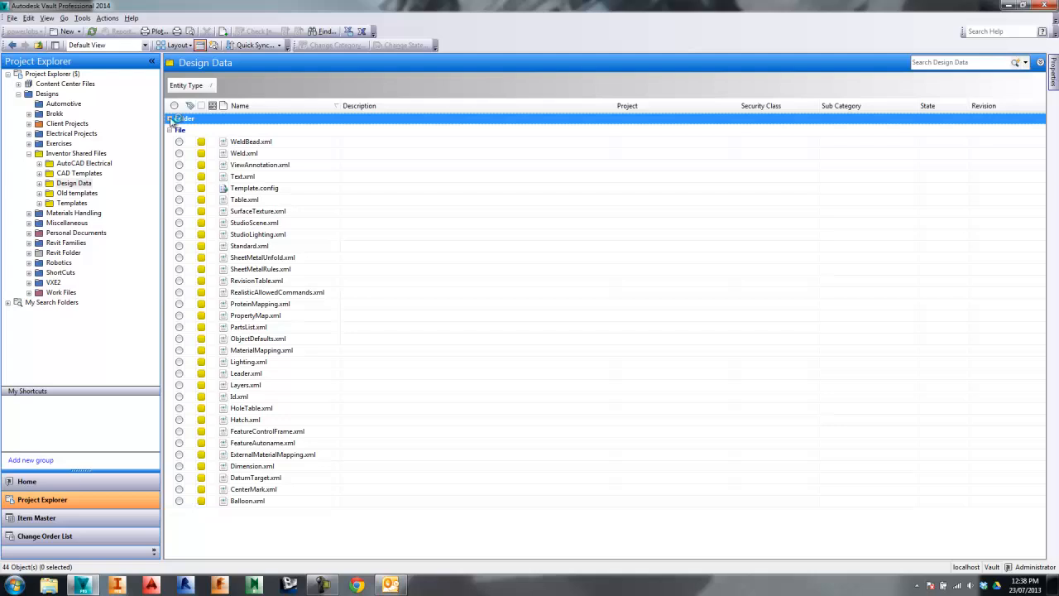
pyautogui.click(170, 118)
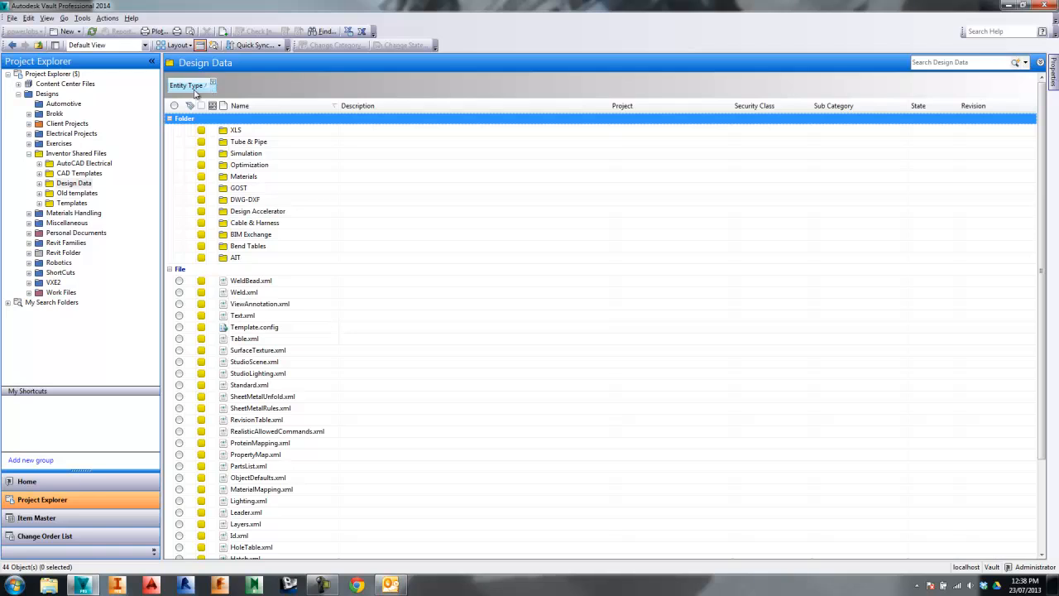
pyautogui.moveTo(194, 93)
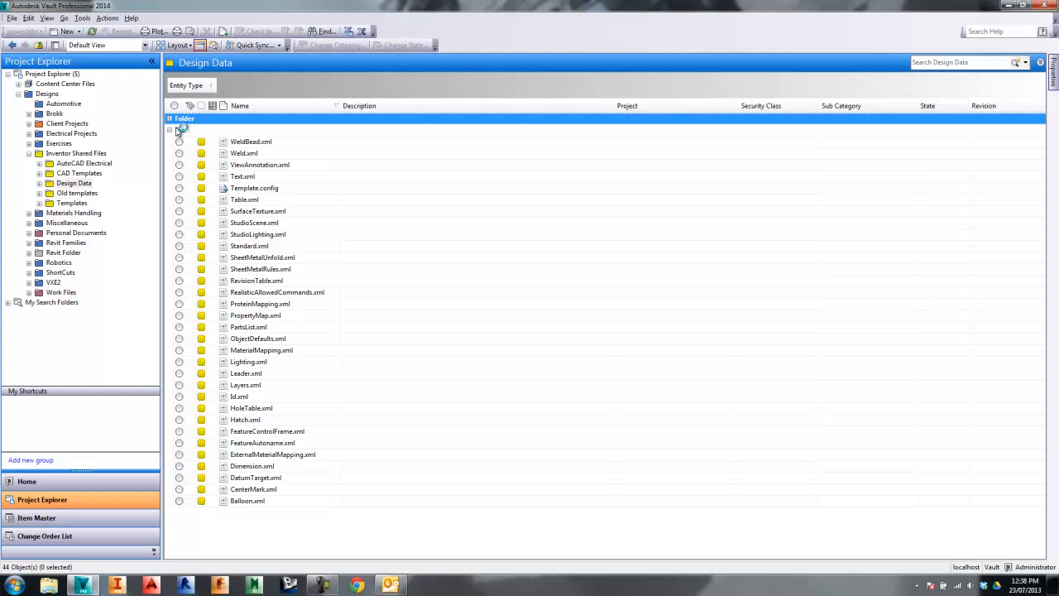
# - Collapse the File group, re-expand the groups, and return to the Automotive folder
pyautogui.click(170, 130)
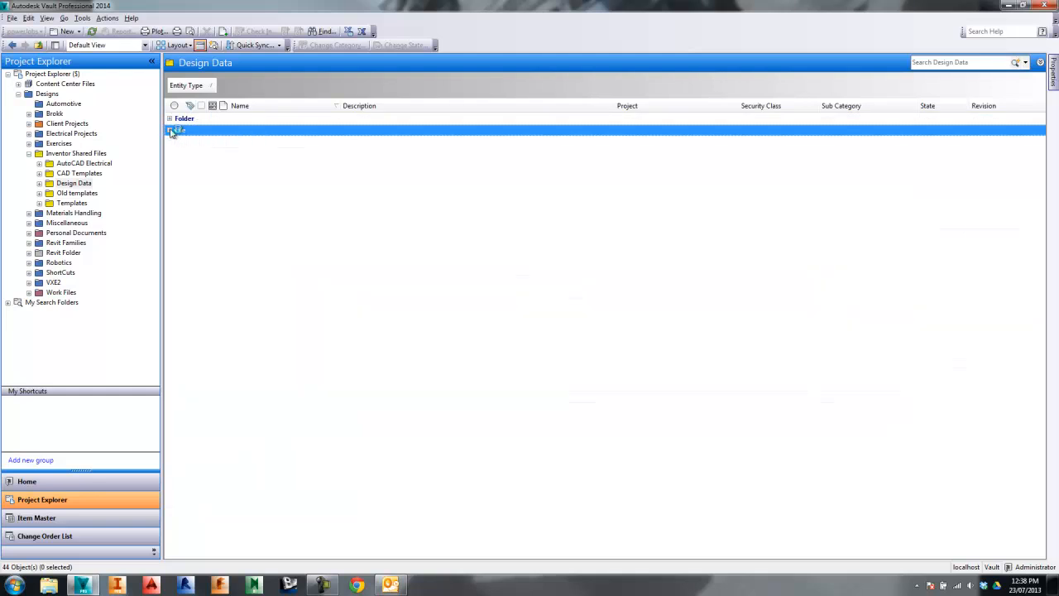
pyautogui.click(169, 118)
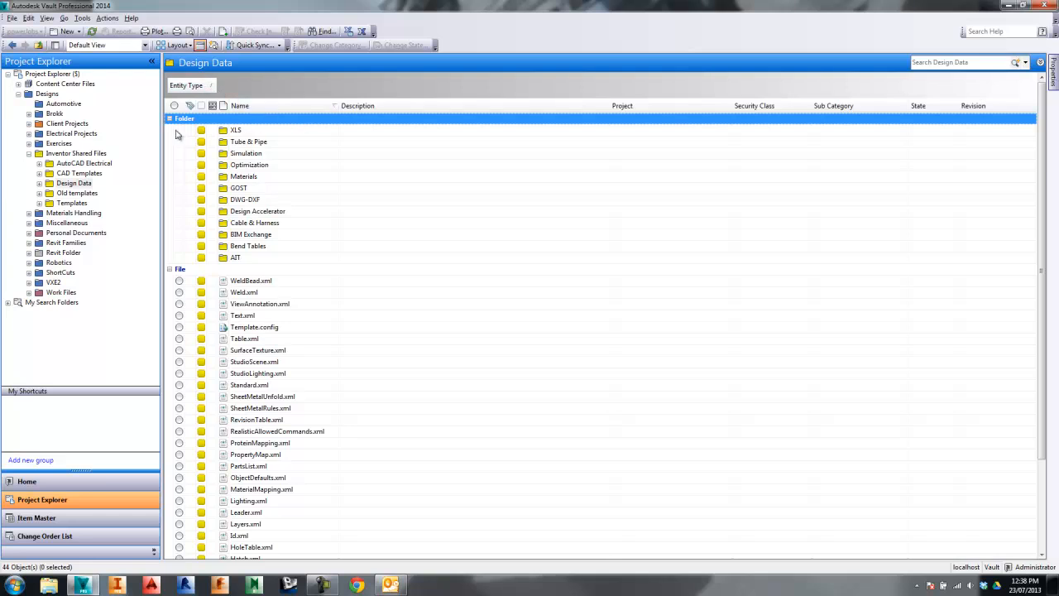
pyautogui.click(63, 104)
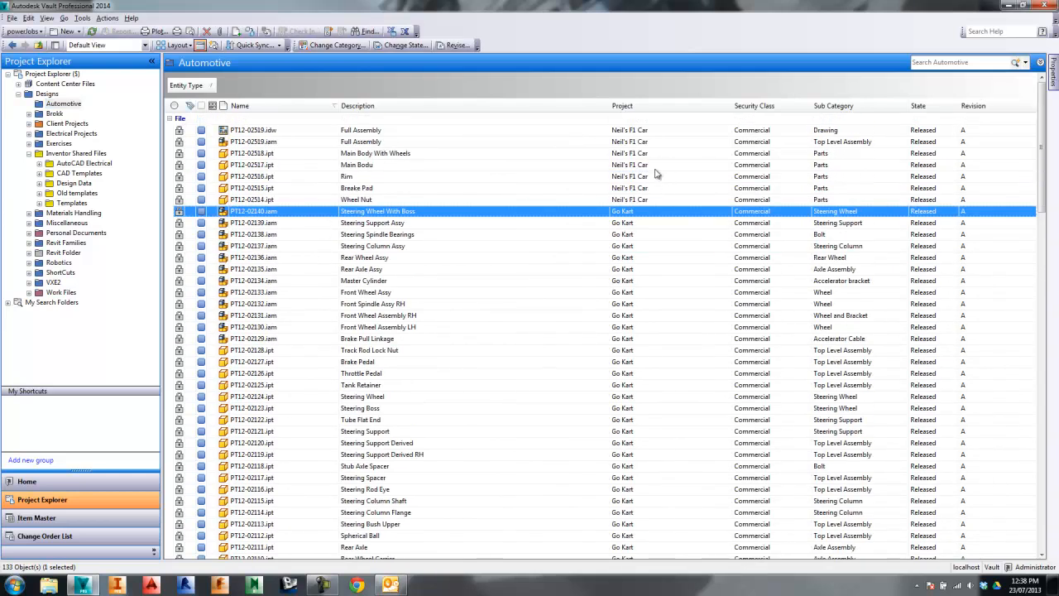
pyautogui.moveTo(293, 128)
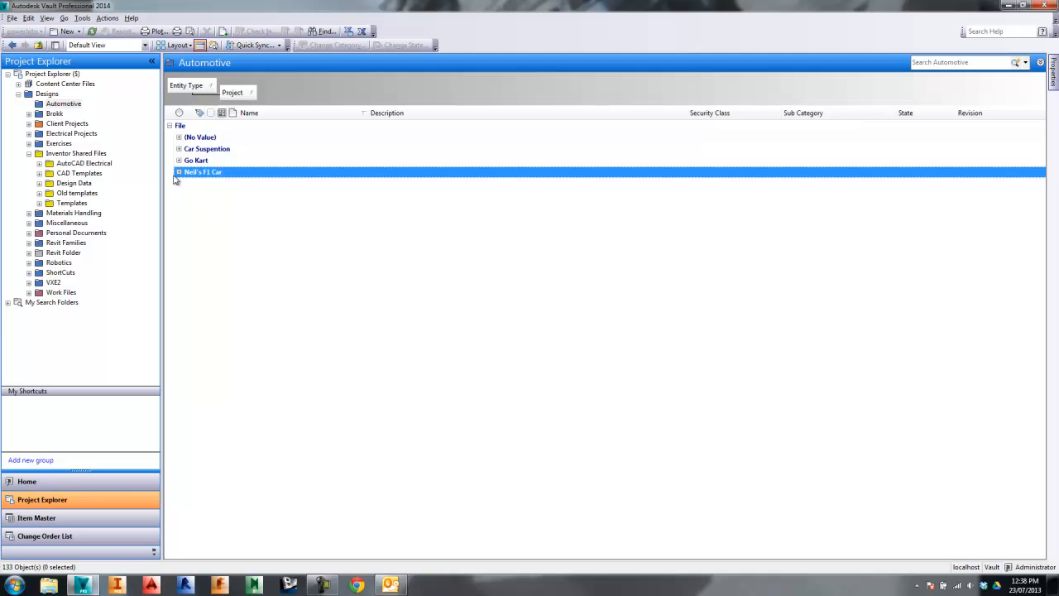
pyautogui.moveTo(241, 183)
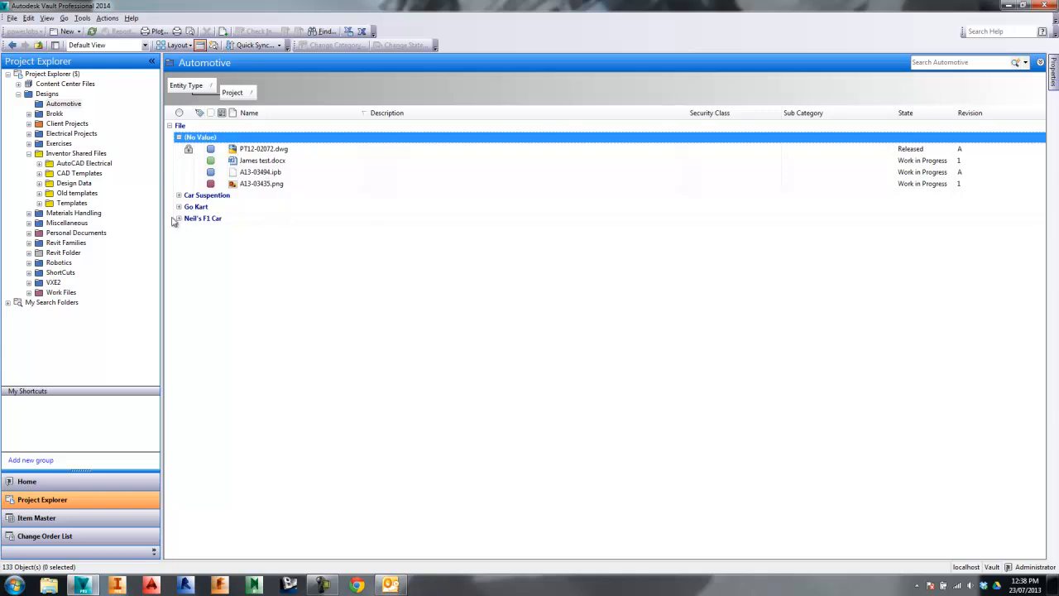
# - Expand the Car Suspention project group, then browse into the Miscellaneous folder
pyautogui.click(179, 206)
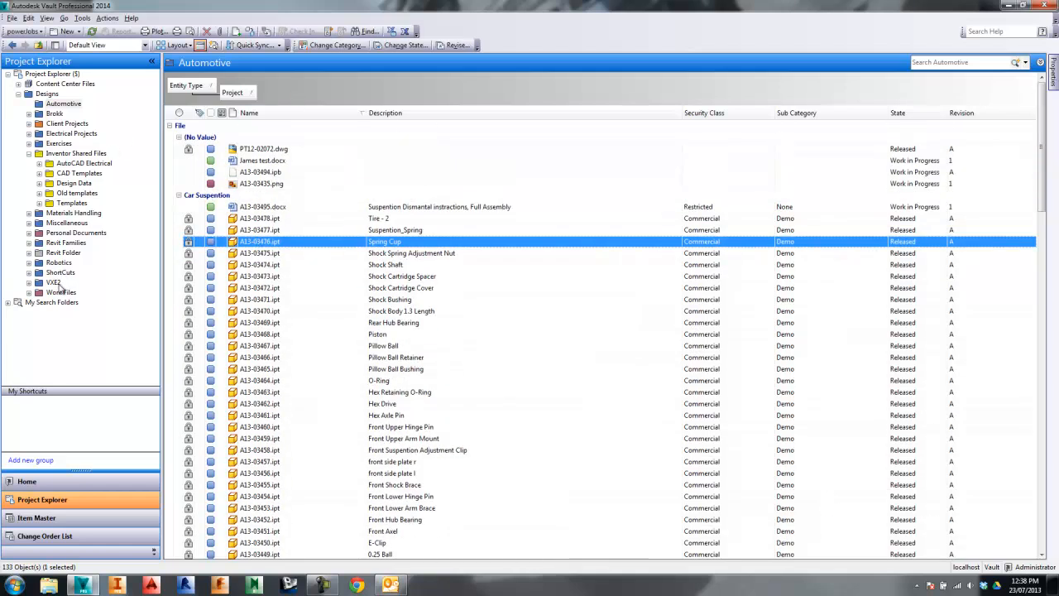
pyautogui.click(67, 223)
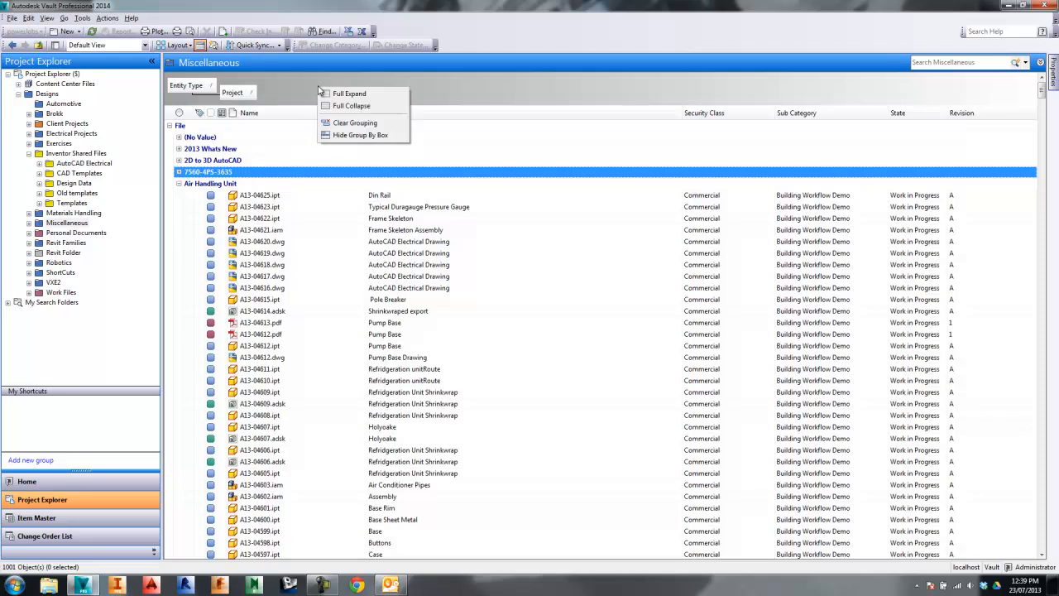
# - Fully collapse all project groups in Miscellaneous and remove the Project grouping
pyautogui.click(352, 105)
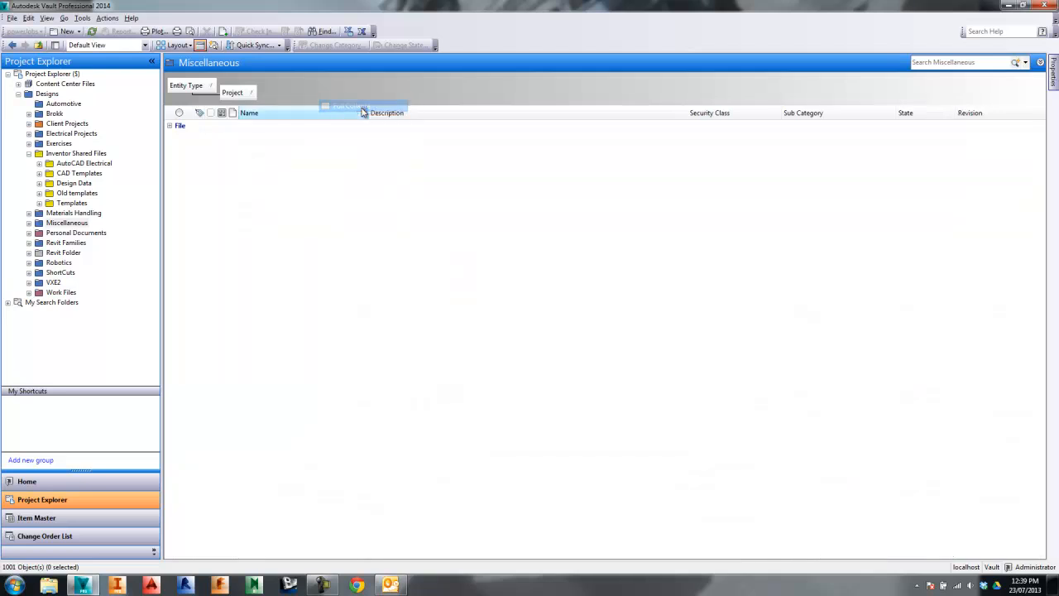
pyautogui.click(170, 125)
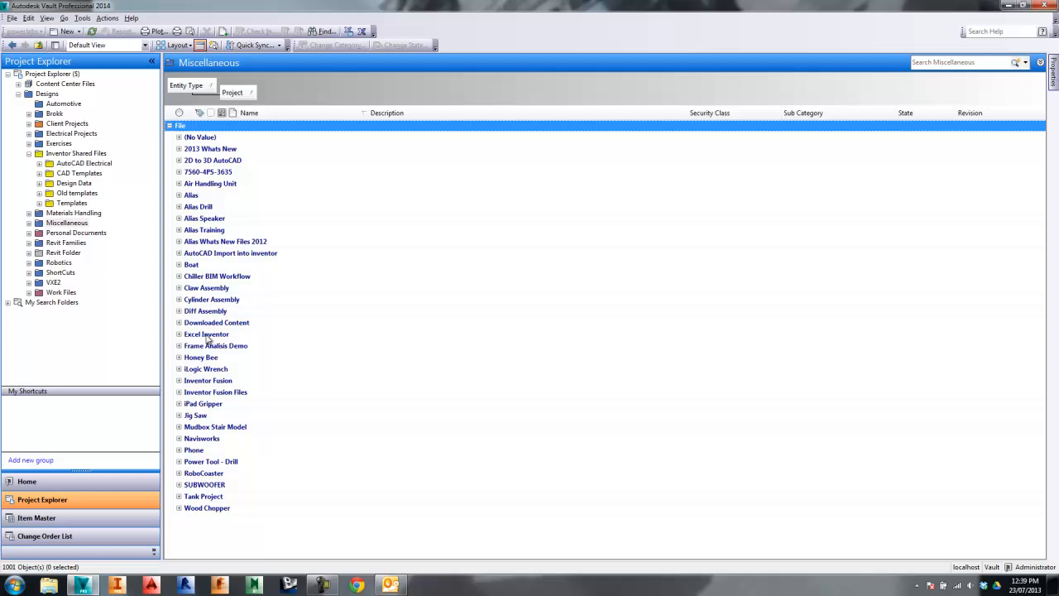
pyautogui.moveTo(232, 144)
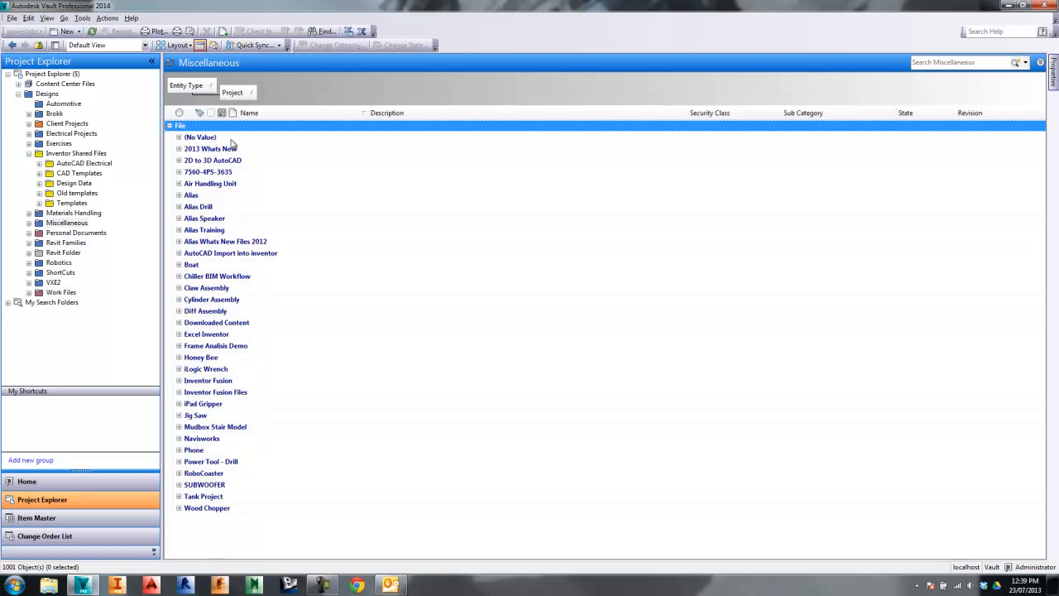
pyautogui.moveTo(210, 358)
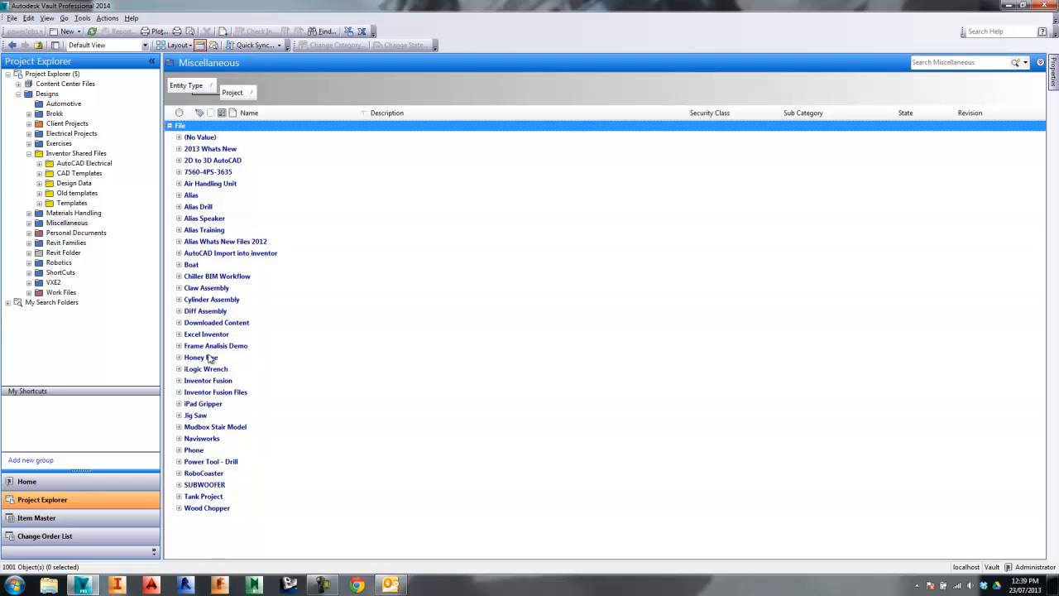
pyautogui.moveTo(216, 389)
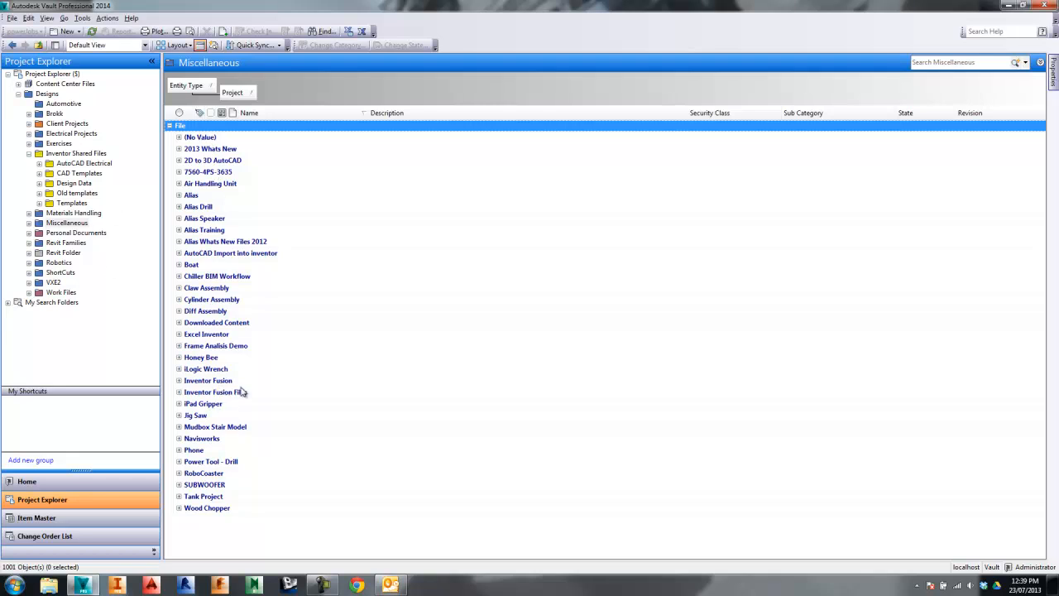
pyautogui.moveTo(213, 98)
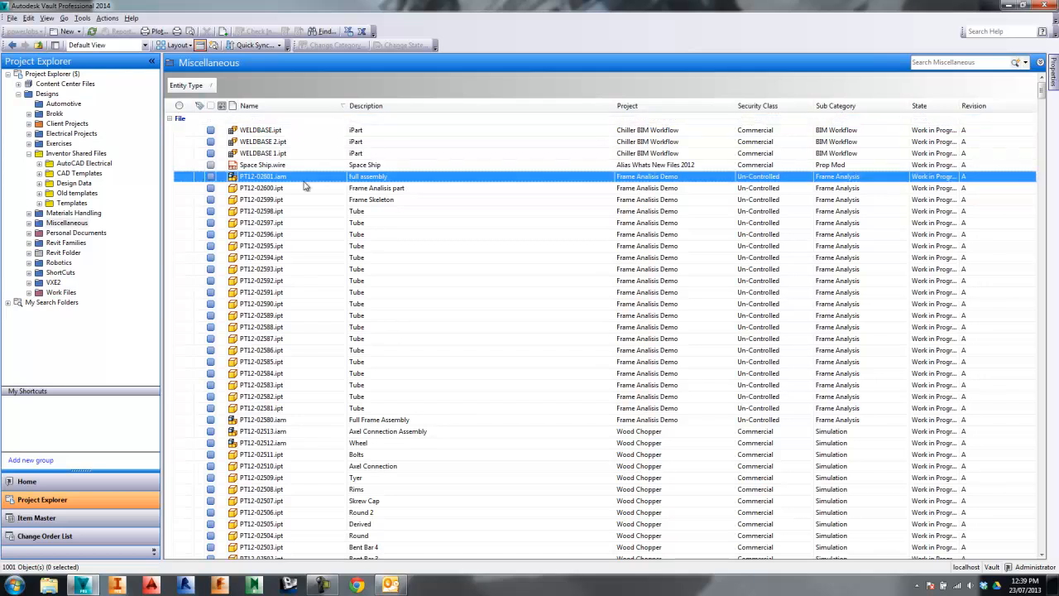
# - Group Miscellaneous files by Security Class, fully collapse the groups and select Uncontrolled and Un-Controlled
pyautogui.click(265, 176)
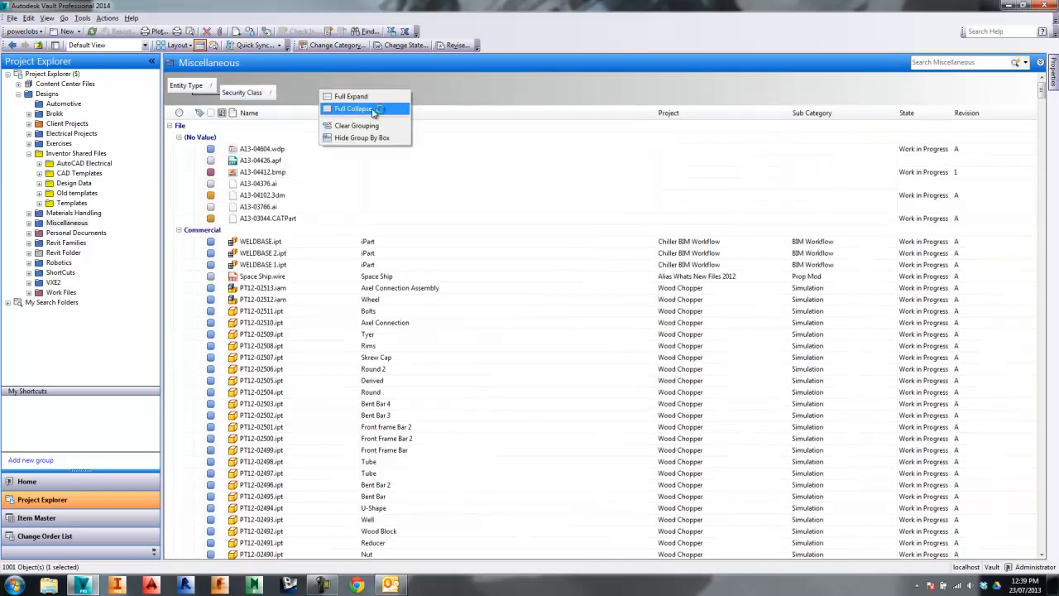
pyautogui.click(353, 109)
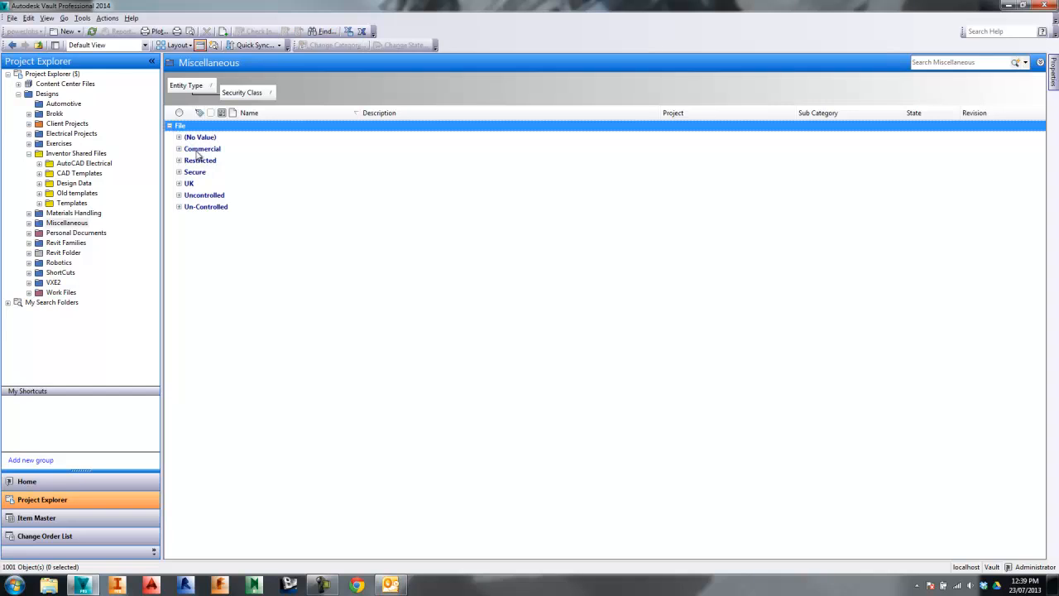
pyautogui.click(205, 195)
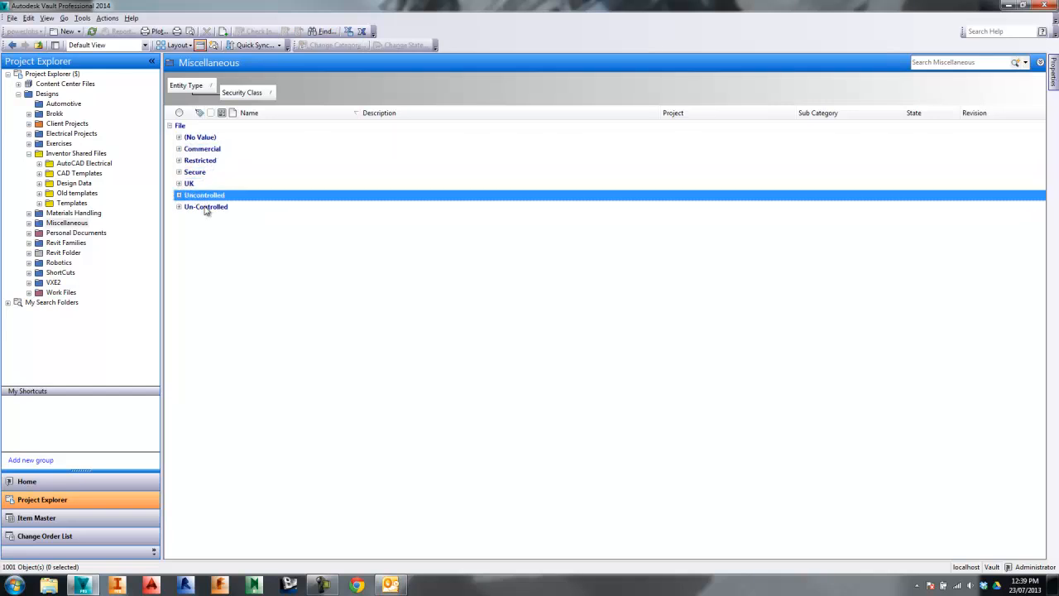
pyautogui.click(205, 206)
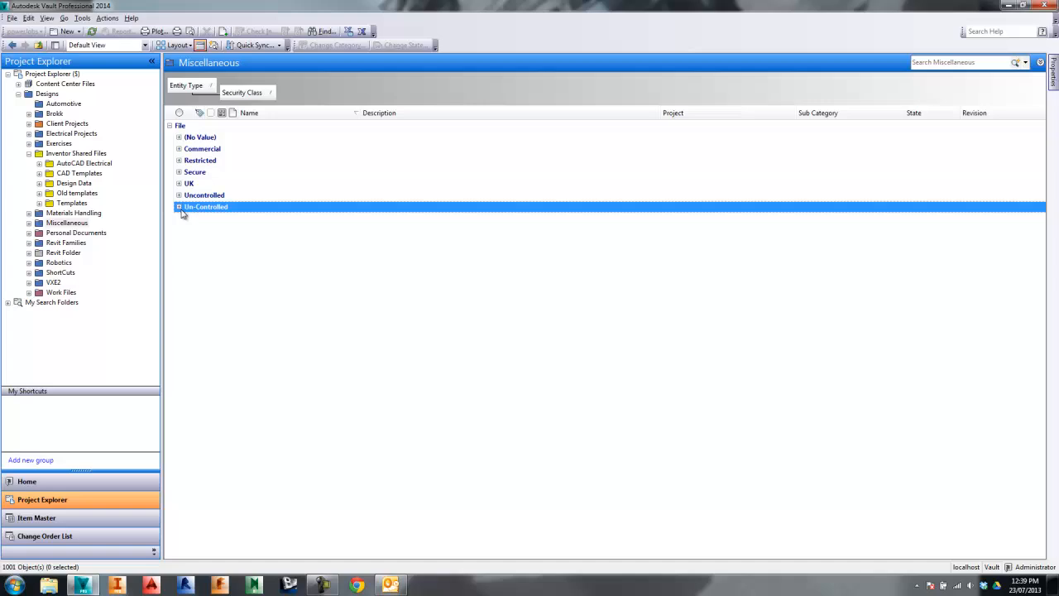
# - Expand then collapse the Uncontrolled group and remove the Security Class grouping
pyautogui.click(179, 195)
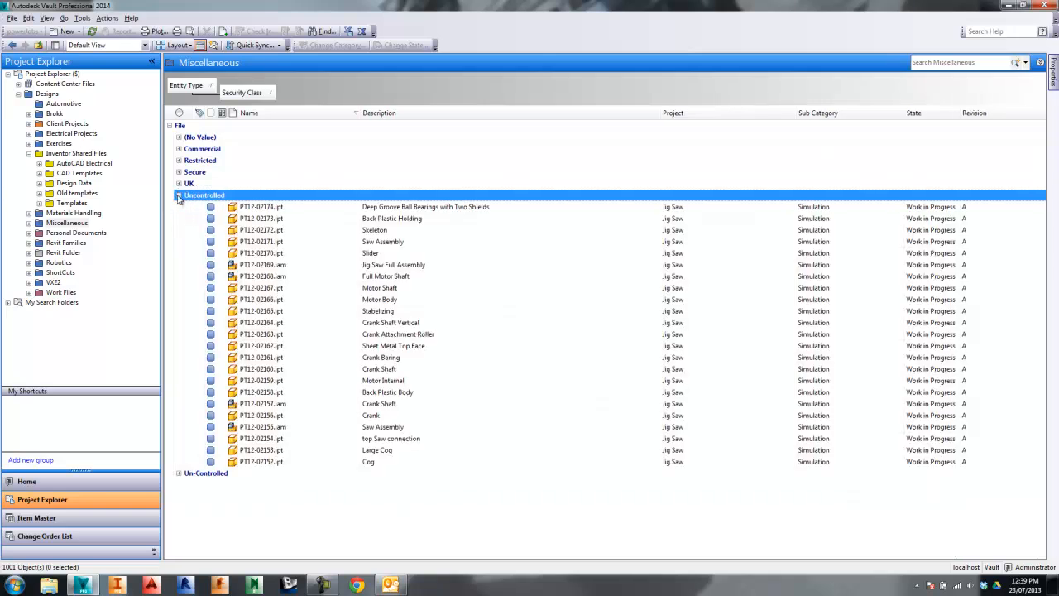
pyautogui.click(178, 194)
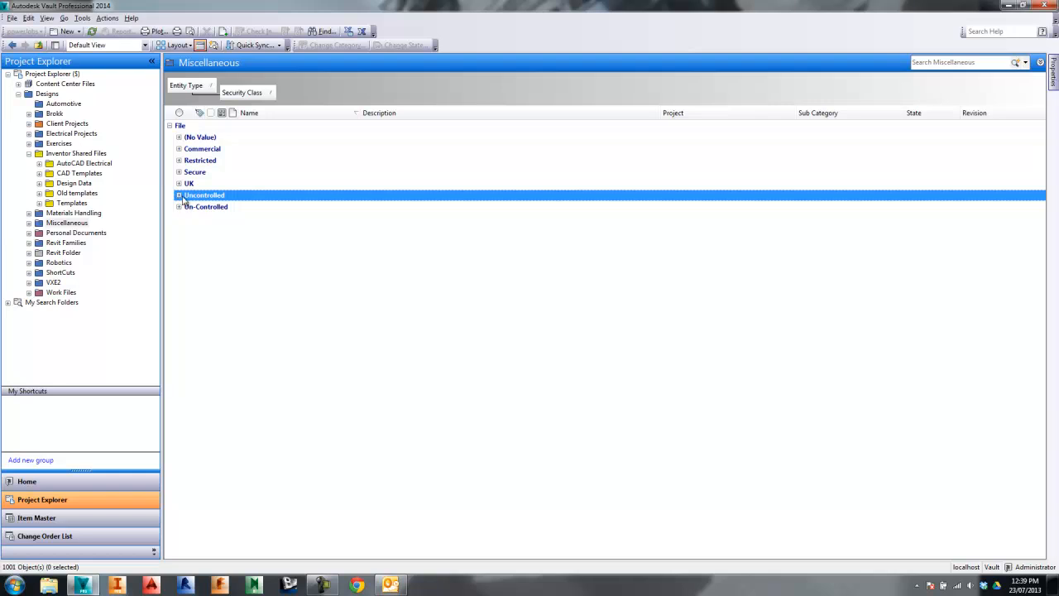
pyautogui.click(179, 195)
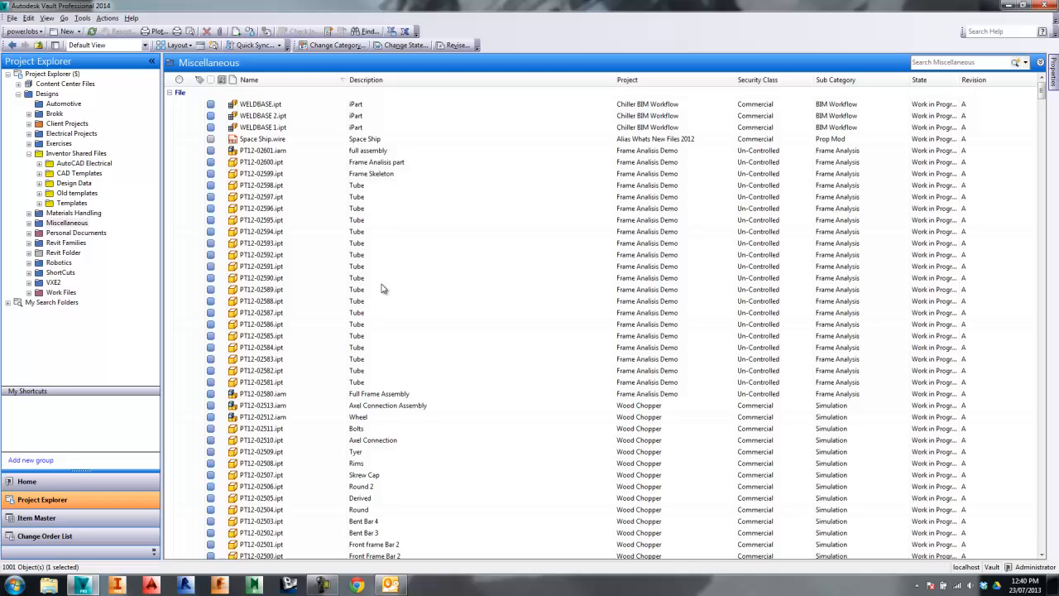
# - Group Automotive files by State, collapse Released, expand and collapse Work in Progress, then remove State
pyautogui.click(261, 335)
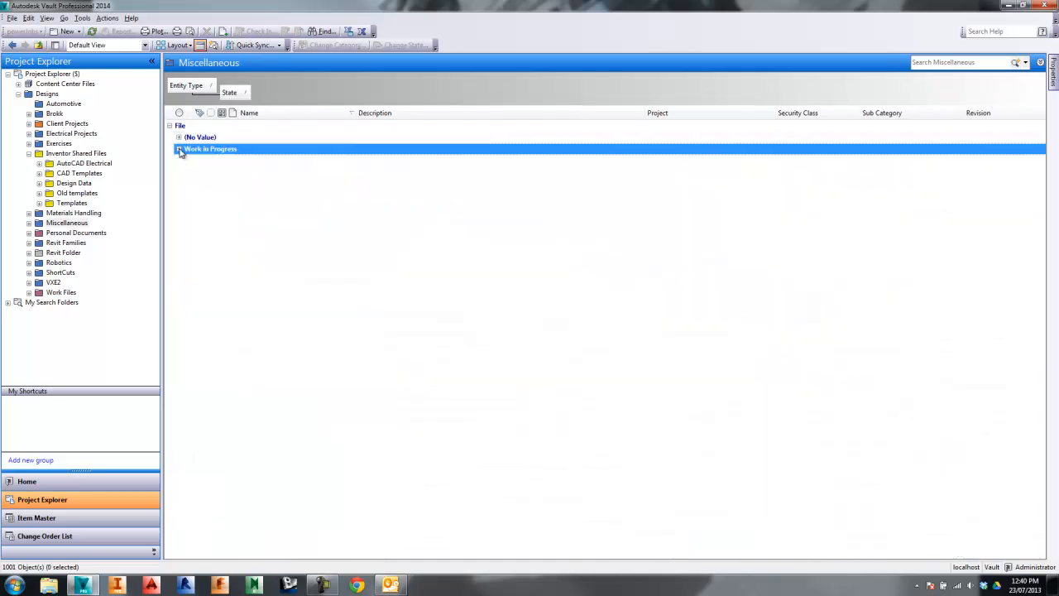
pyautogui.click(64, 103)
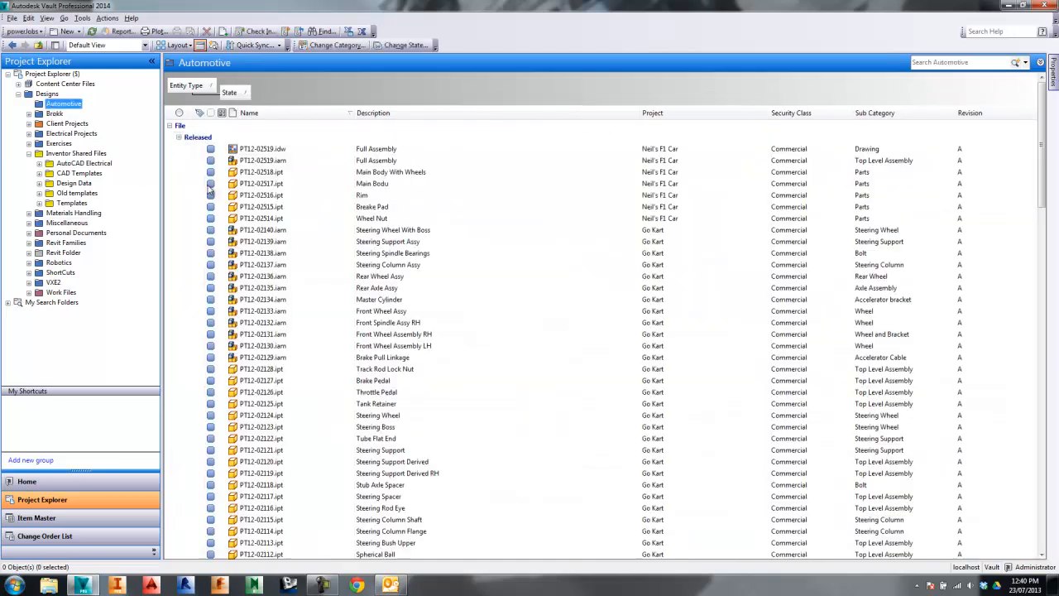
pyautogui.click(179, 149)
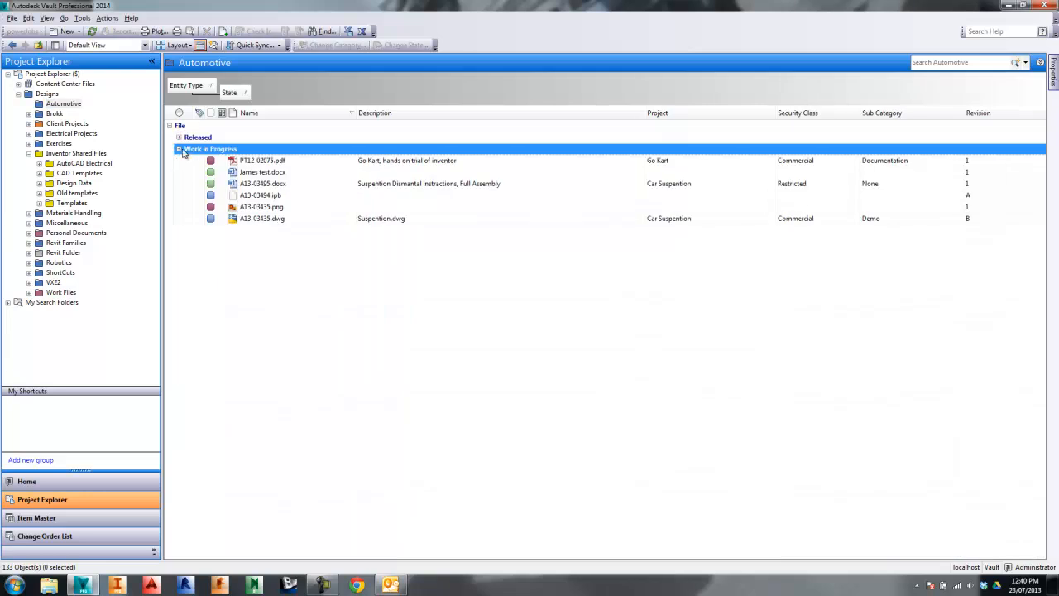
pyautogui.click(179, 149)
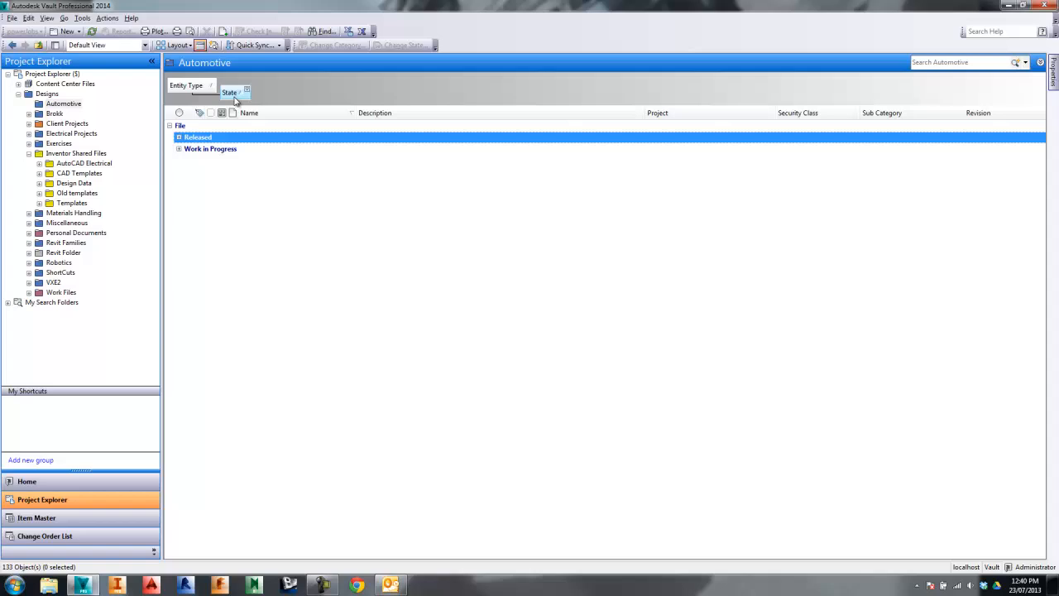
pyautogui.click(178, 137)
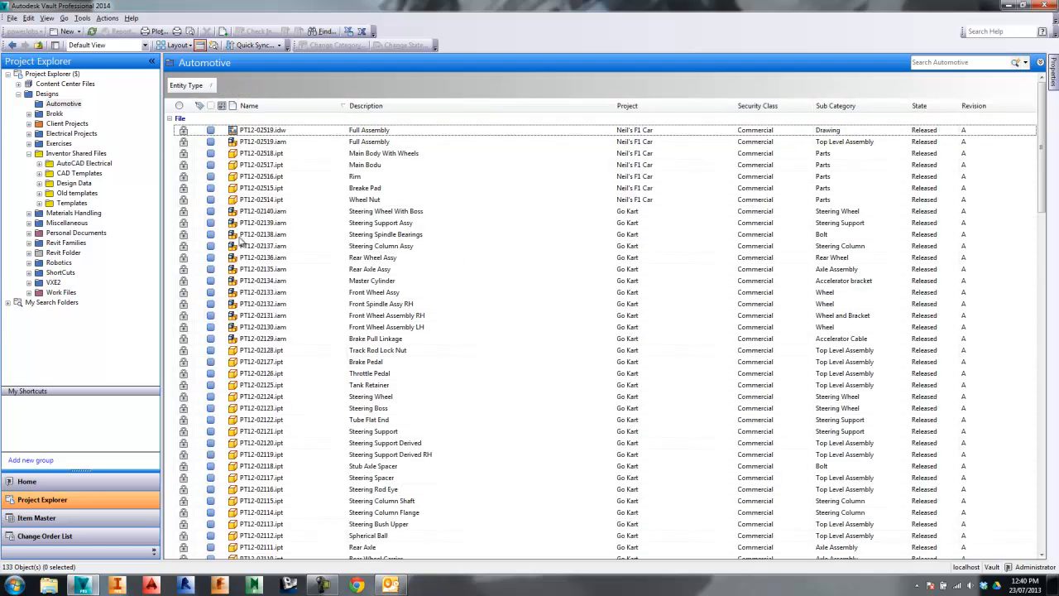
pyautogui.moveTo(324, 69)
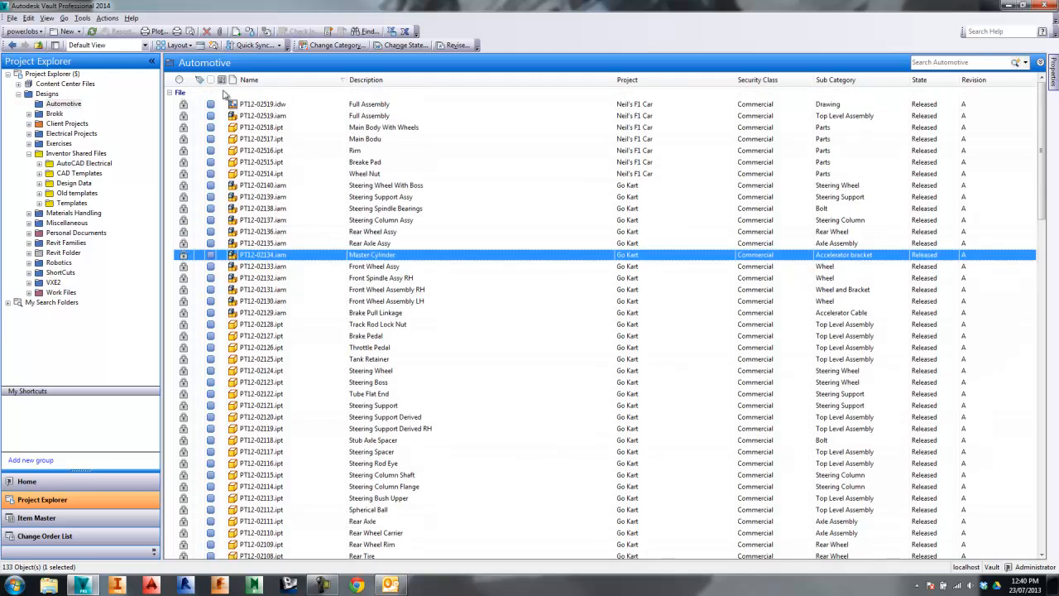
pyautogui.moveTo(200, 44)
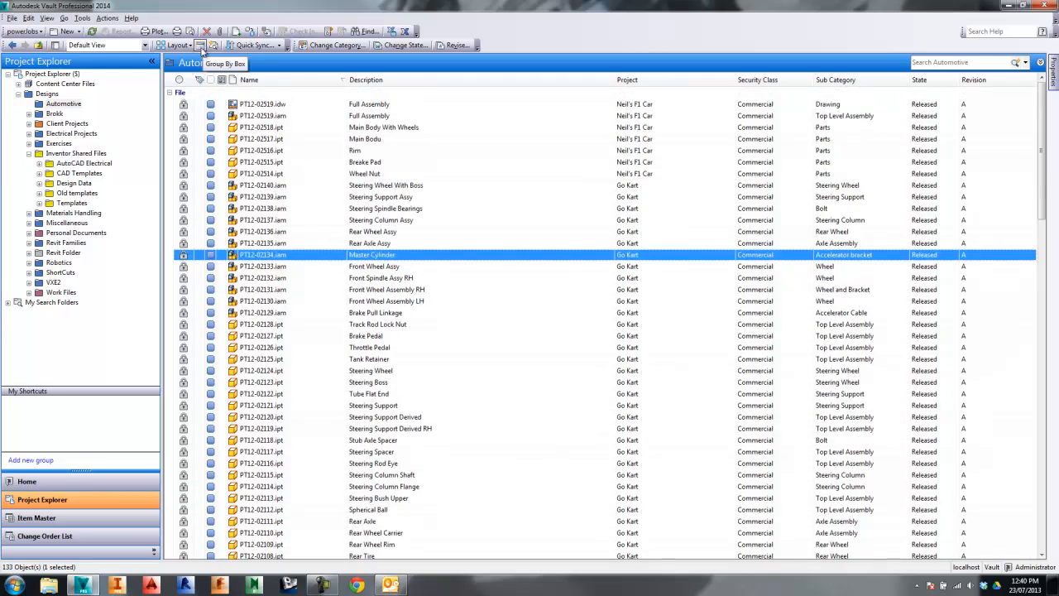